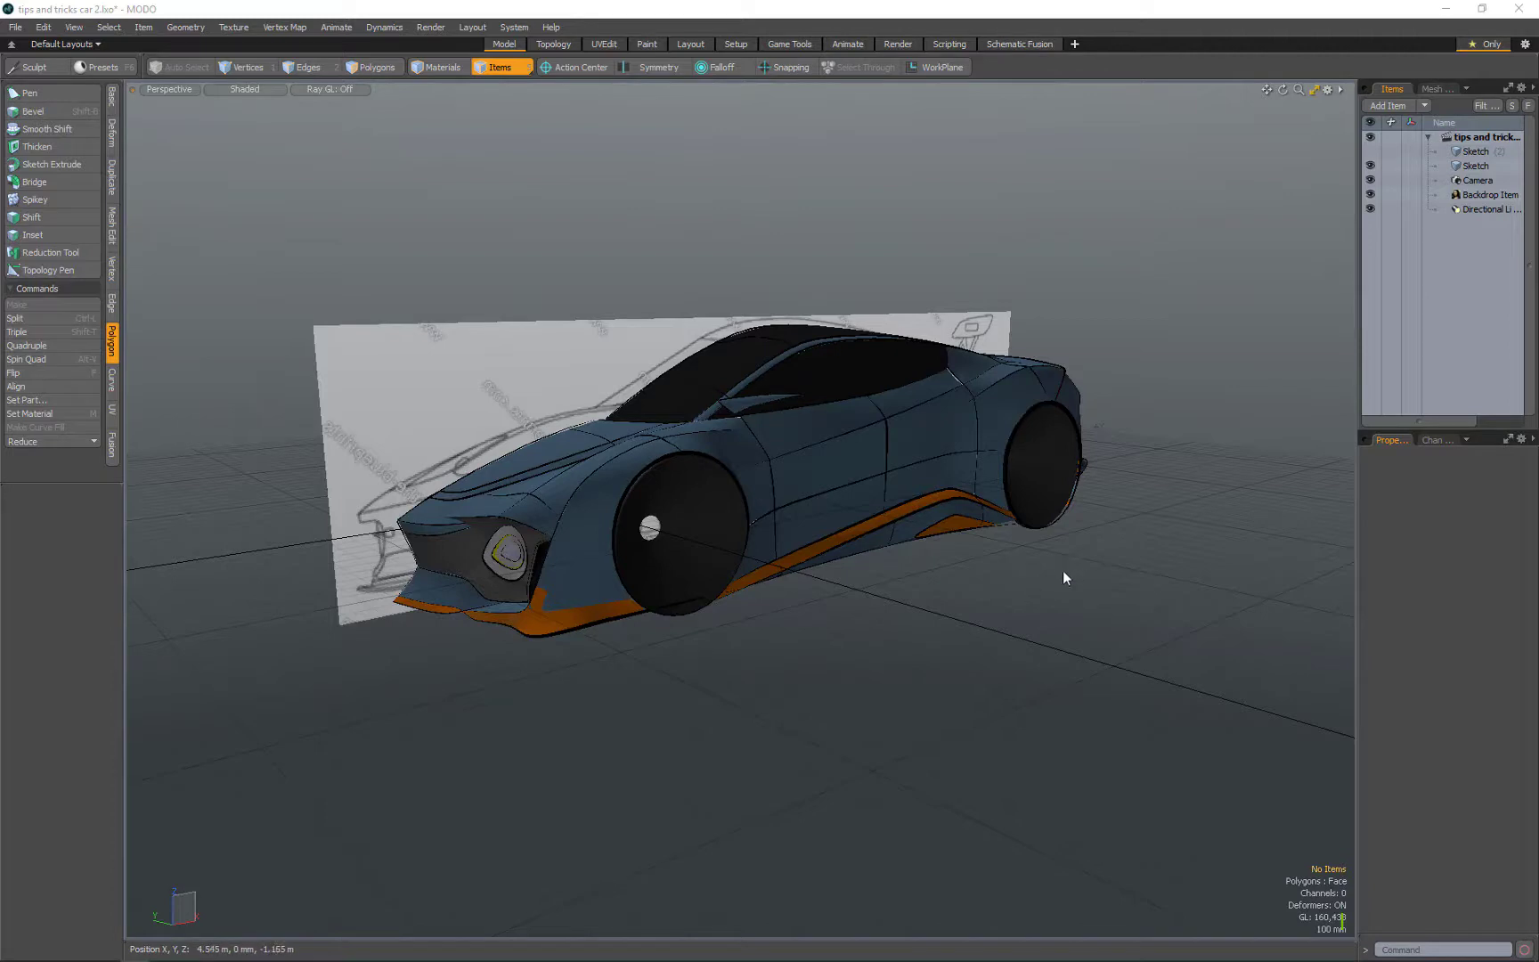
pyautogui.moveTo(1040, 603)
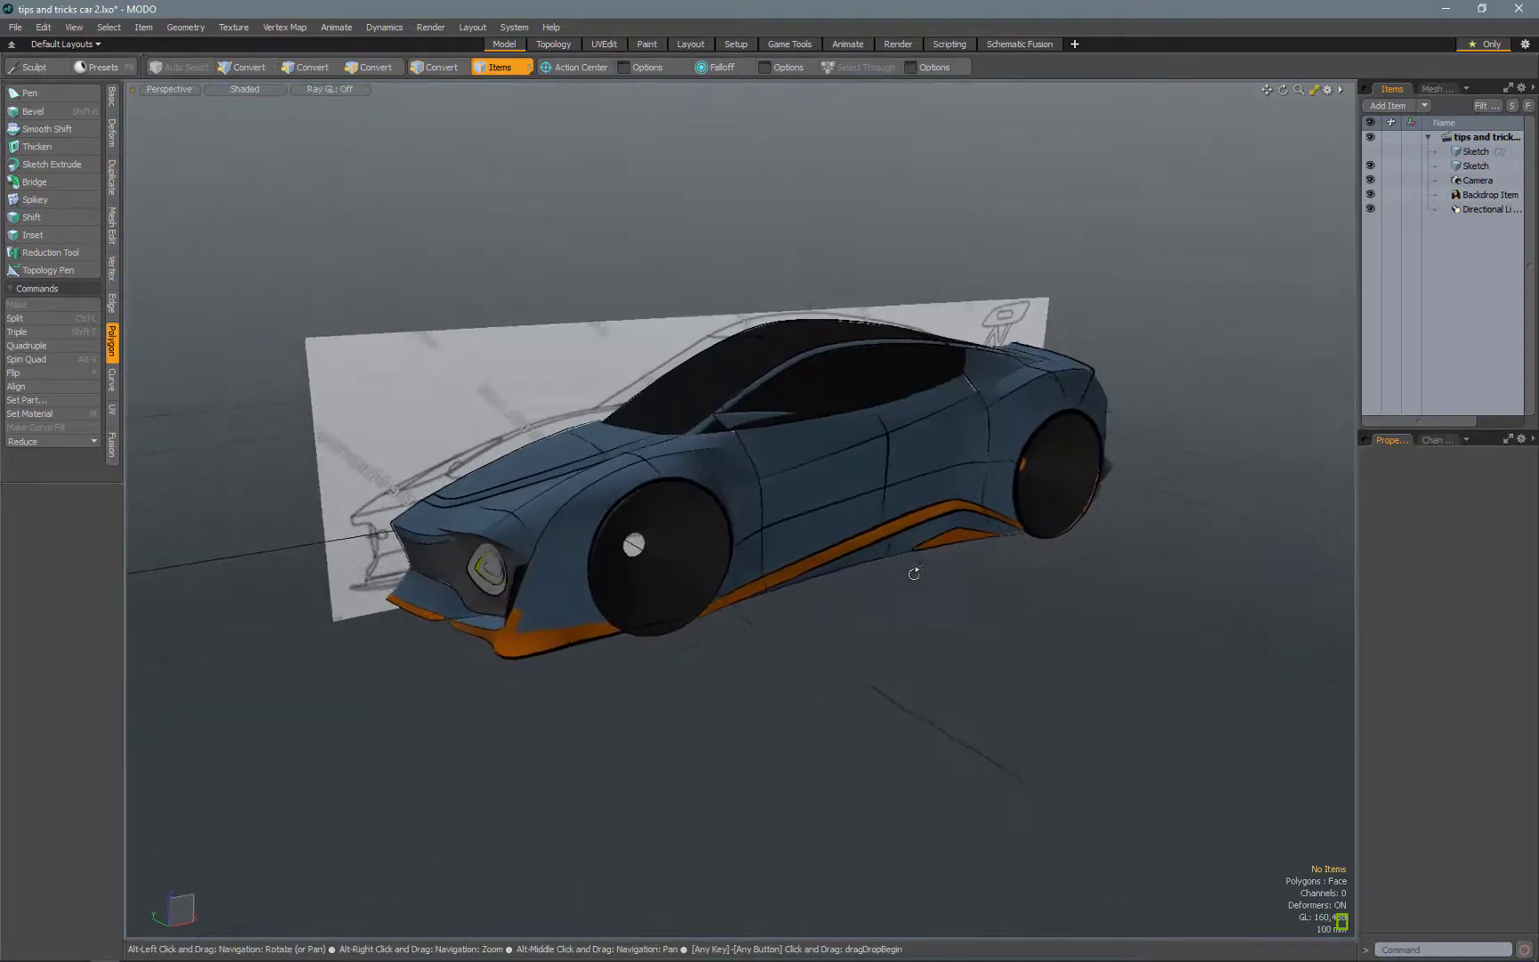
# - In Exported Sketches, select the zipped folder 8 and open it to show its files
pyautogui.moveTo(913, 572); pyautogui.dragTo(956, 552)
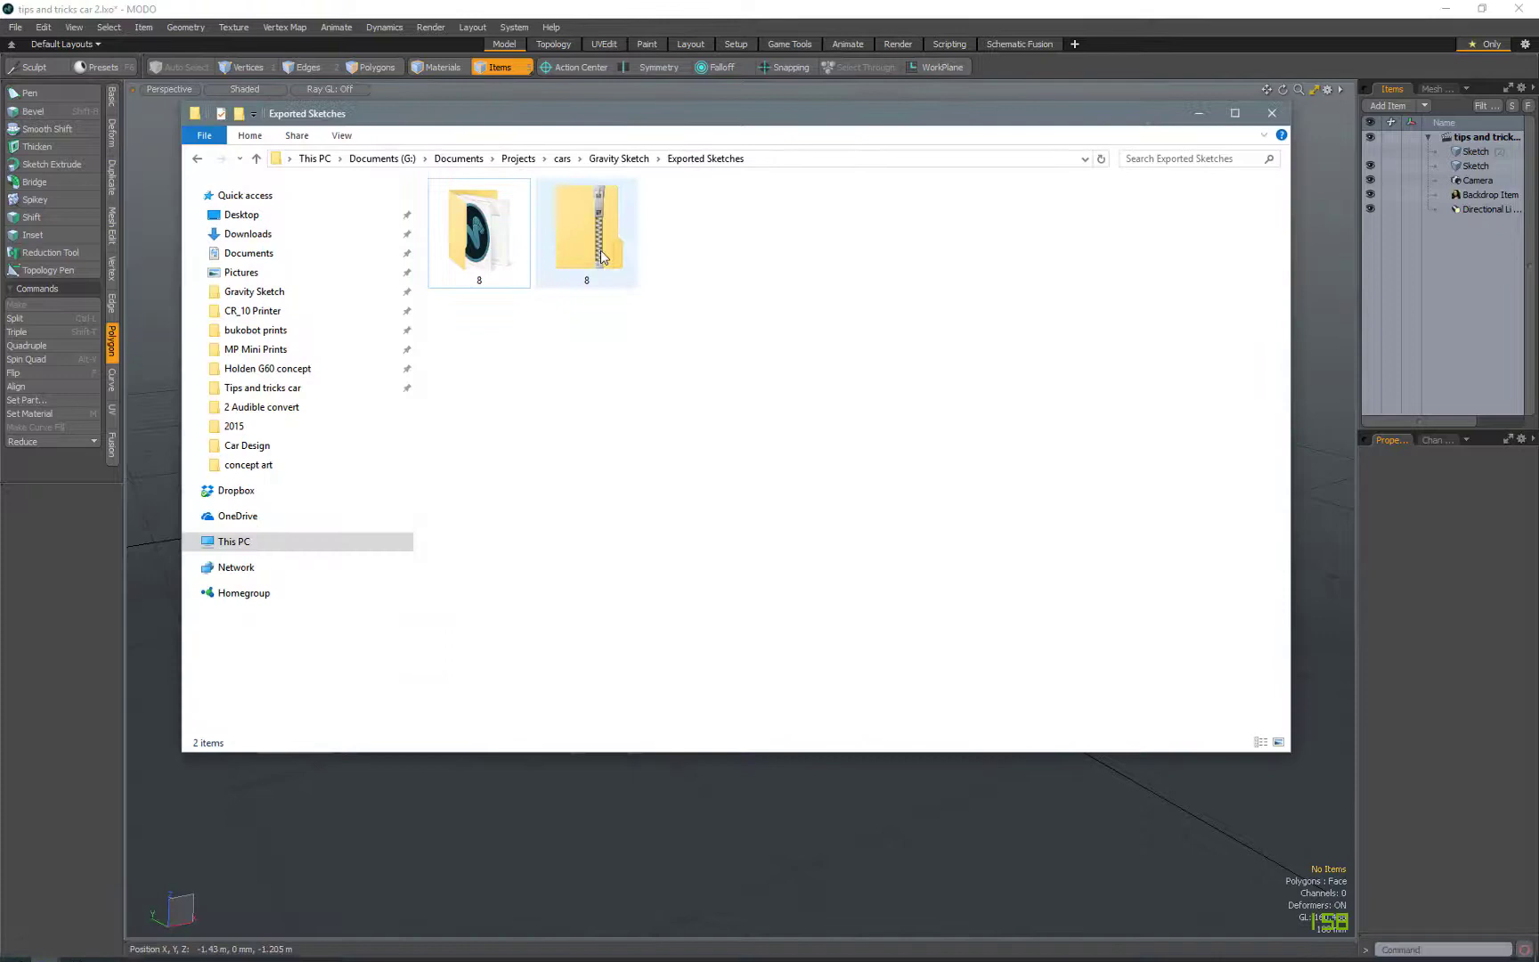
pyautogui.click(587, 225)
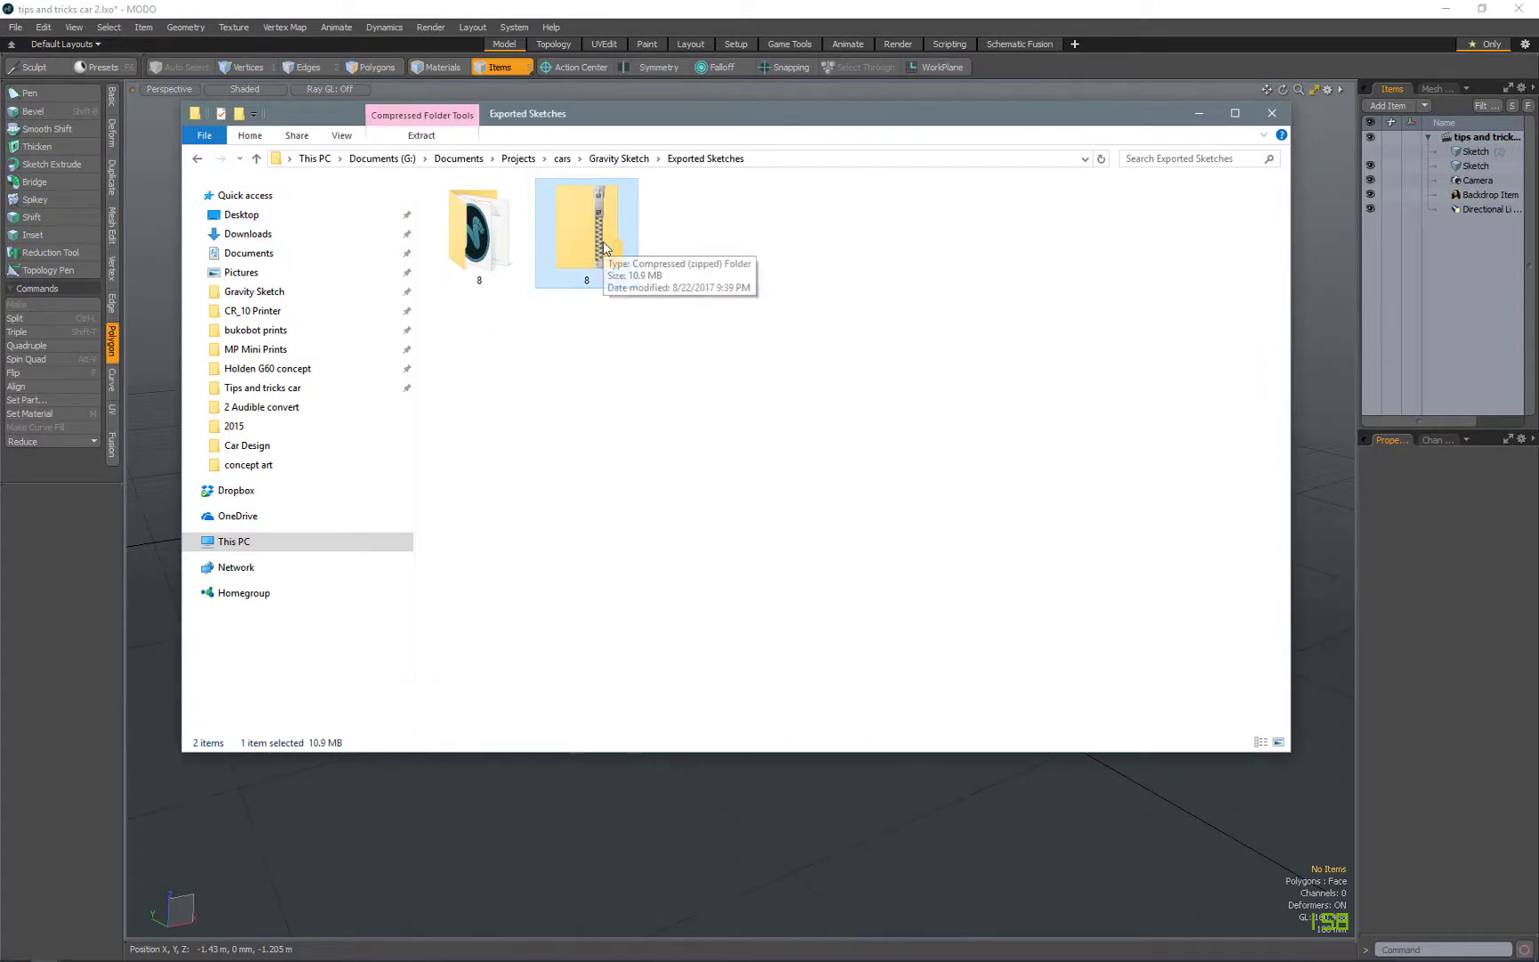
pyautogui.rightClick(586, 231)
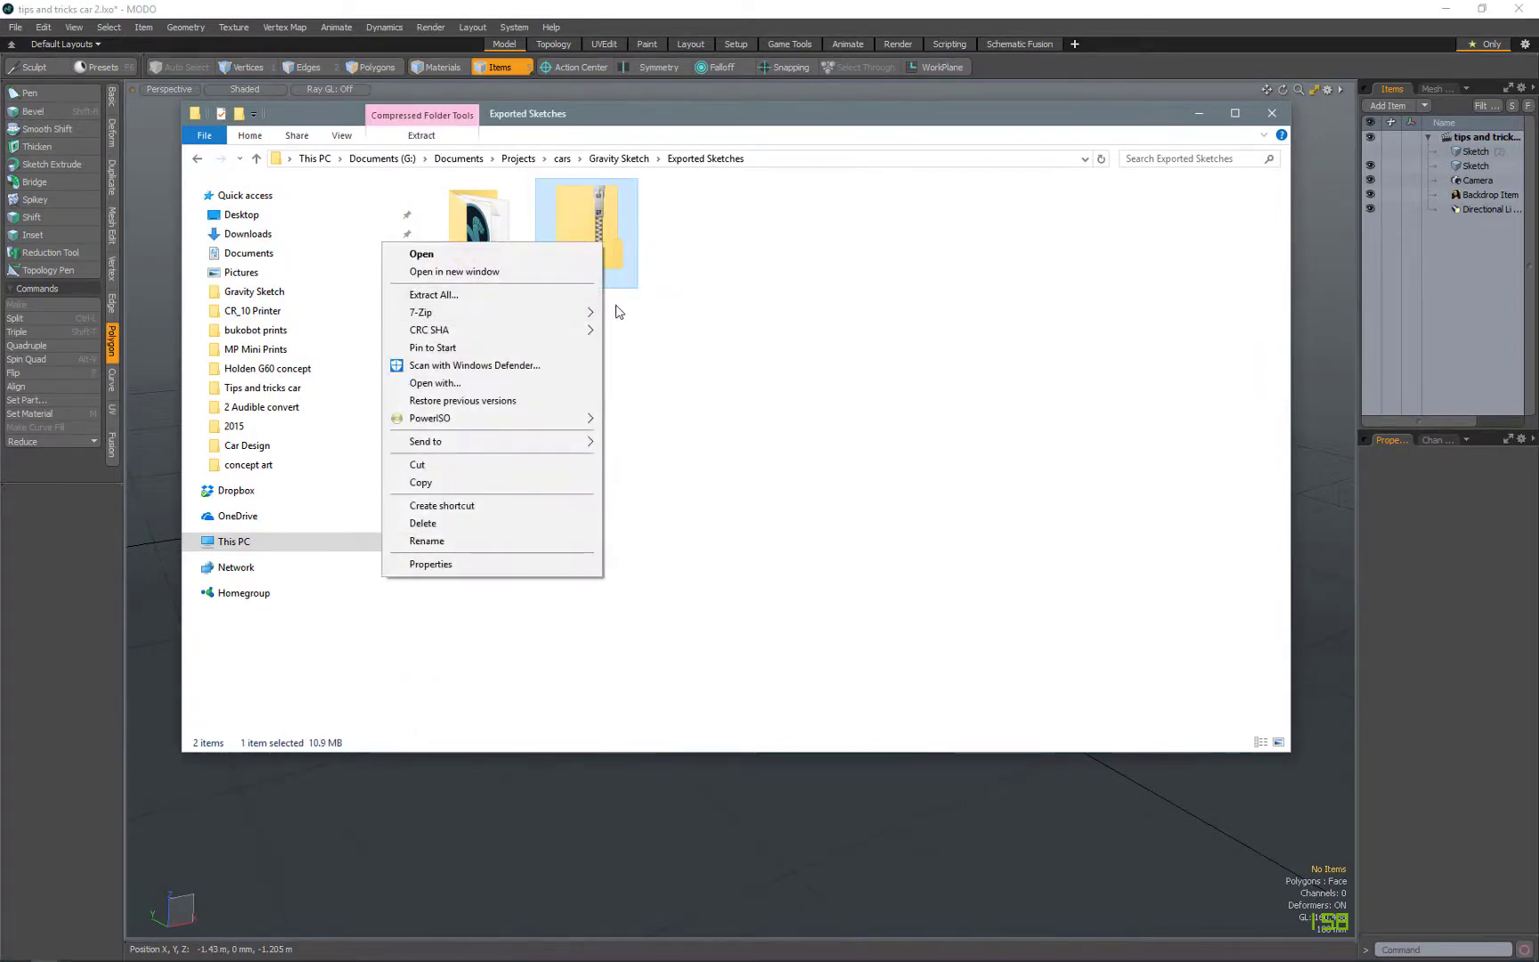
pyautogui.moveTo(420, 312)
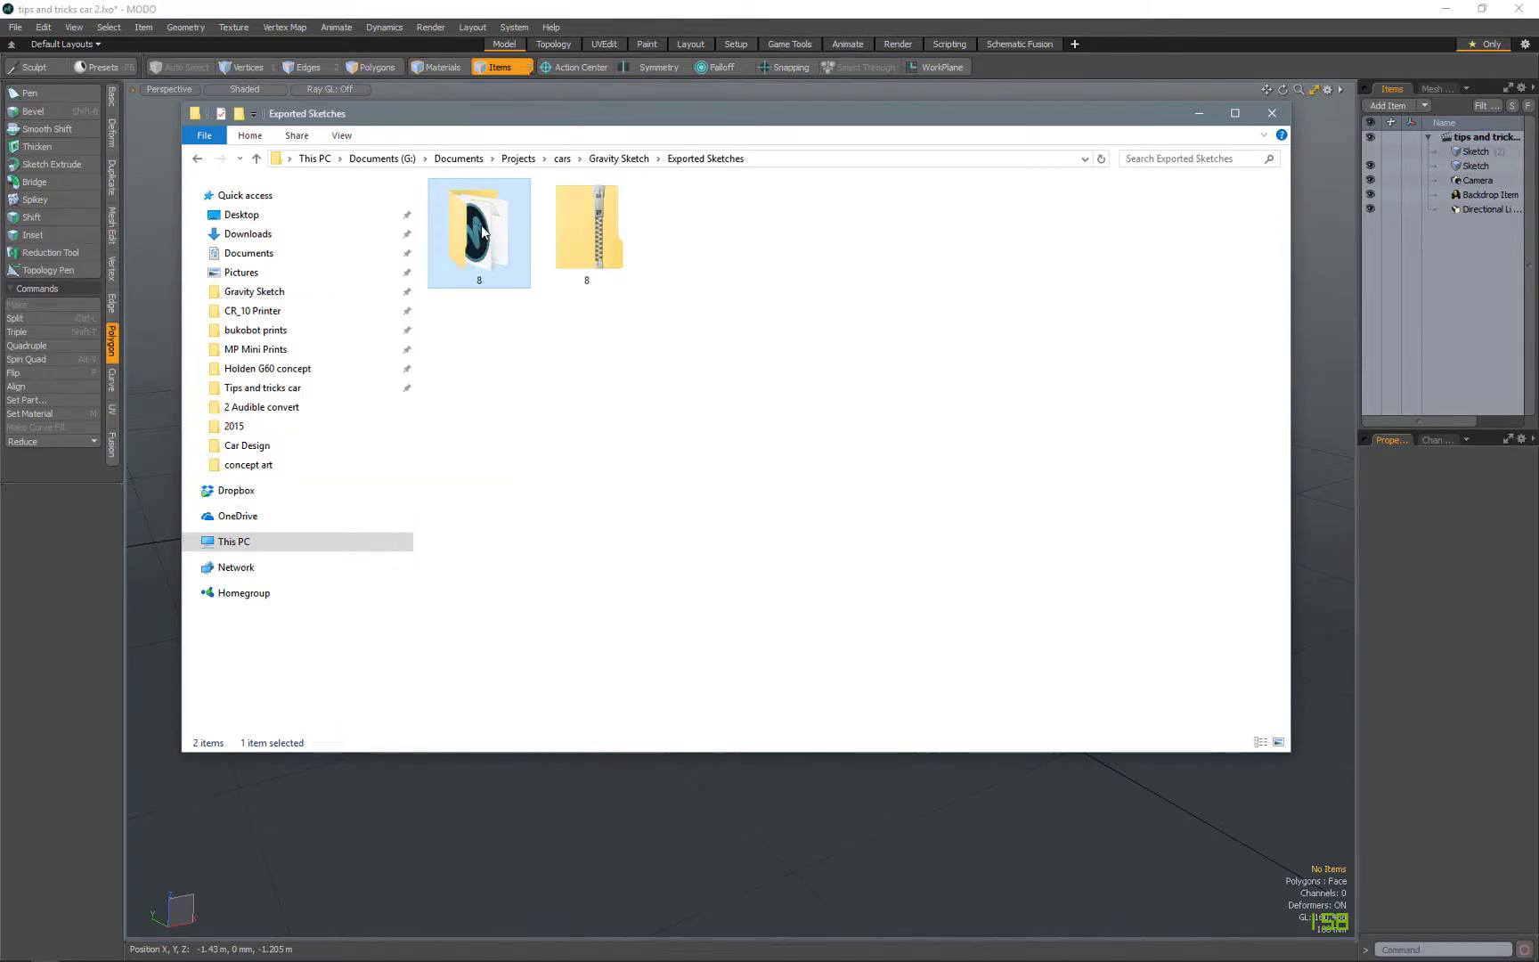
pyautogui.doubleClick(479, 224)
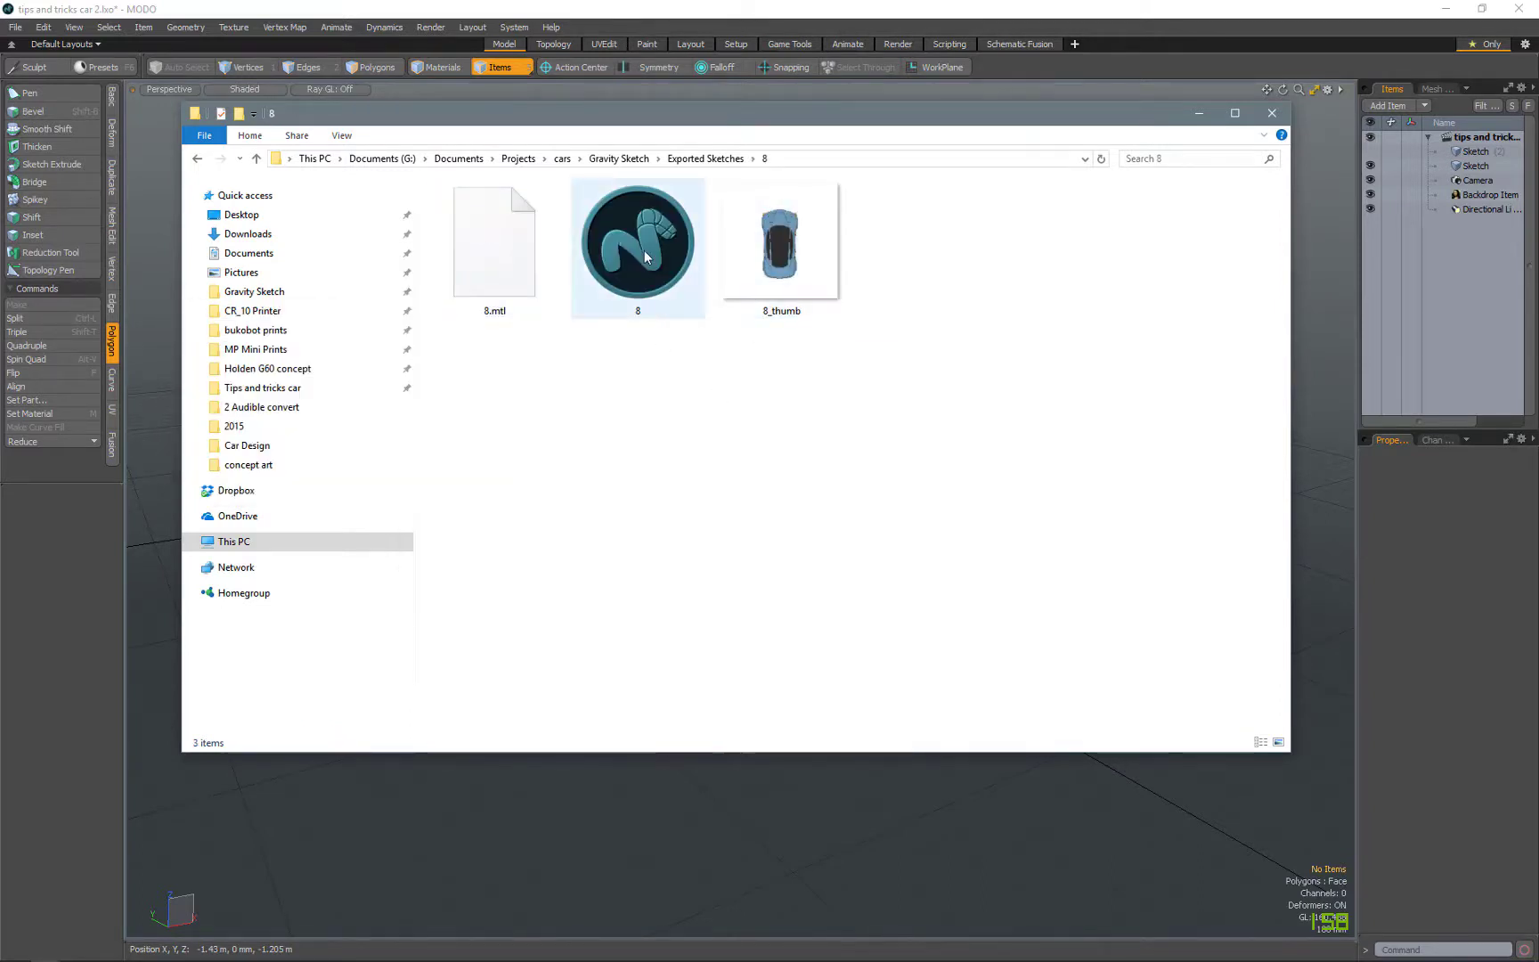
pyautogui.moveTo(637, 246)
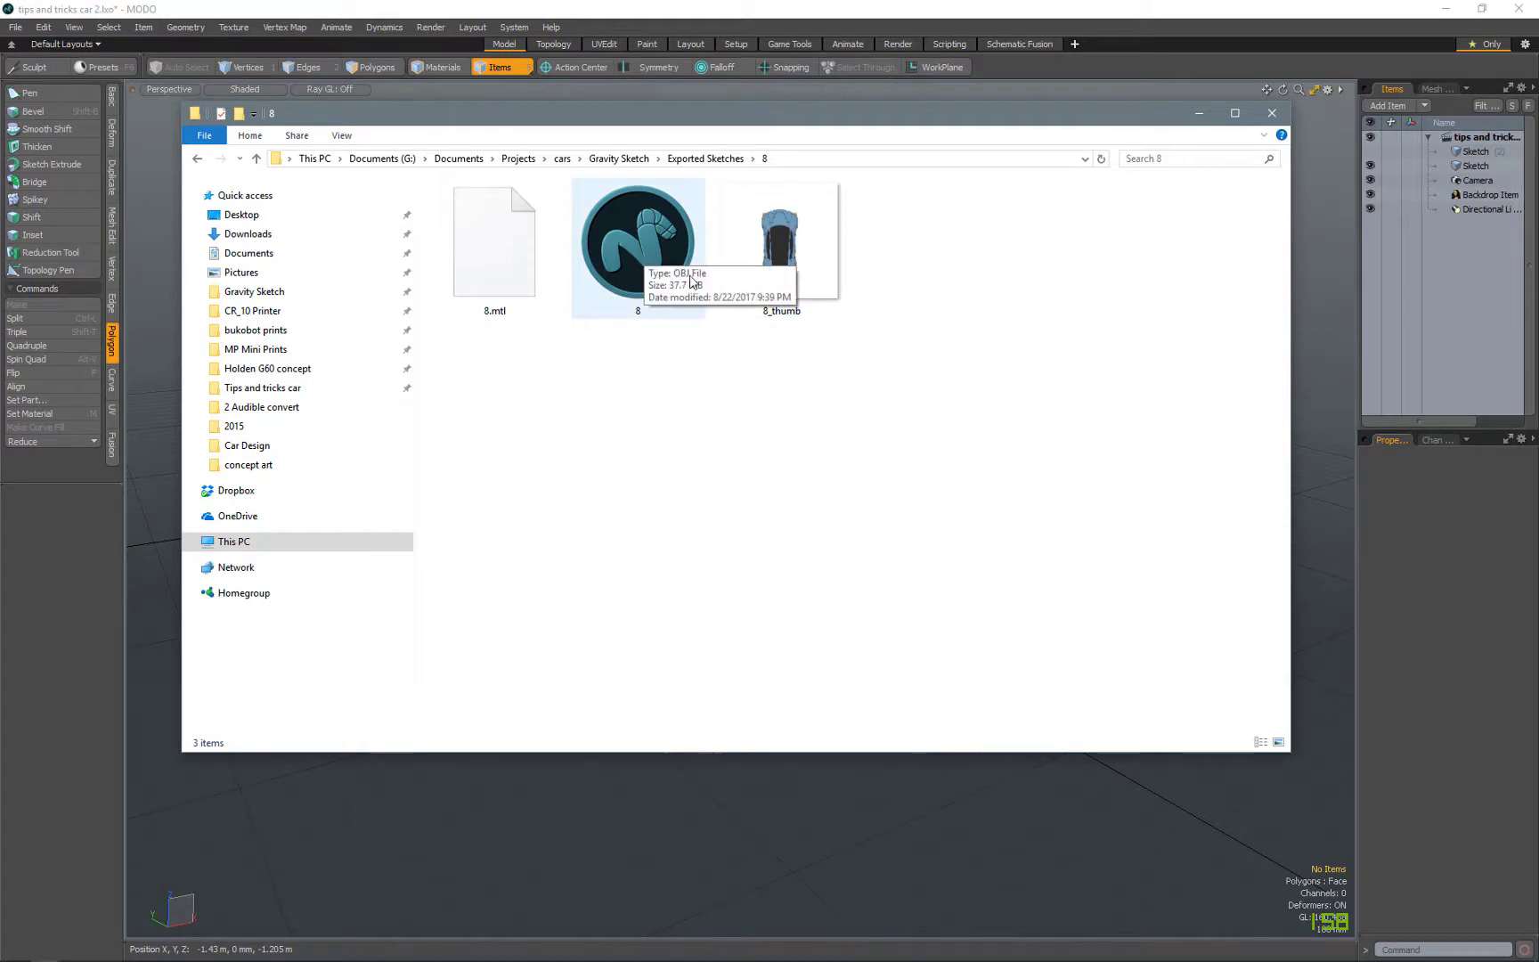
pyautogui.moveTo(645, 201)
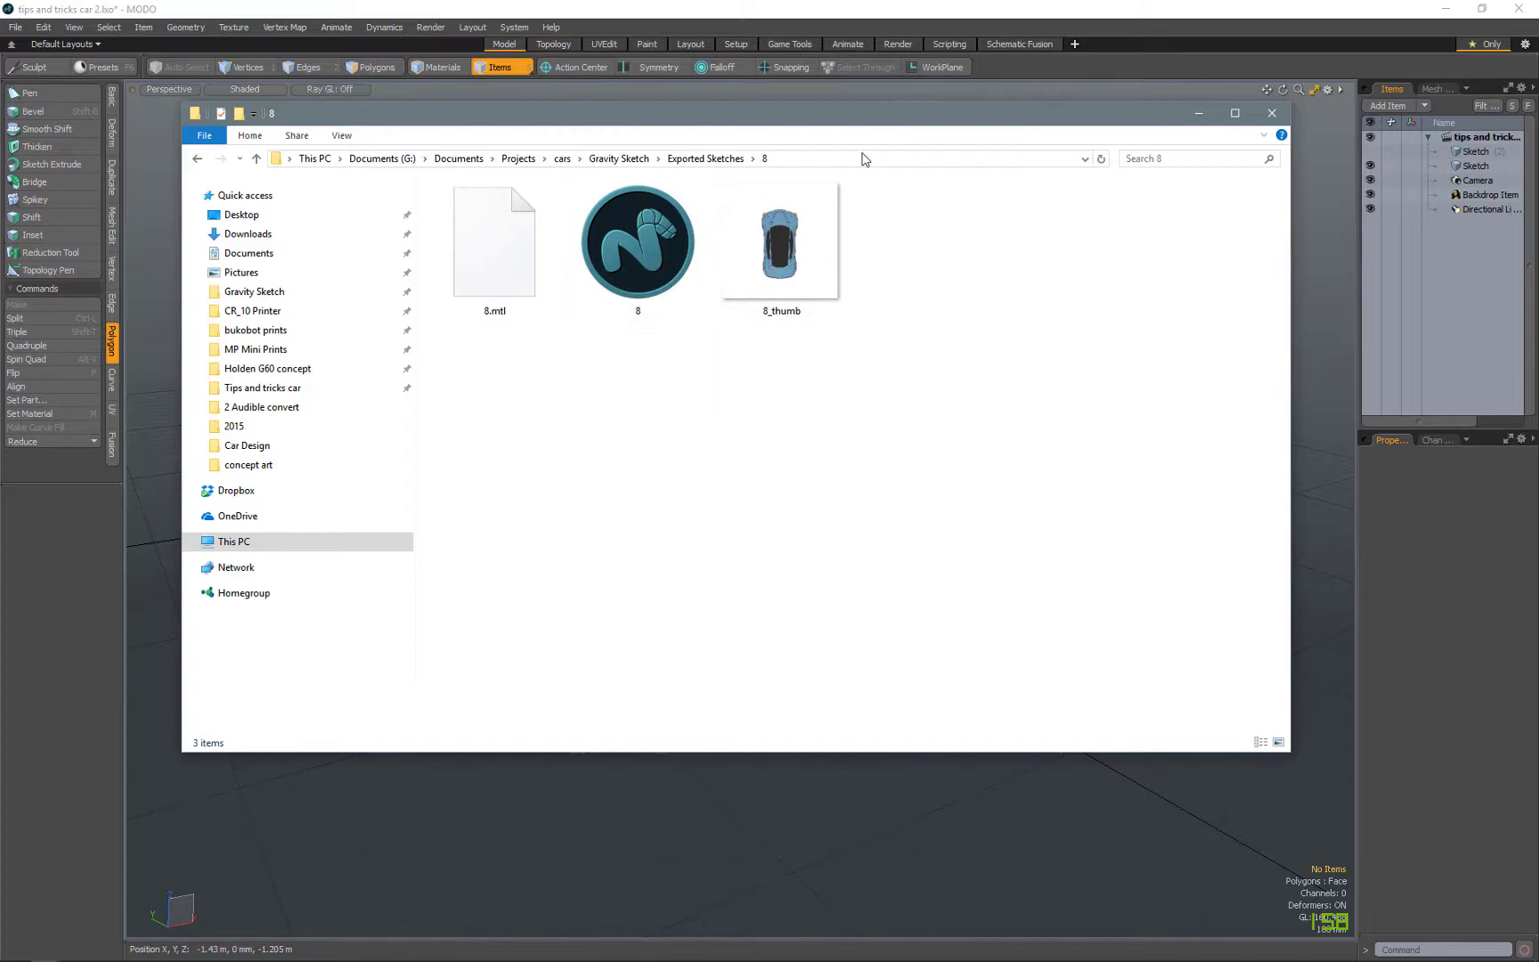
pyautogui.moveTo(1199, 114)
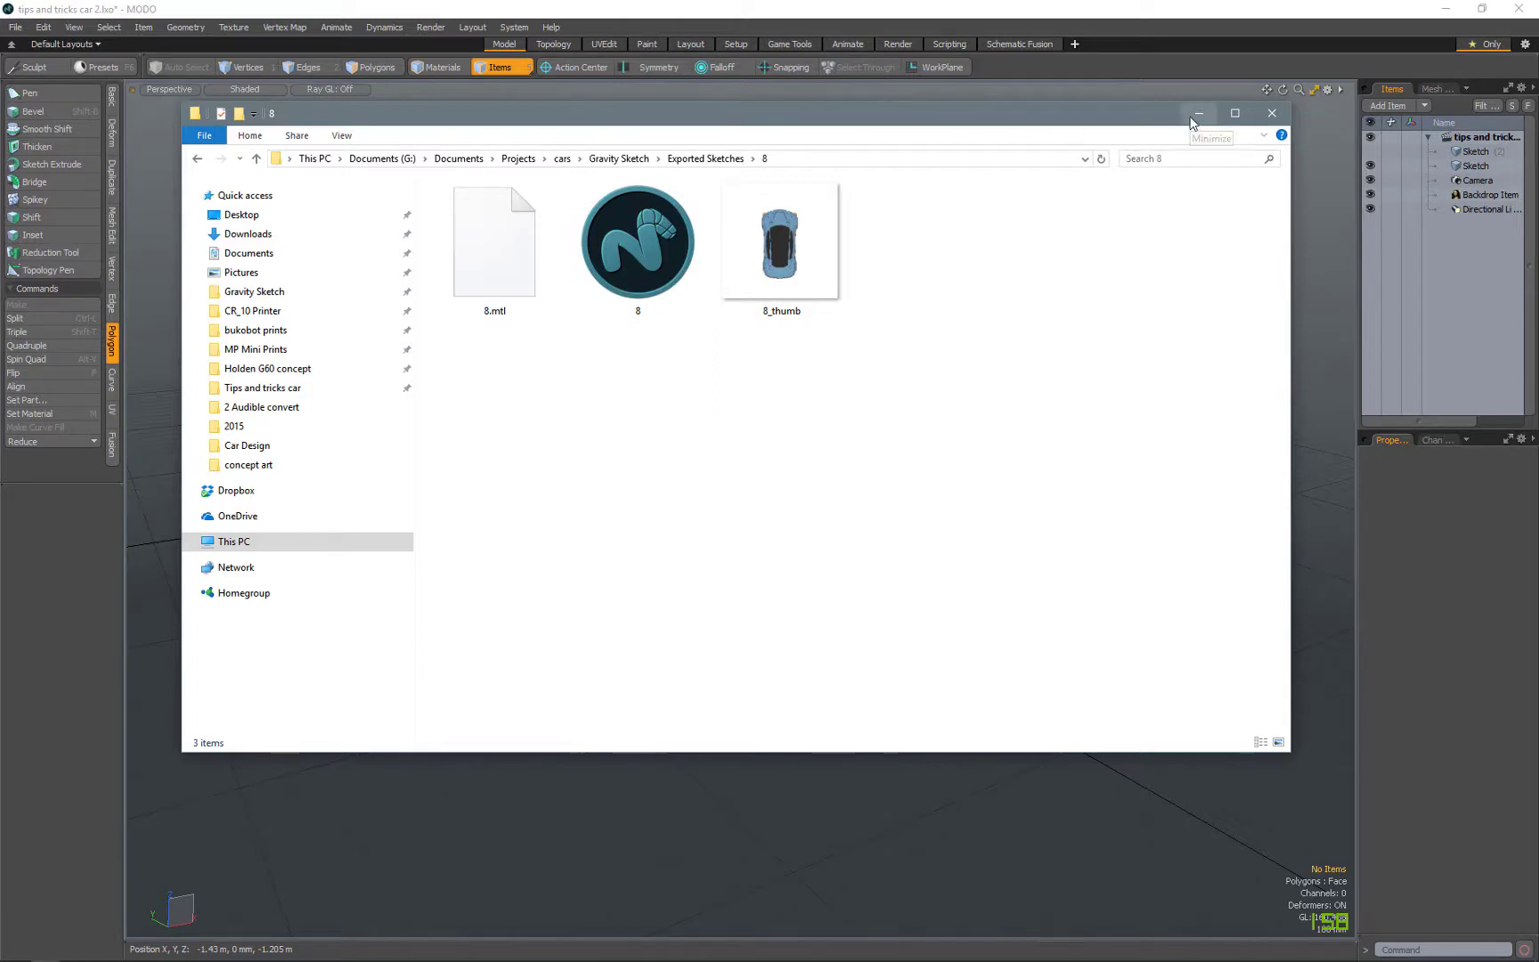
pyautogui.moveTo(1196, 114)
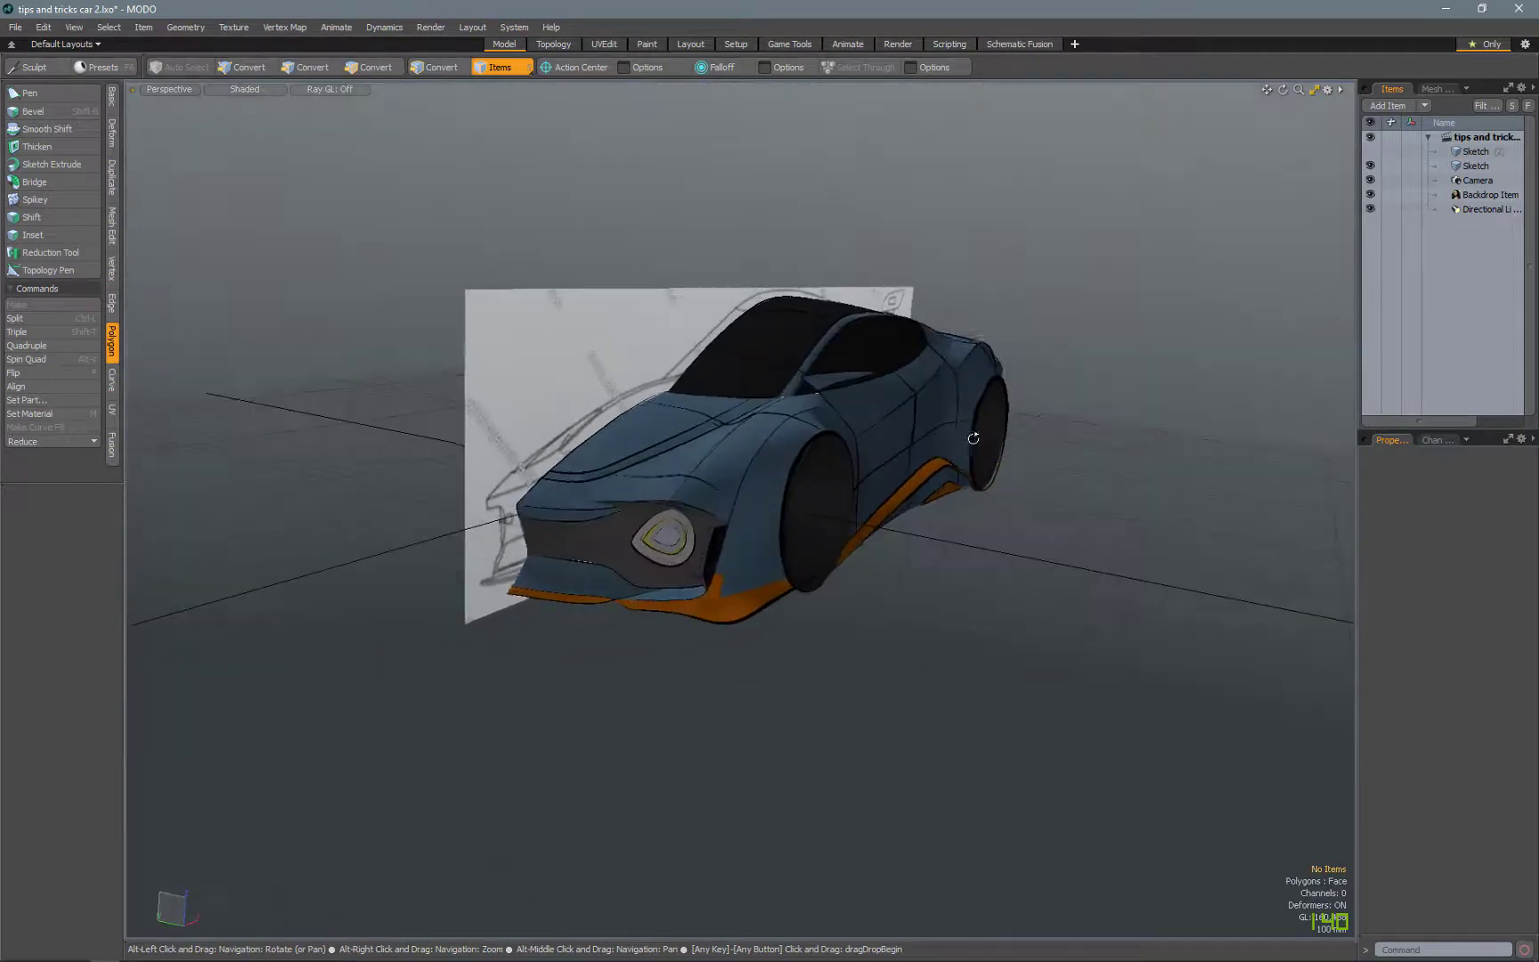
# - Orbit around the car and back toward a side view, shown as wireframe
pyautogui.moveTo(972, 440); pyautogui.dragTo(729, 647)
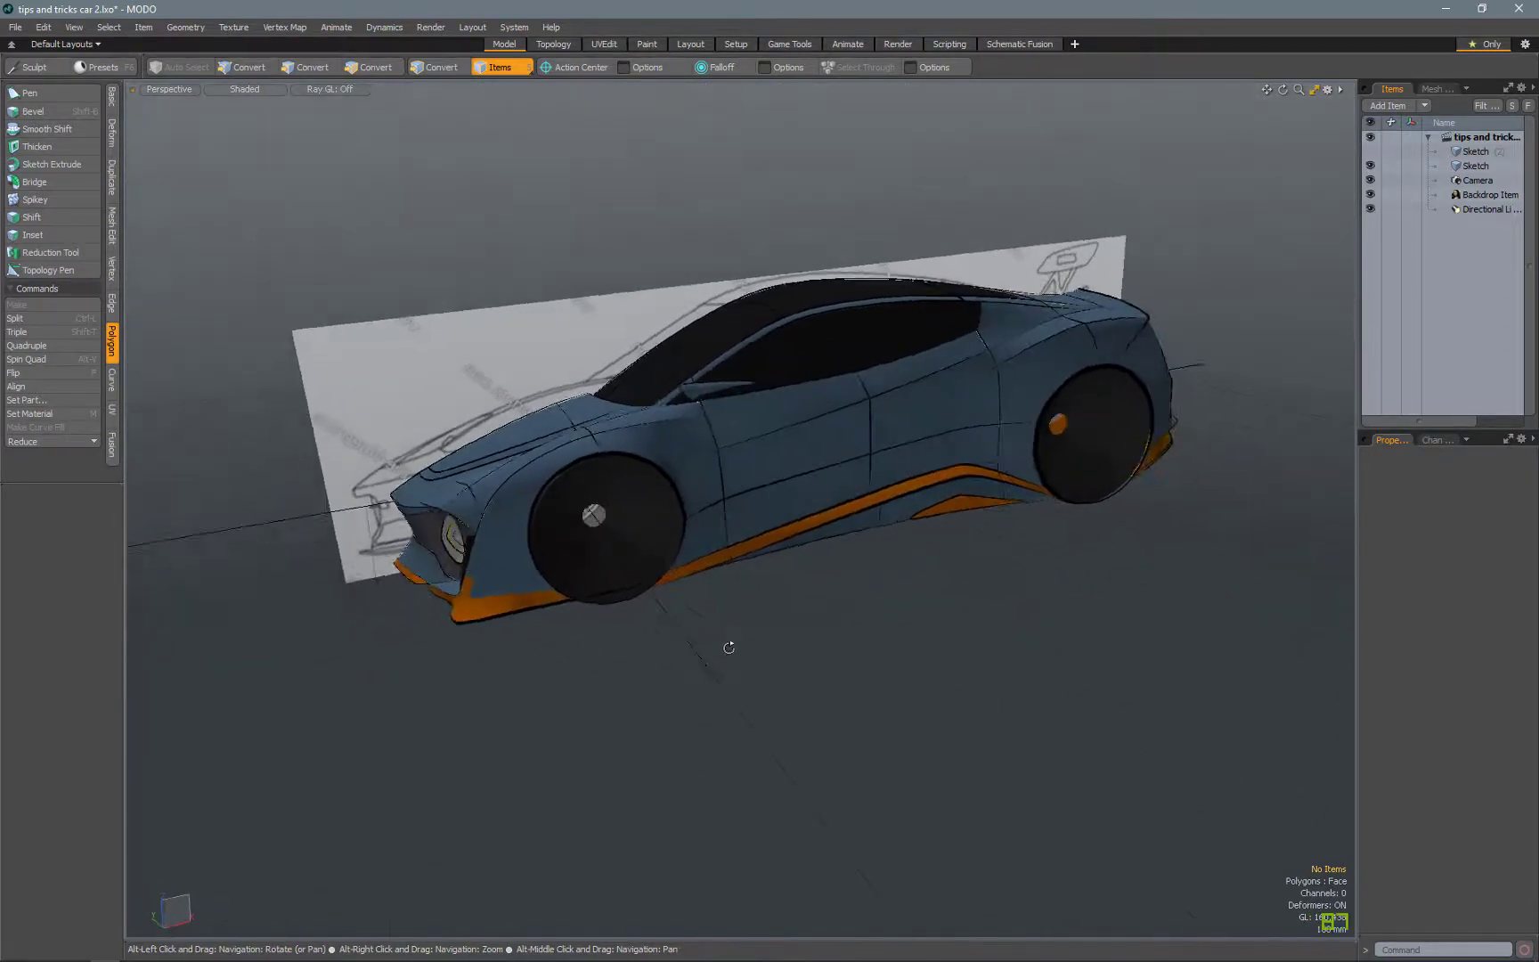
pyautogui.moveTo(729, 647); pyautogui.dragTo(779, 556)
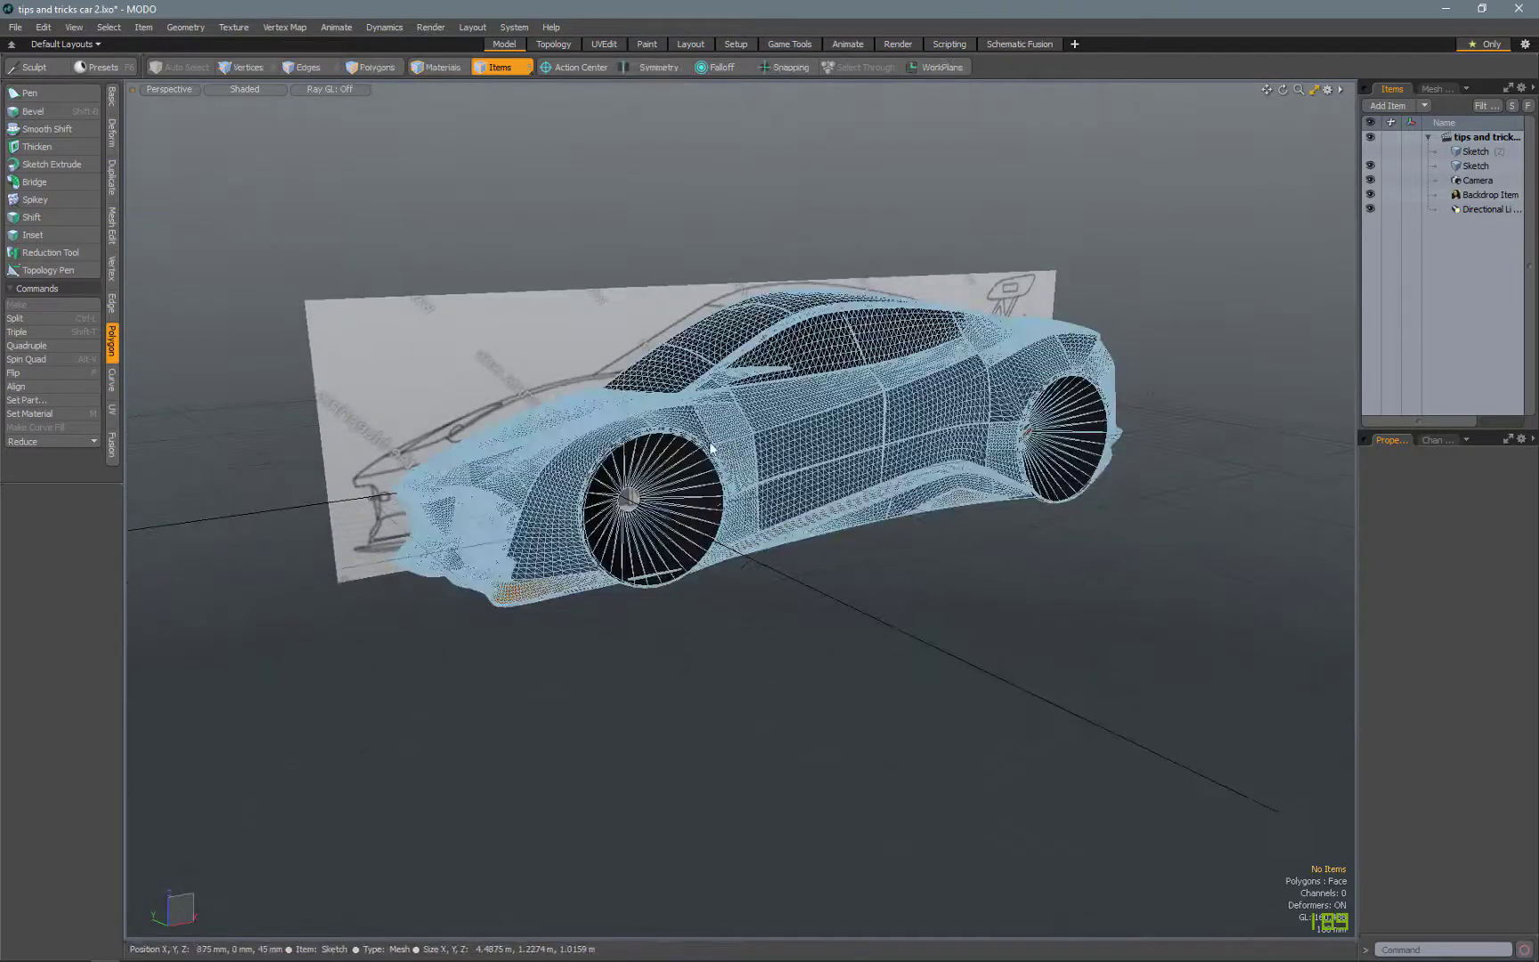
# - Select the Sketch mesh, view it from the side, and toggle Shaded and Wireframe display
pyautogui.click(1476, 165)
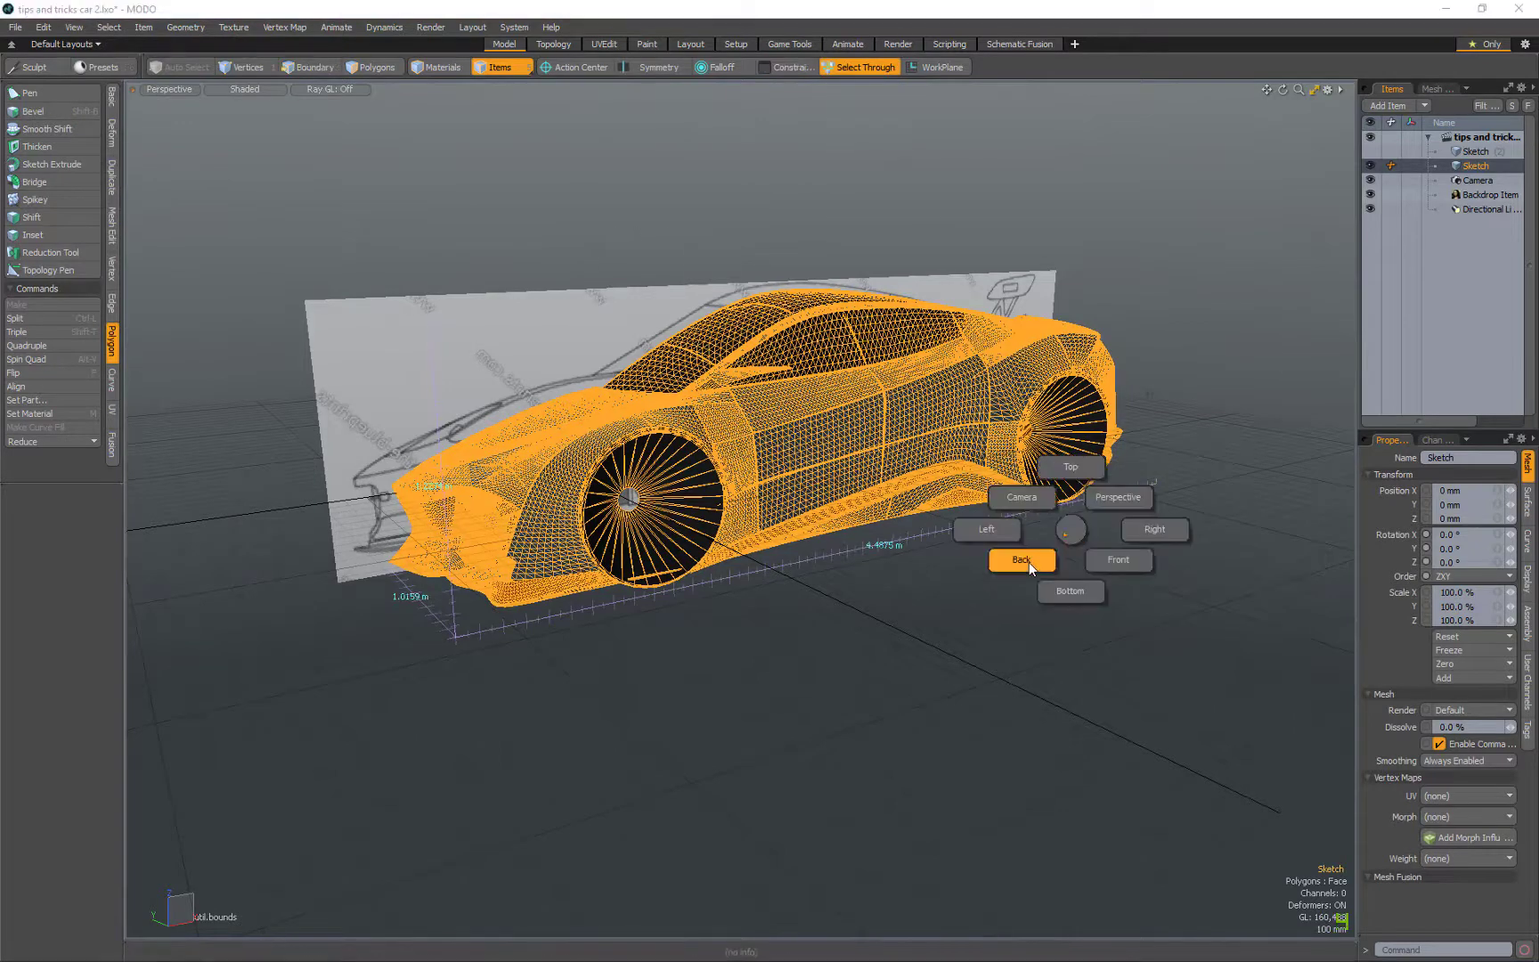
pyautogui.click(1021, 560)
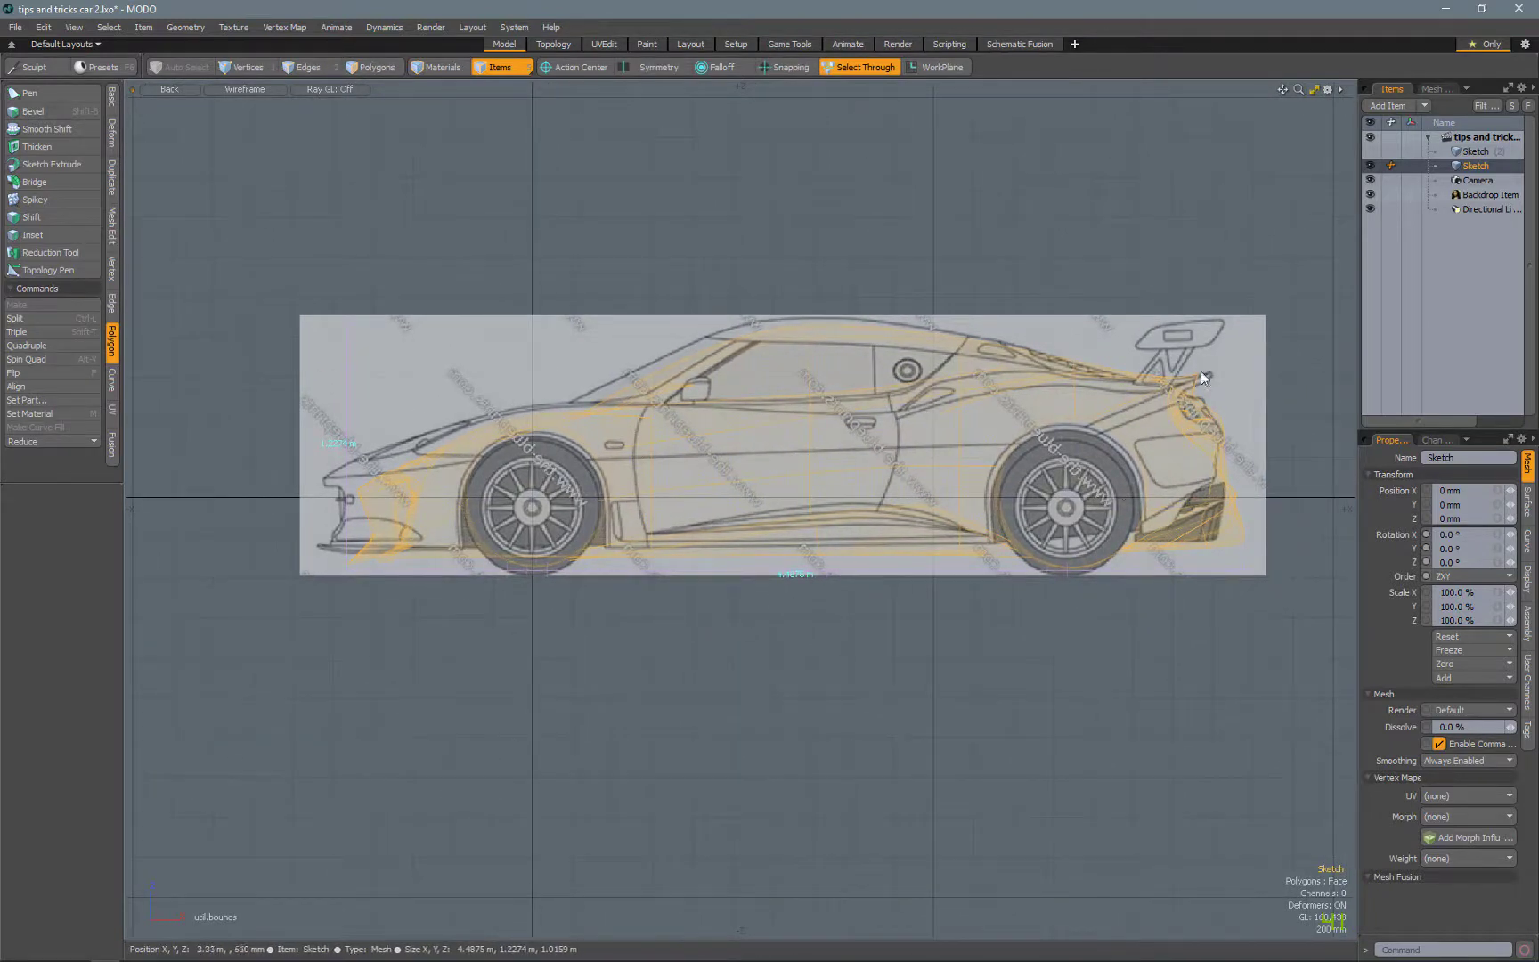
pyautogui.click(244, 89)
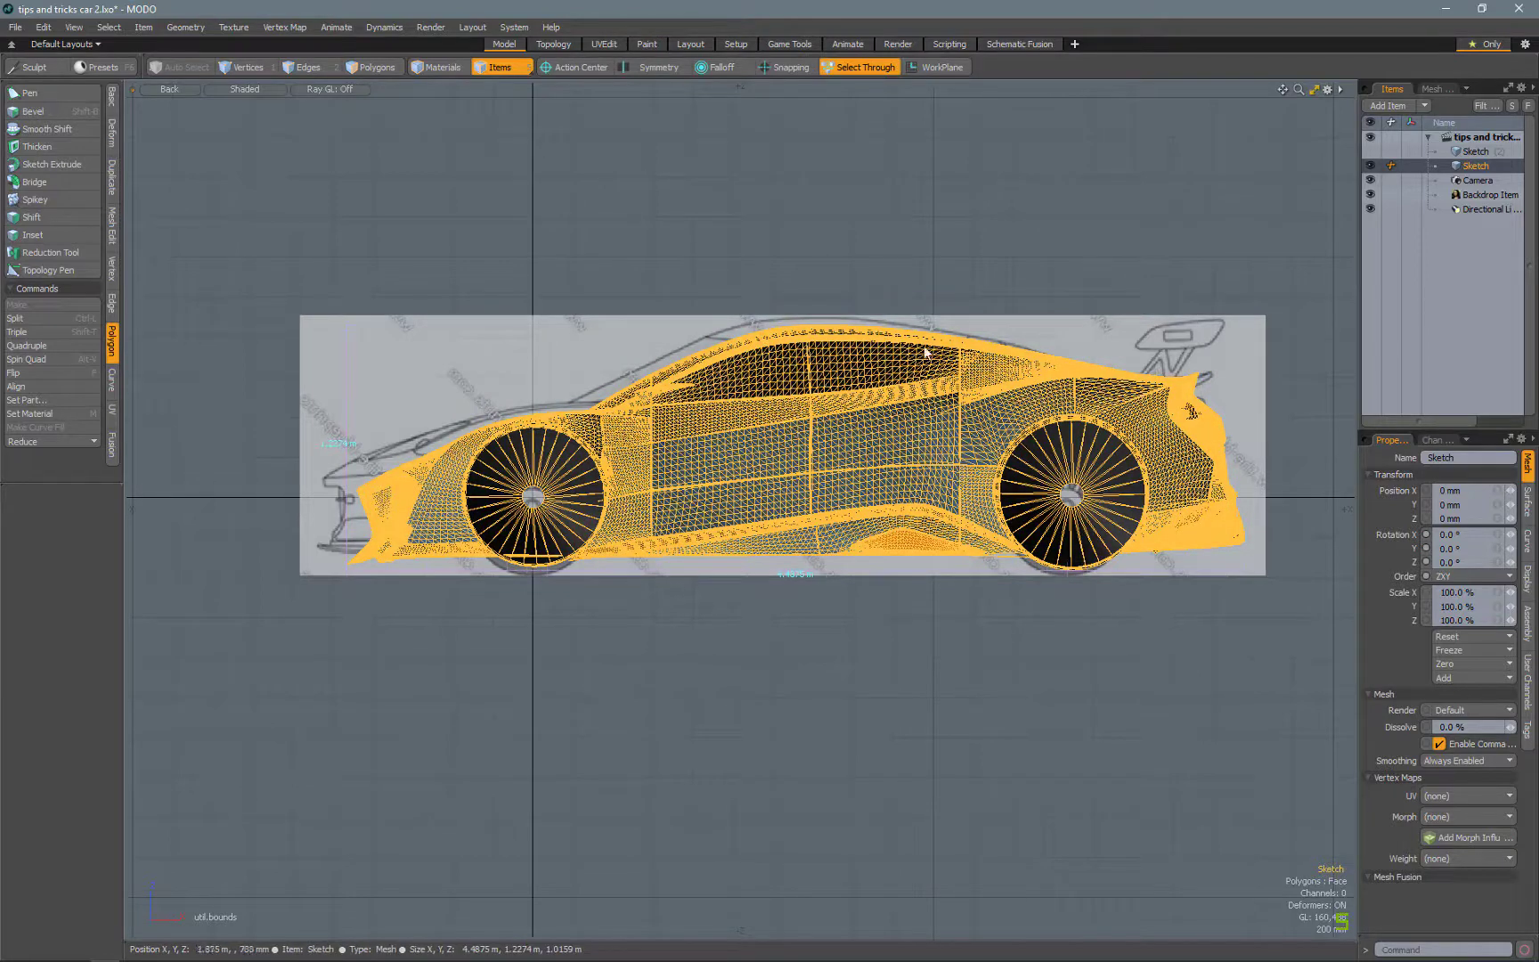
pyautogui.click(376, 67)
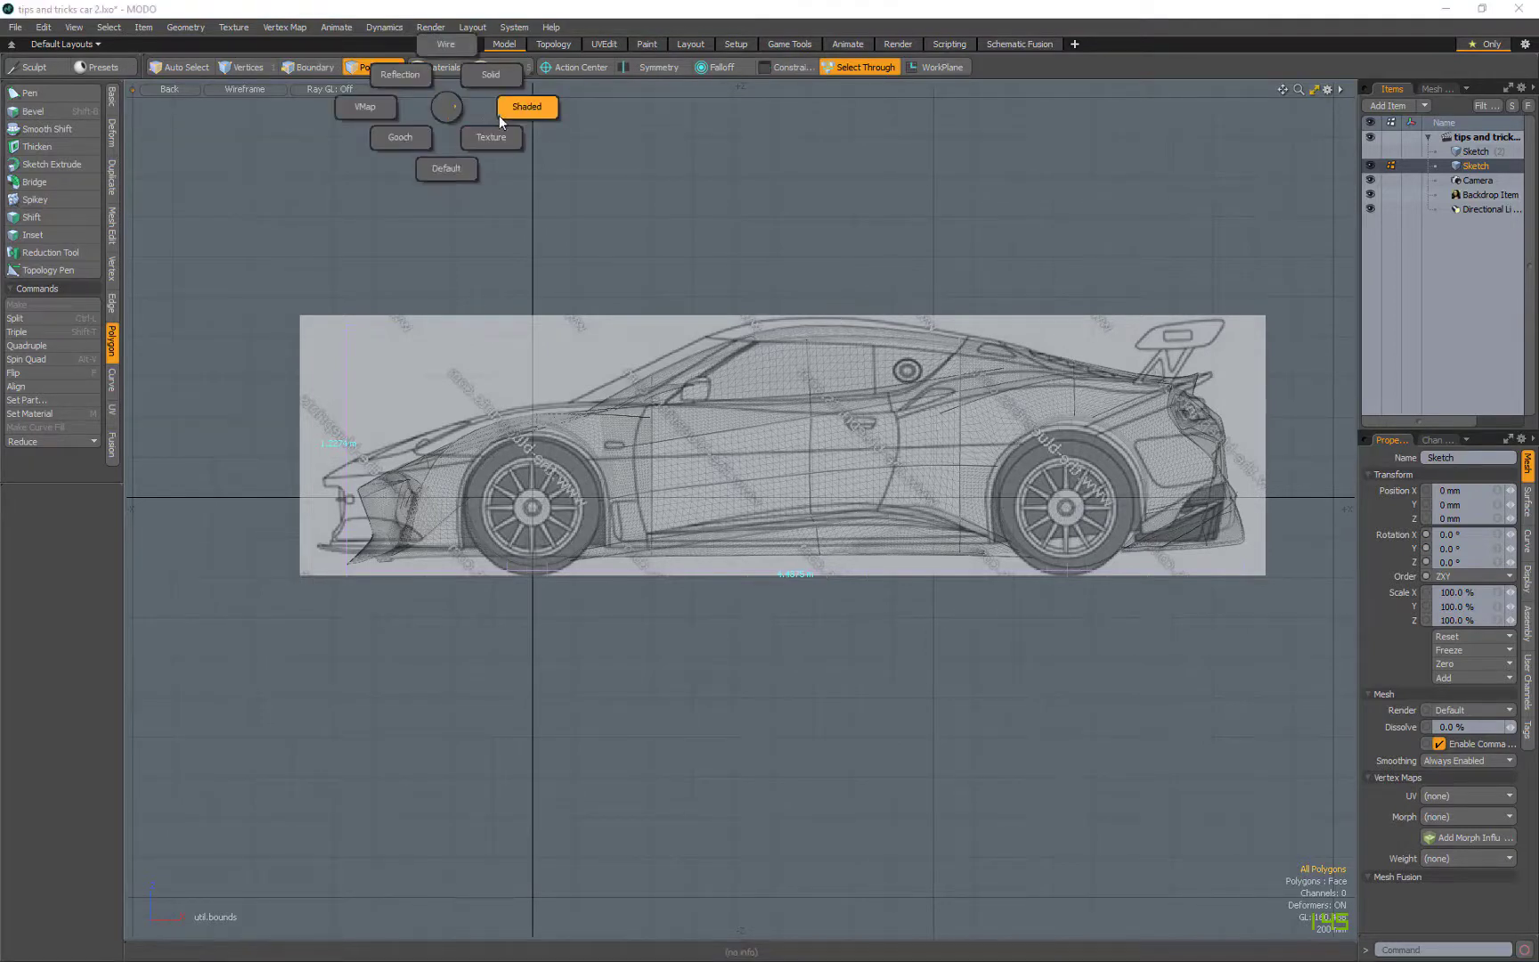
# - Shade the car again and add a Linear falloff with a Linear shape preset
pyautogui.click(527, 106)
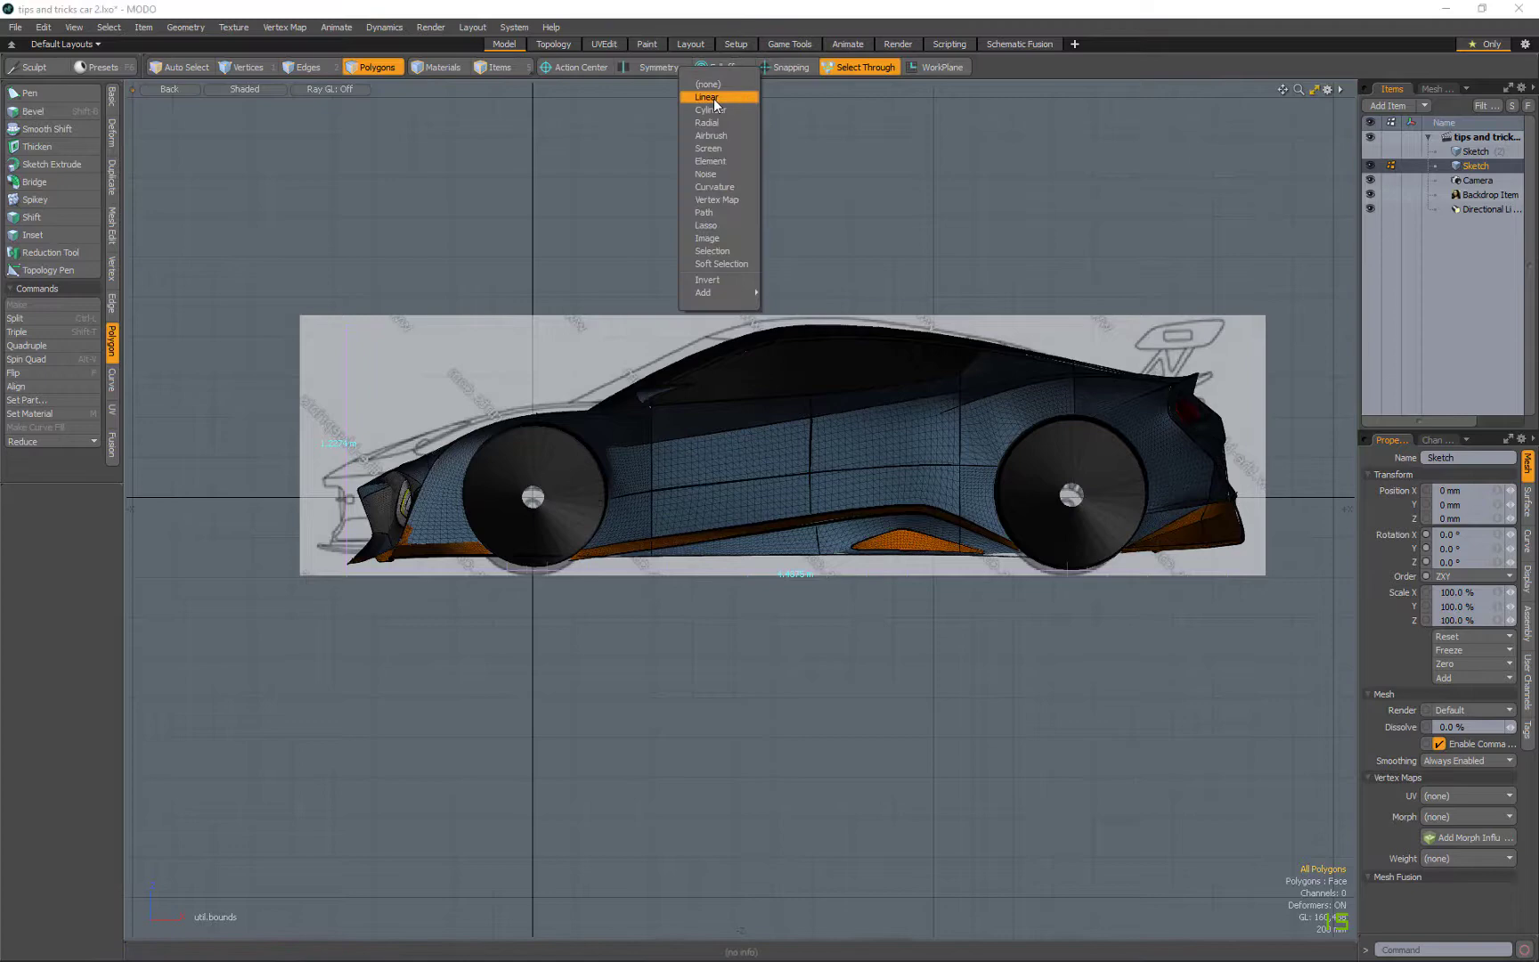
pyautogui.click(708, 96)
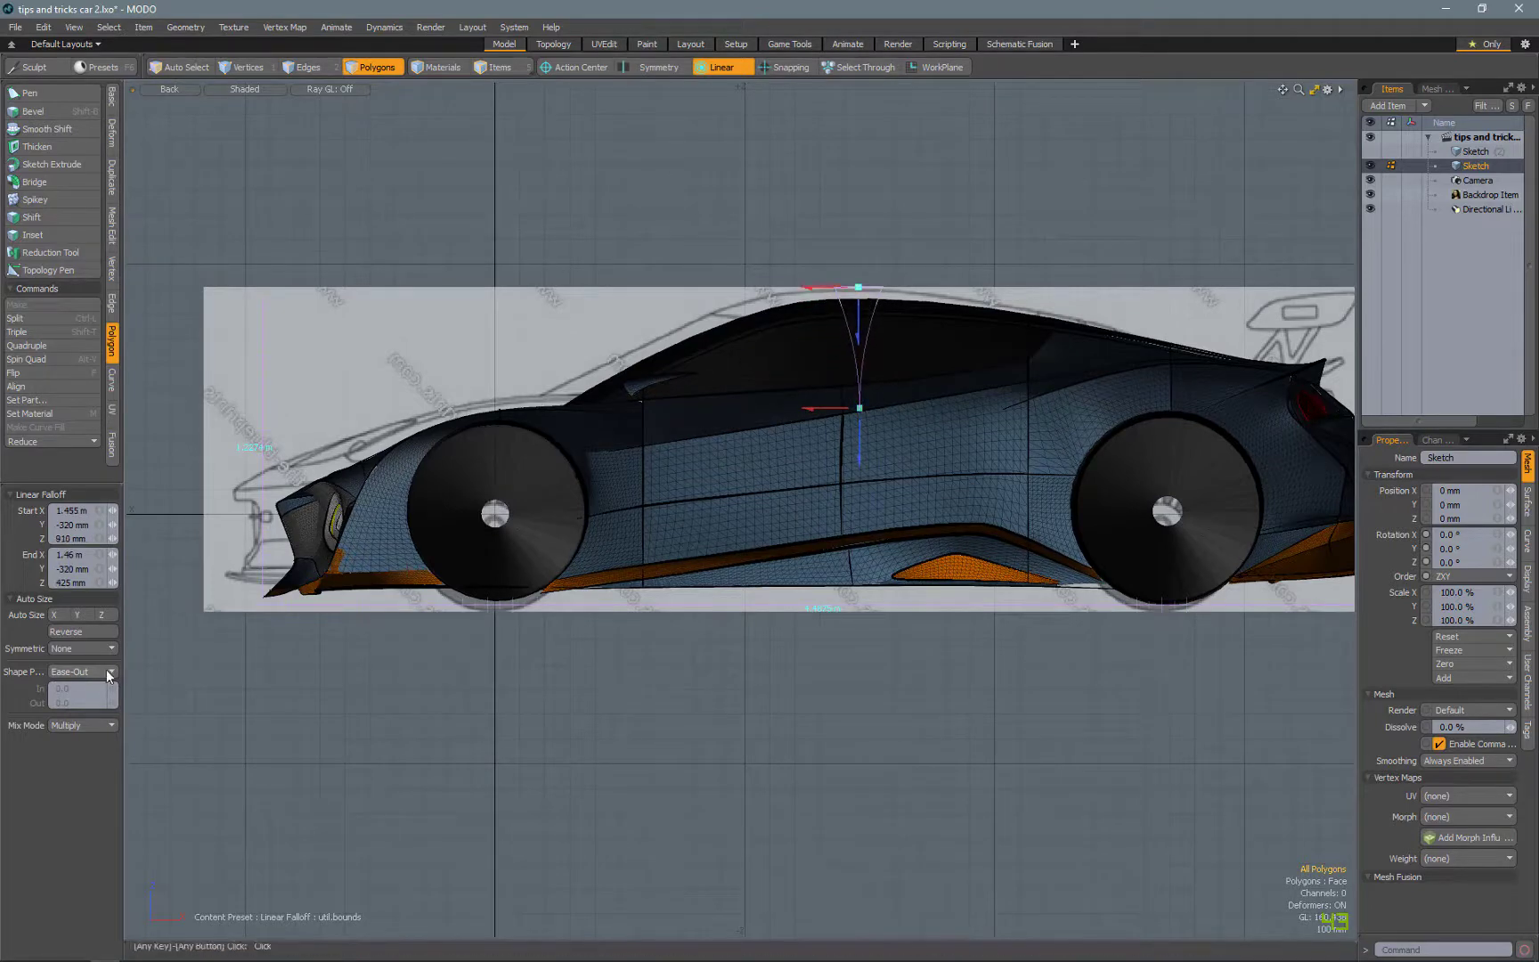
pyautogui.click(83, 672)
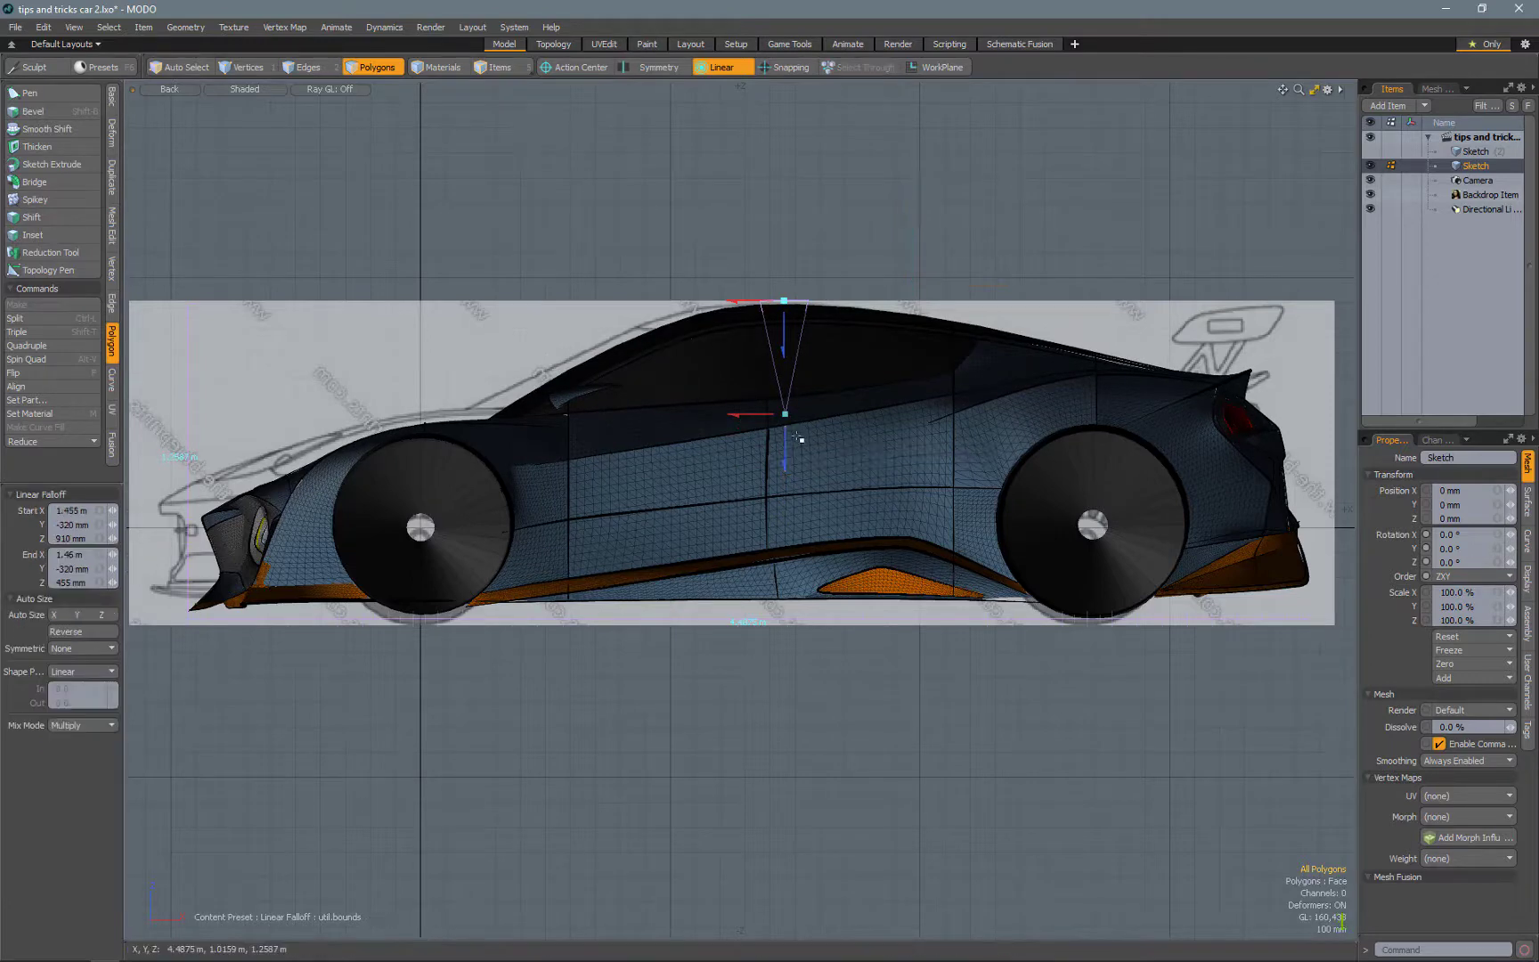
# - Drag the linear falloff down to span the lower door and return to Perspective
pyautogui.moveTo(785, 440); pyautogui.dragTo(786, 594)
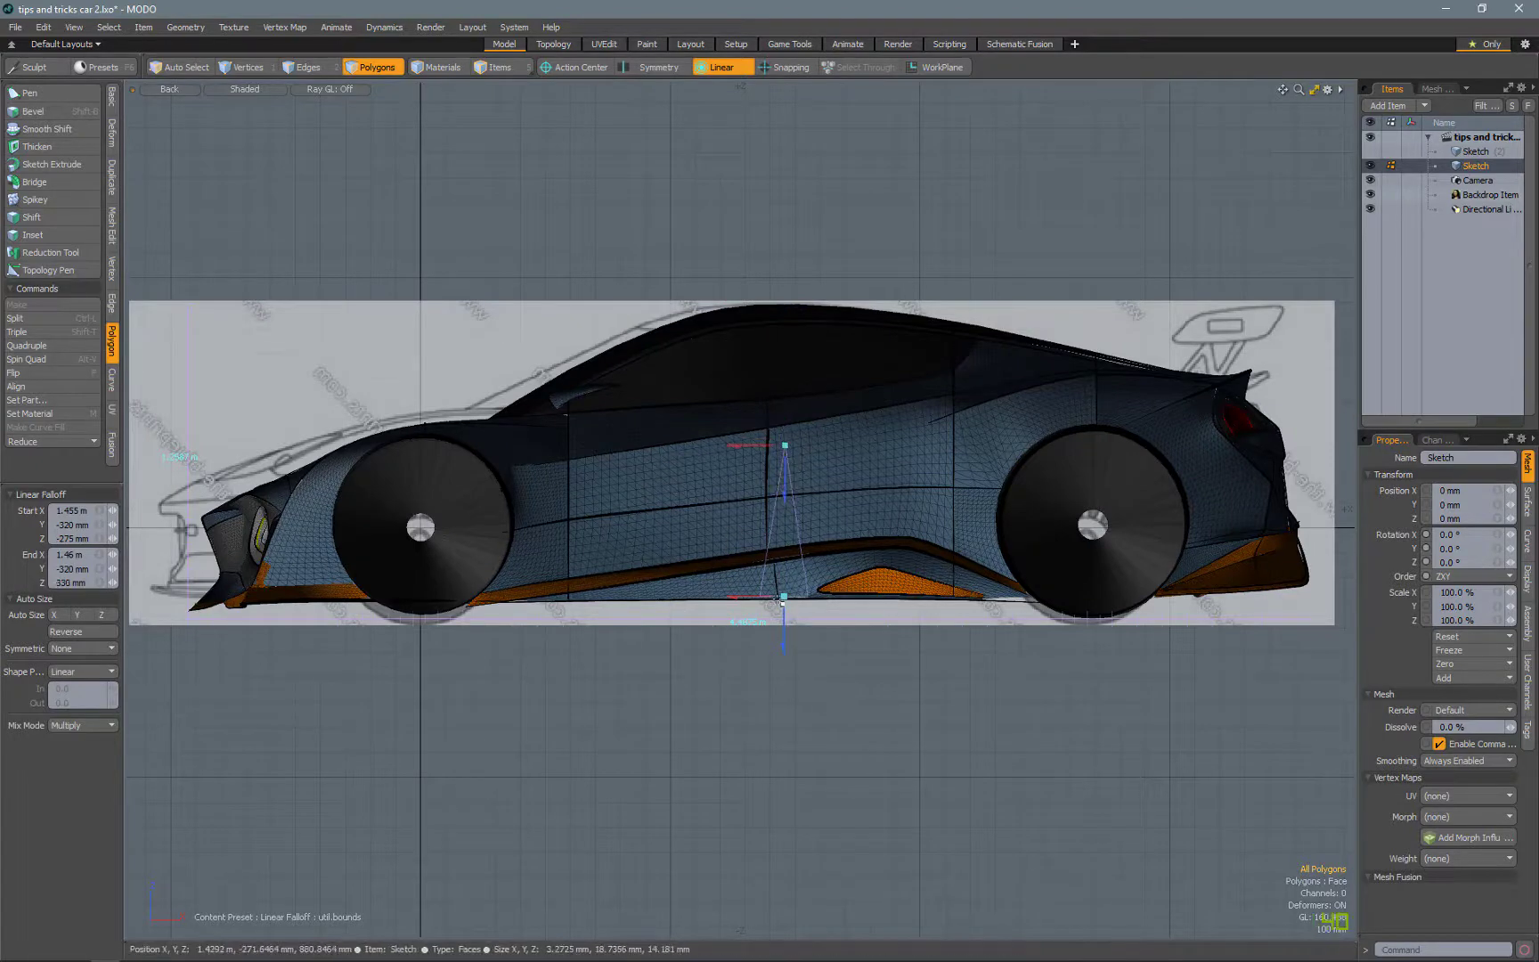
pyautogui.click(243, 89)
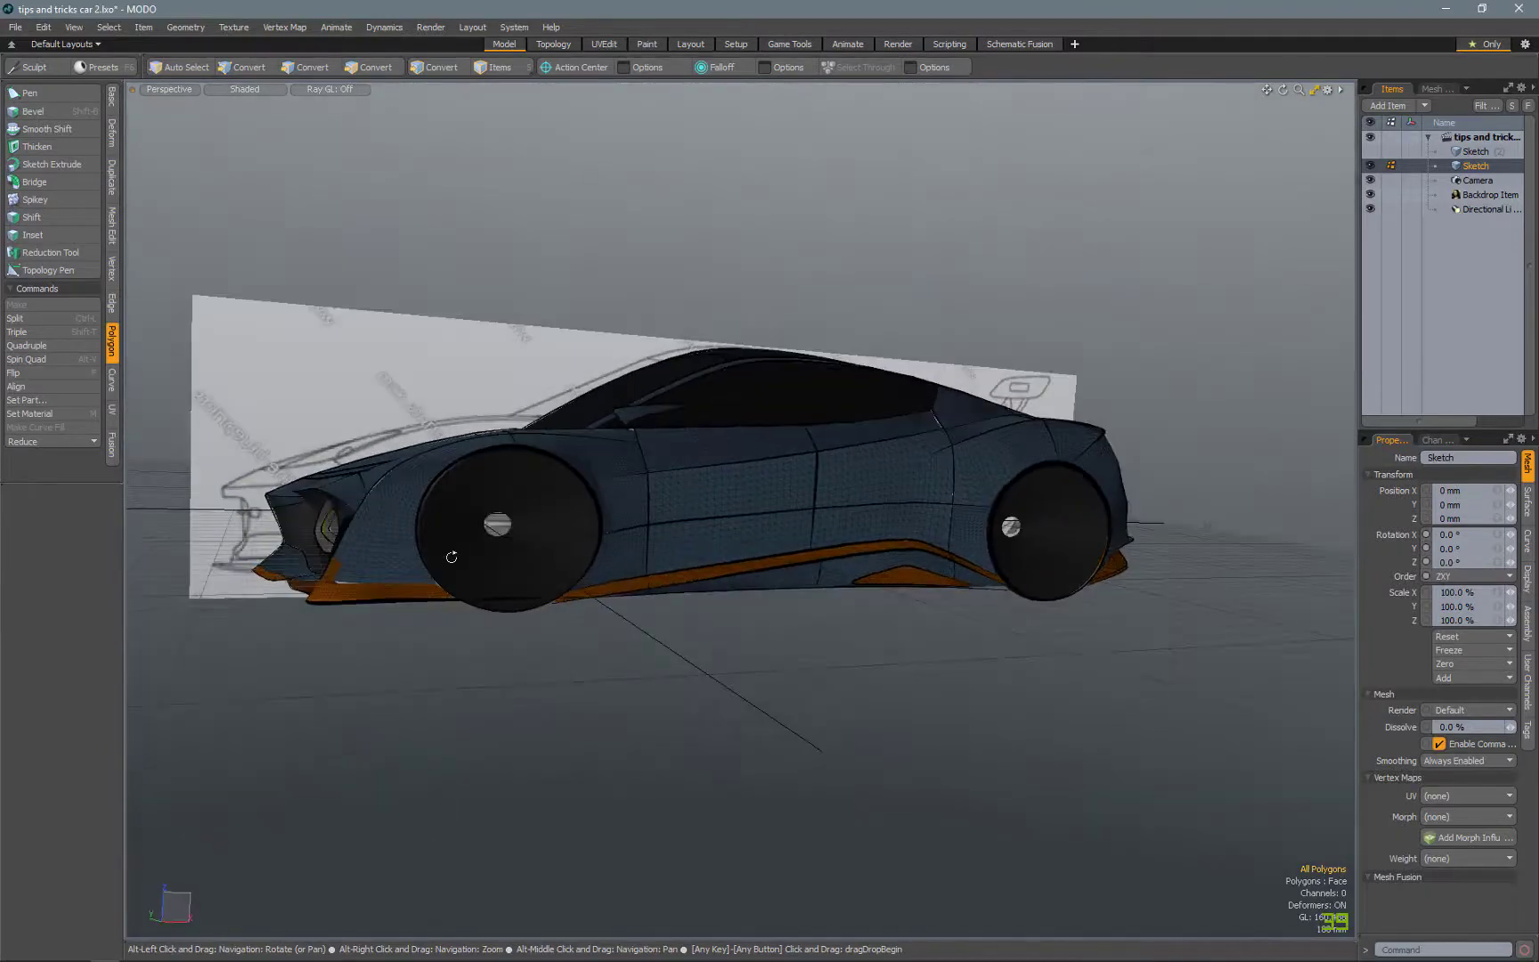
# - Orbit around the shaded sketch car to inspect its side and body
pyautogui.moveTo(452, 558); pyautogui.dragTo(828, 508)
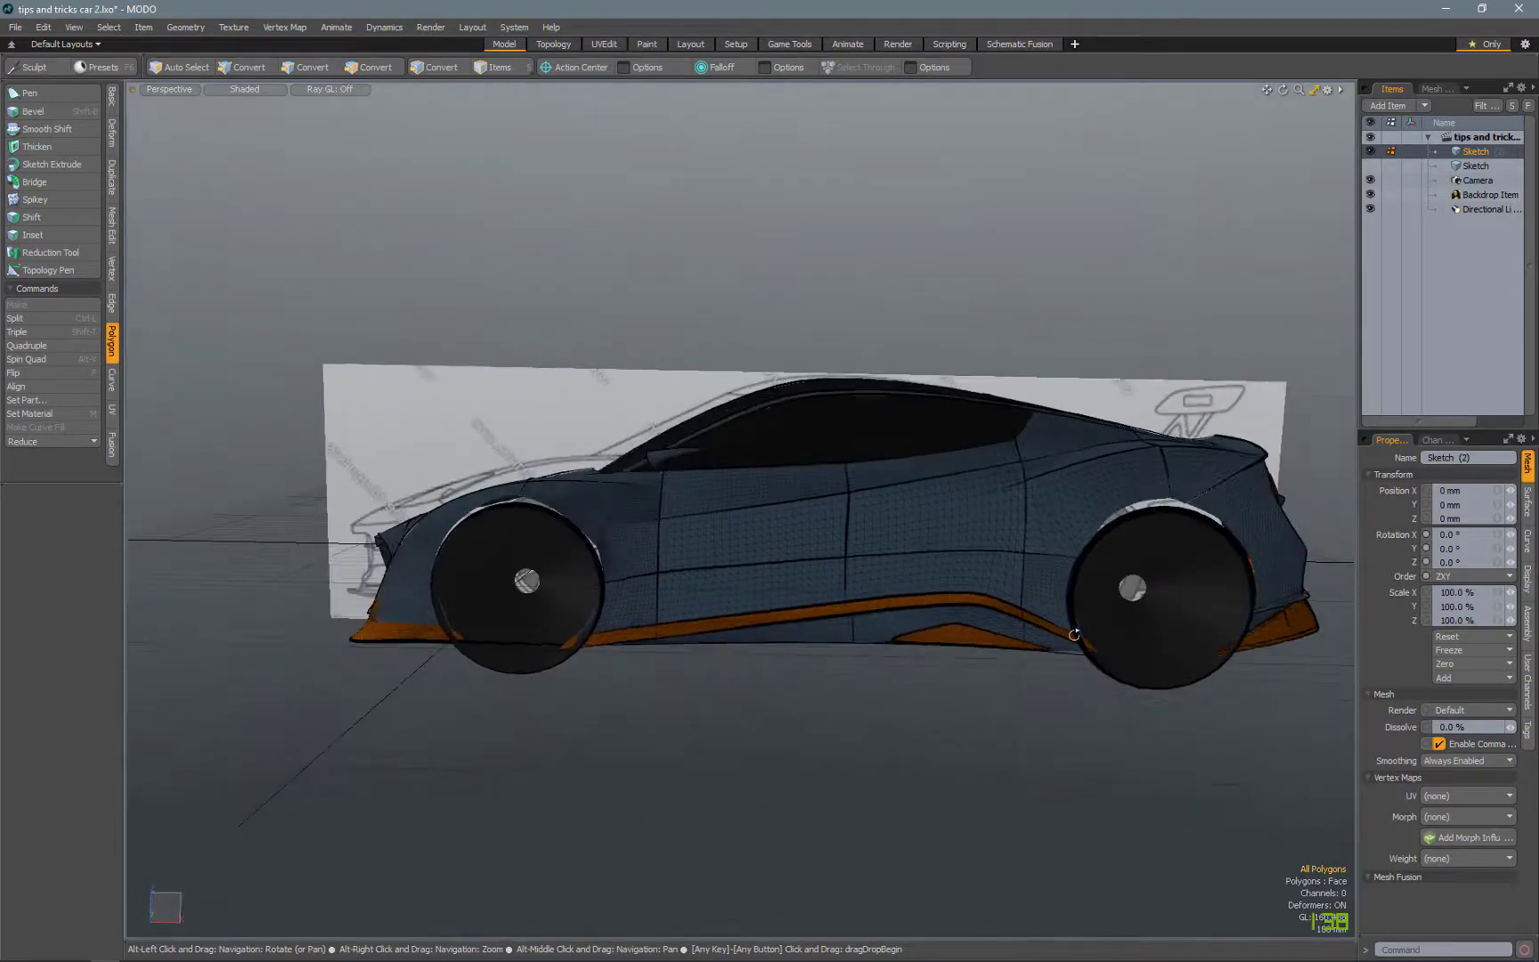
pyautogui.moveTo(1075, 633); pyautogui.dragTo(815, 618)
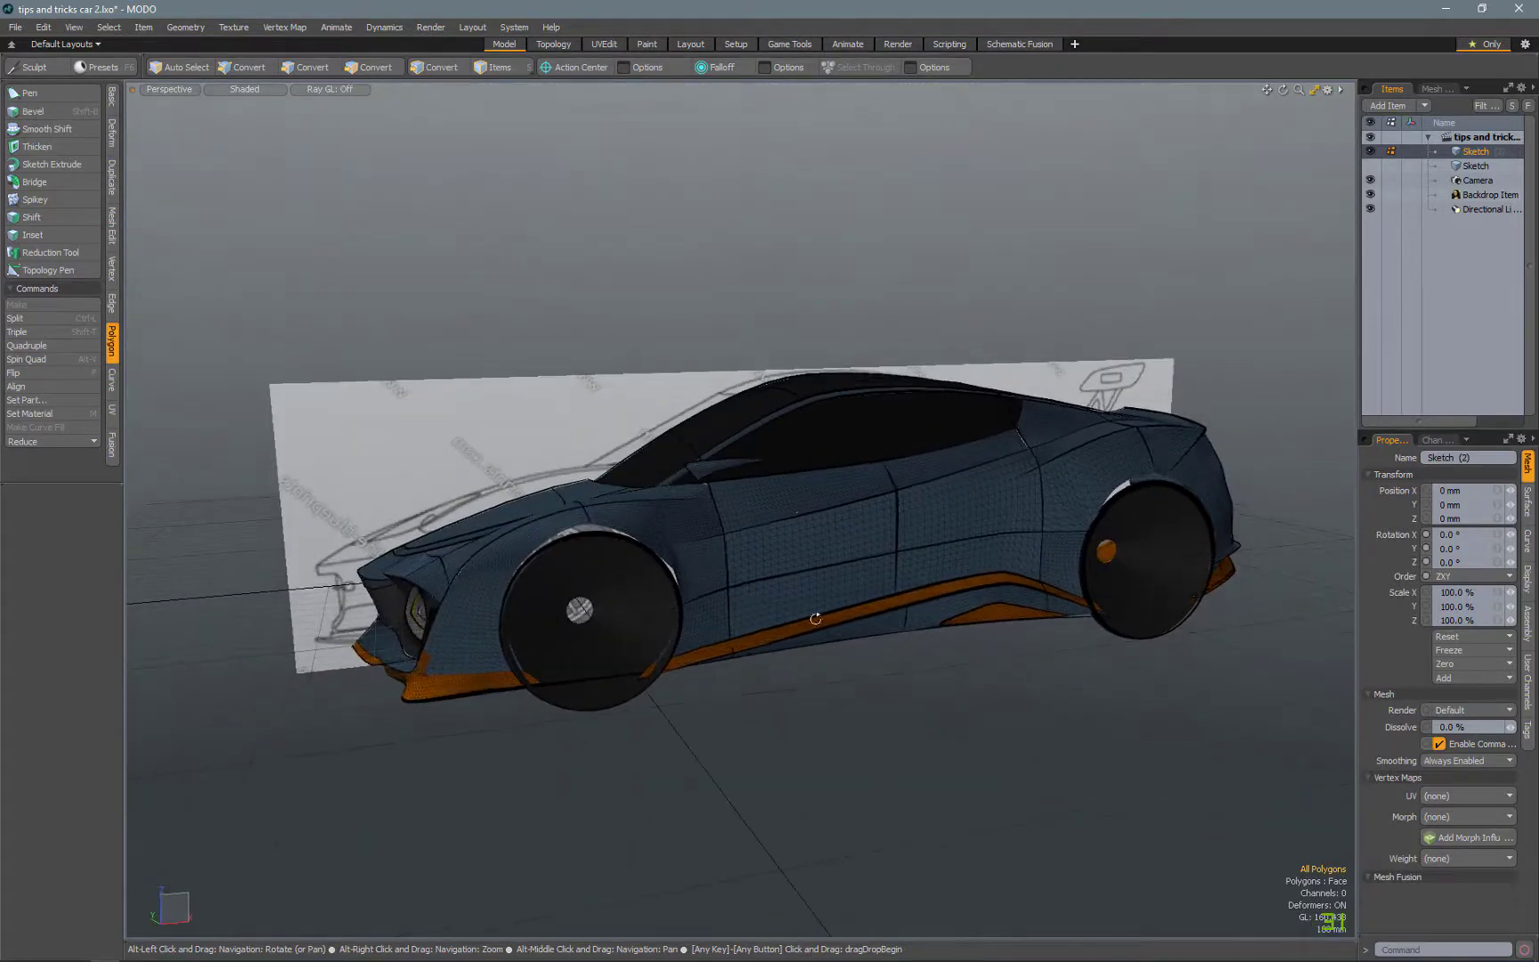
pyautogui.moveTo(816, 618); pyautogui.dragTo(820, 651)
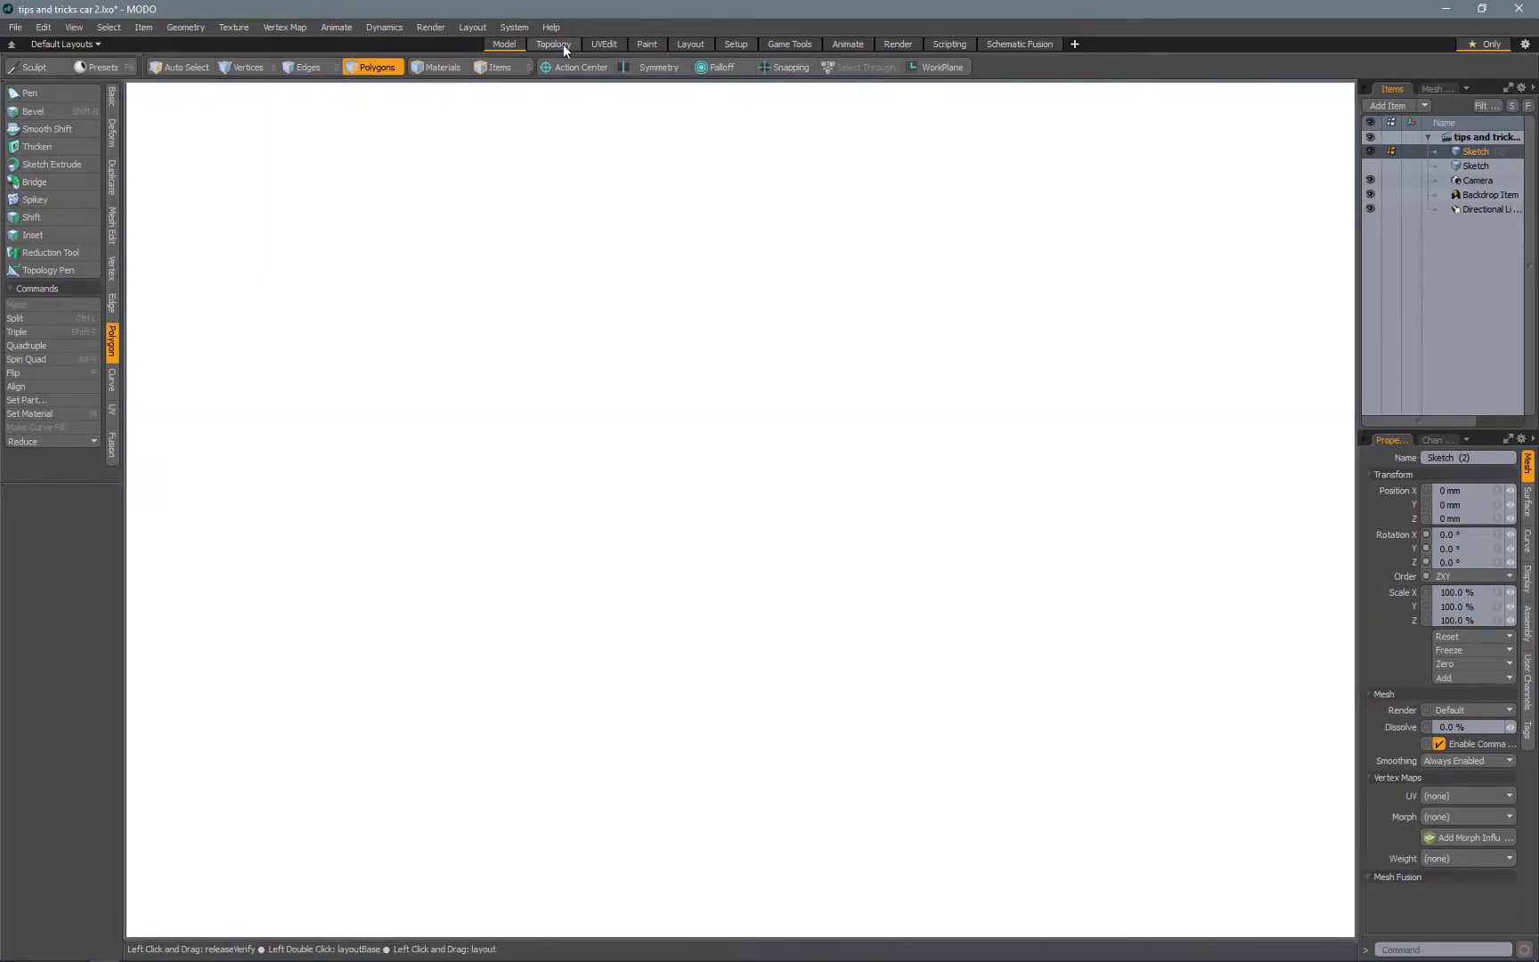
# - In Topology layout, add an empty mesh and show inactive meshes shaded without wireframe
pyautogui.click(553, 45)
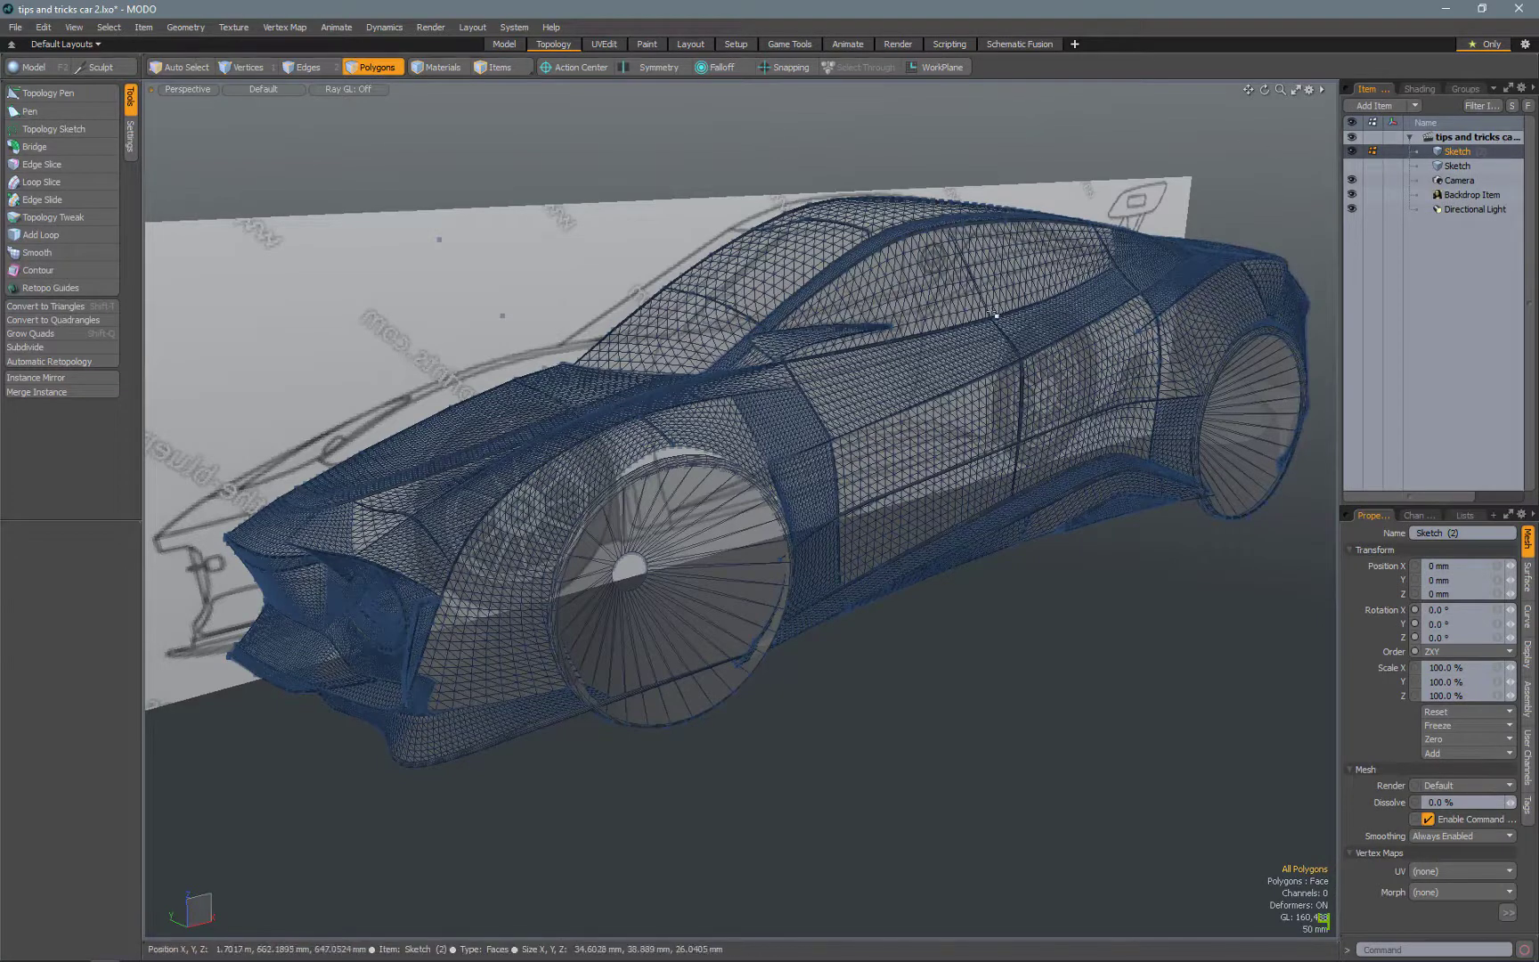
pyautogui.click(1379, 105)
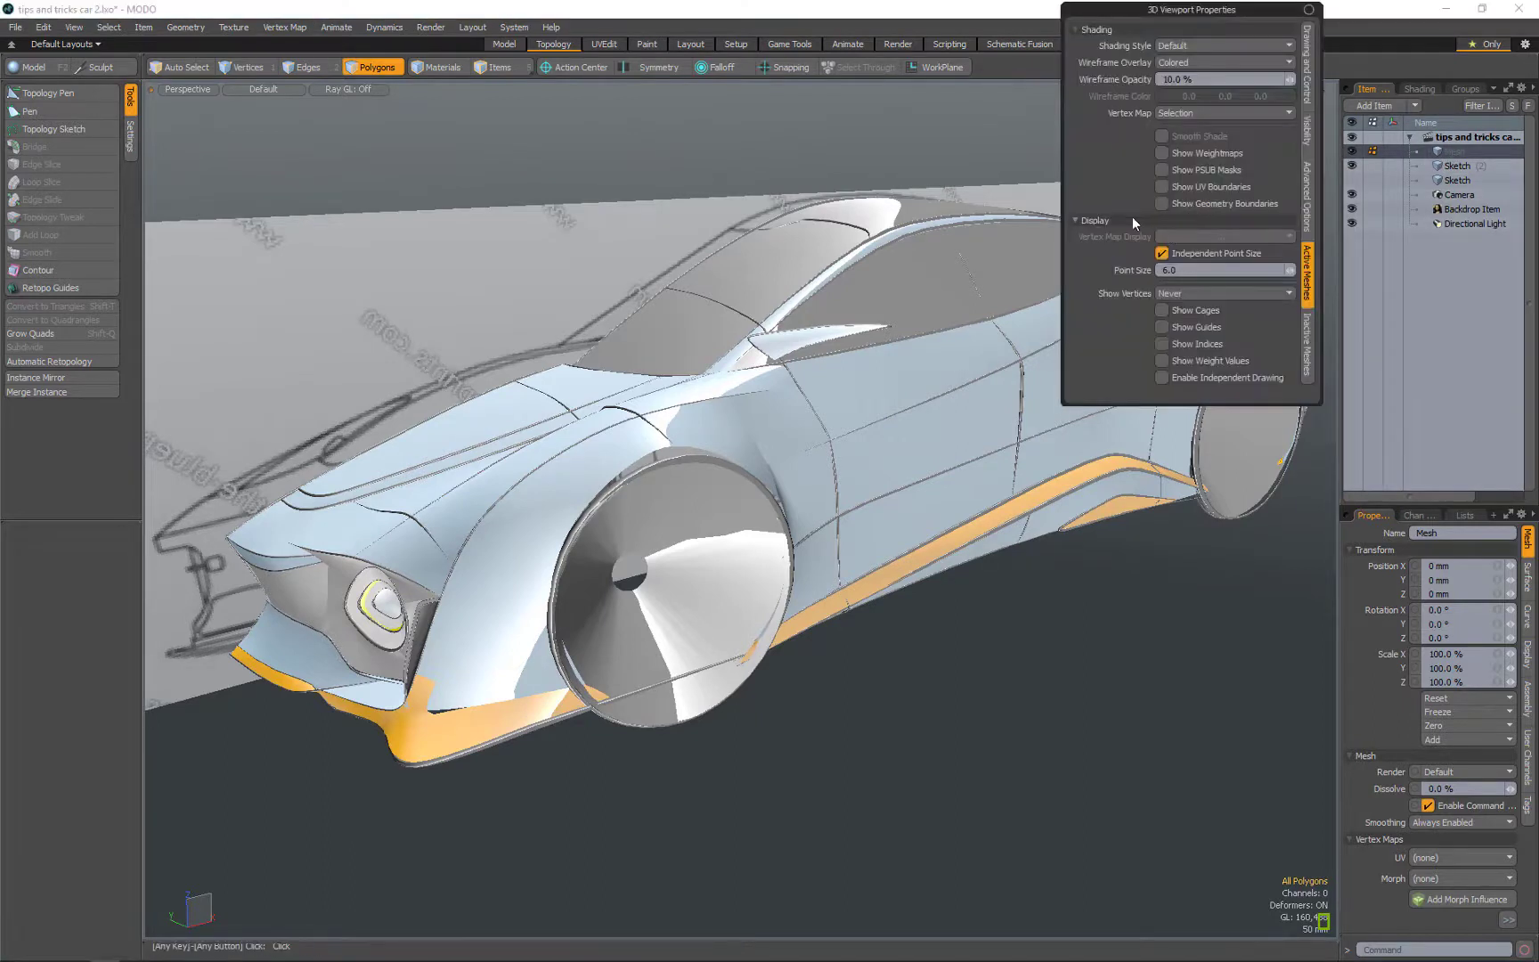
pyautogui.click(1307, 172)
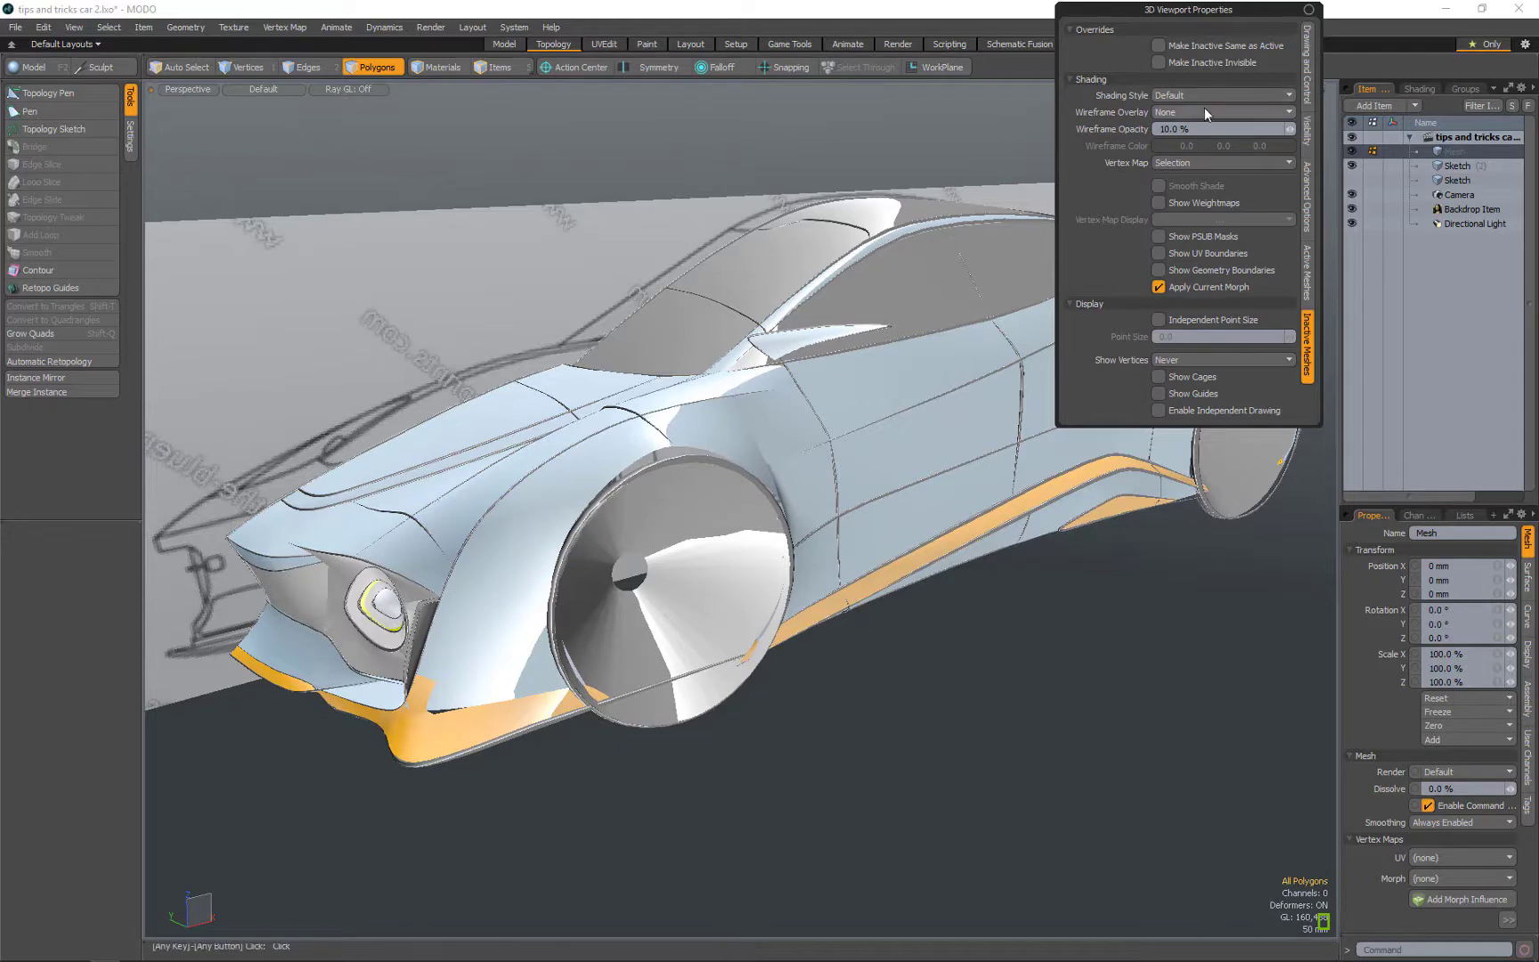
pyautogui.click(1220, 95)
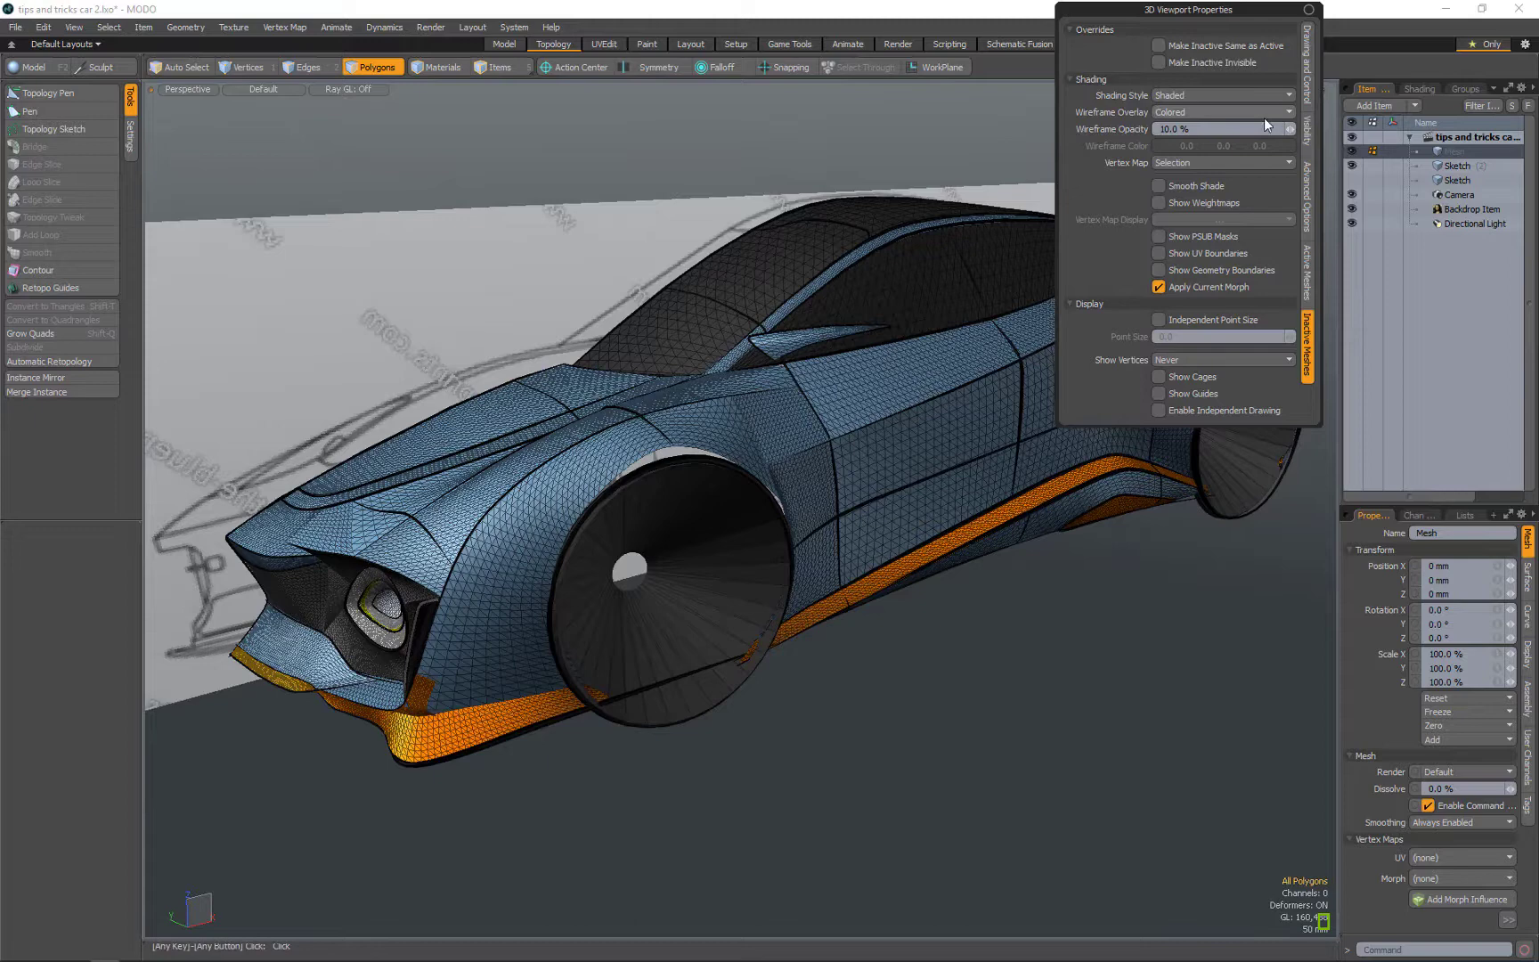
pyautogui.click(1223, 111)
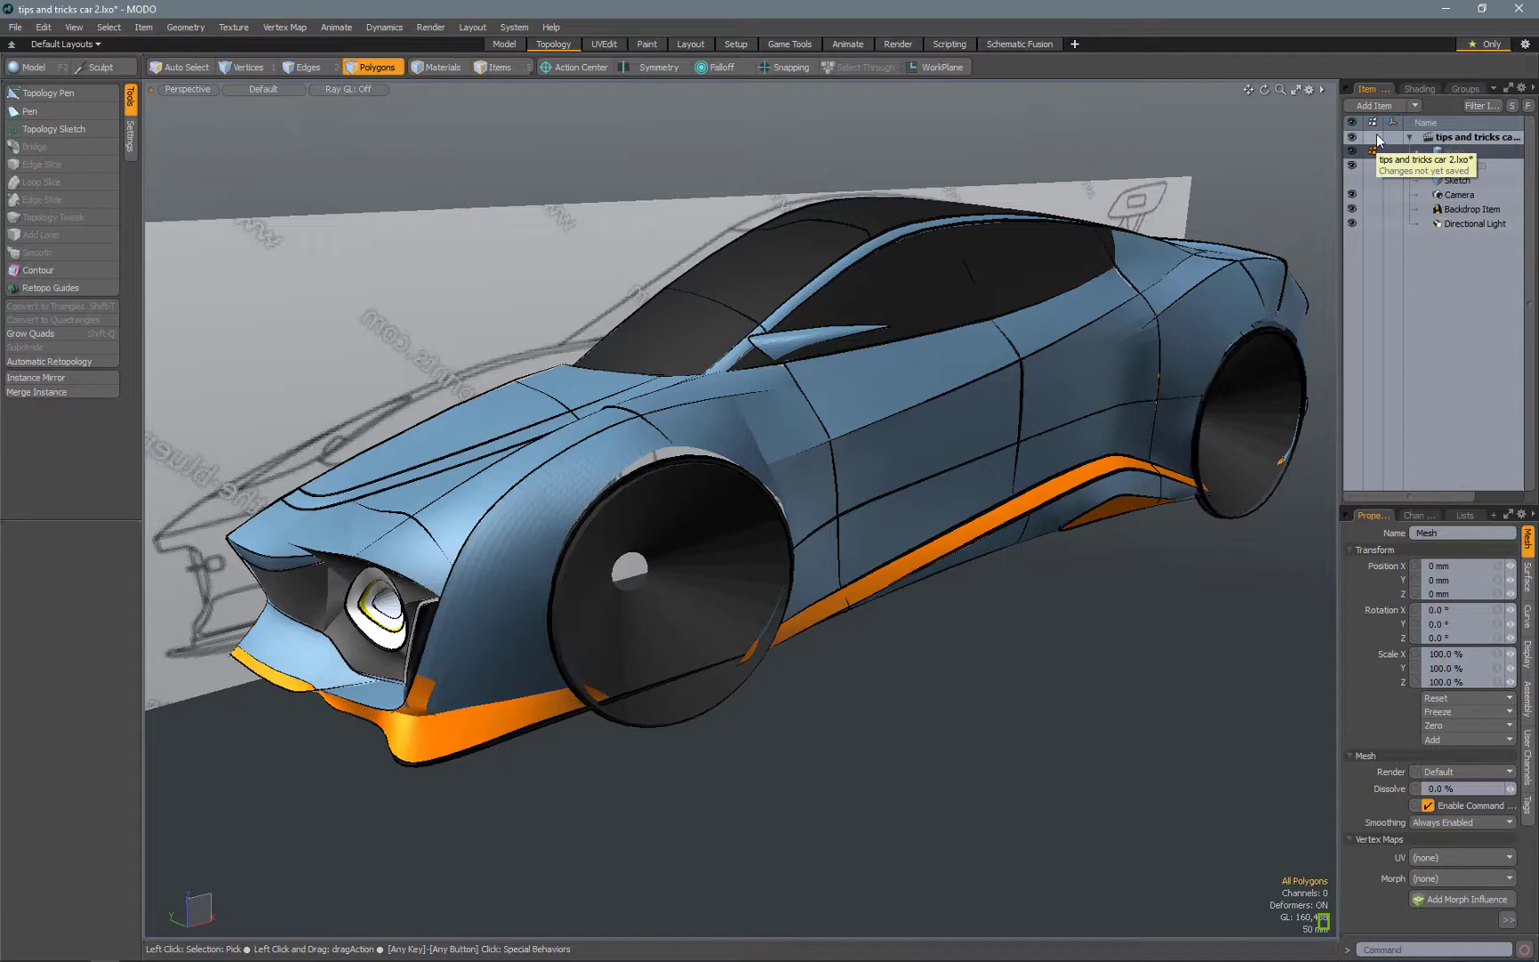
# - Draw quads into the new mesh on the door panel, snapping corners to panel lines
pyautogui.click(30, 112)
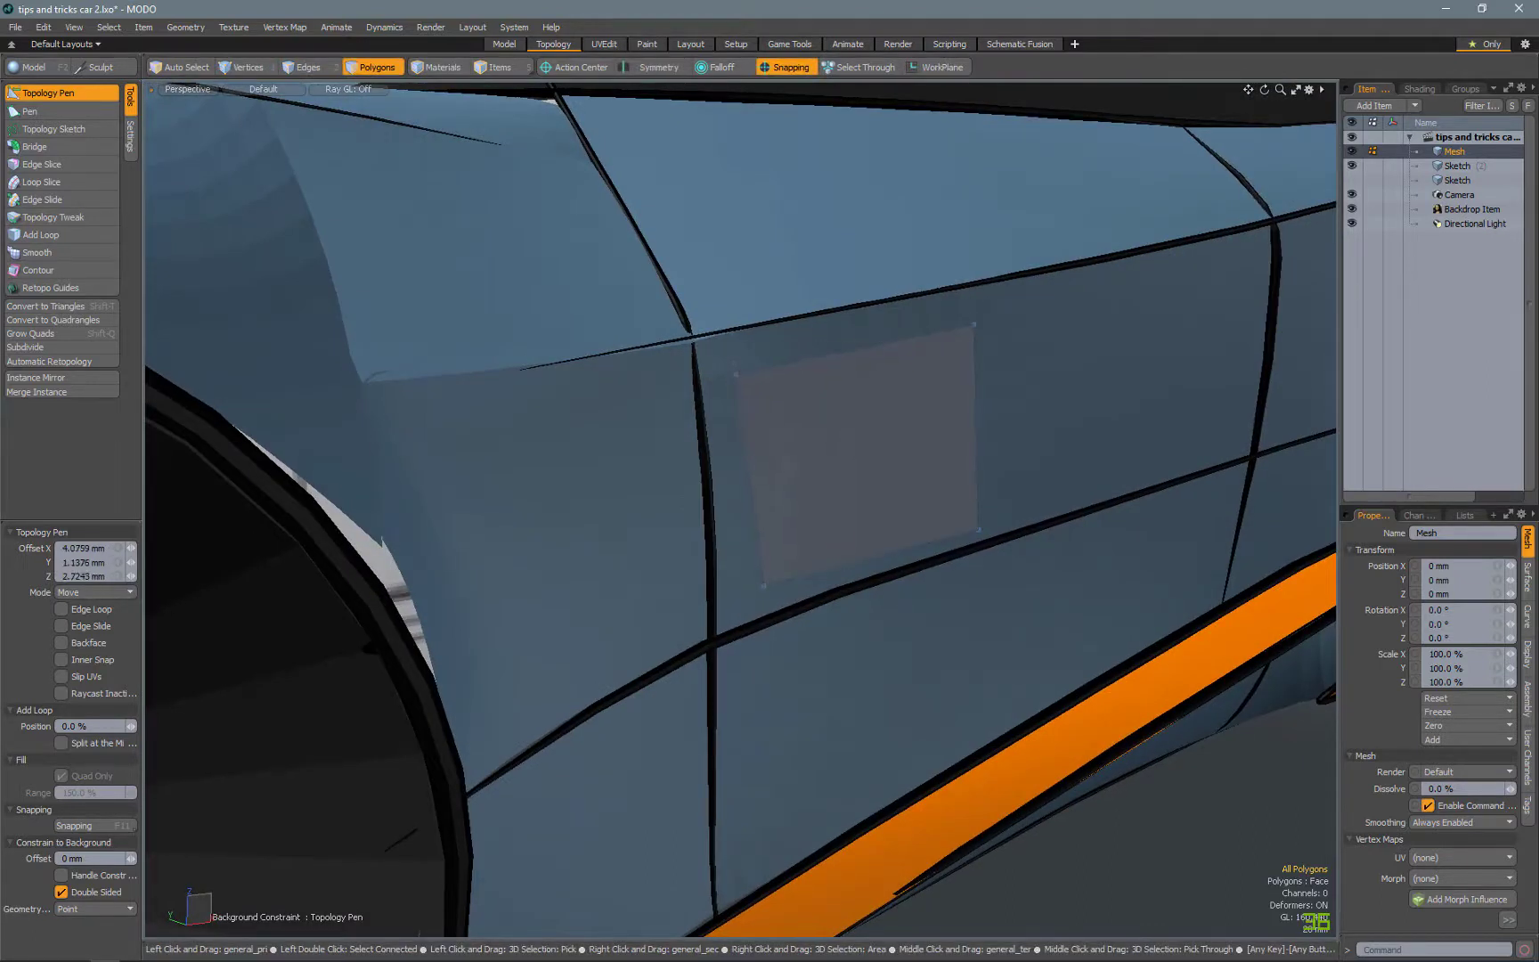
pyautogui.moveTo(696, 344); pyautogui.dragTo(761, 576)
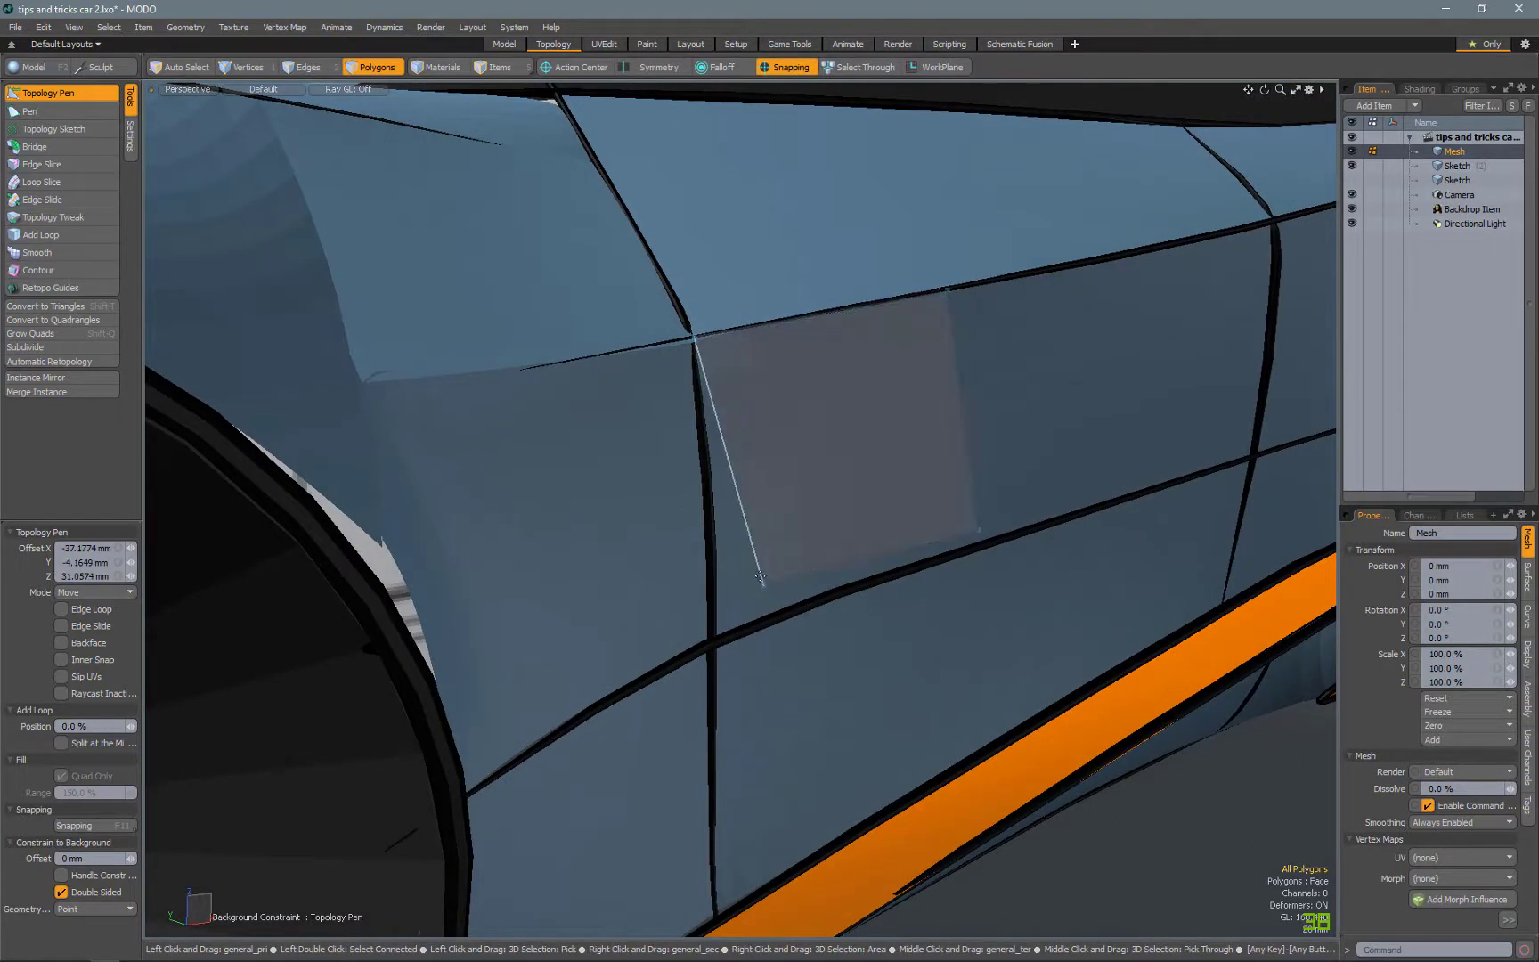
pyautogui.moveTo(761, 577); pyautogui.dragTo(962, 530)
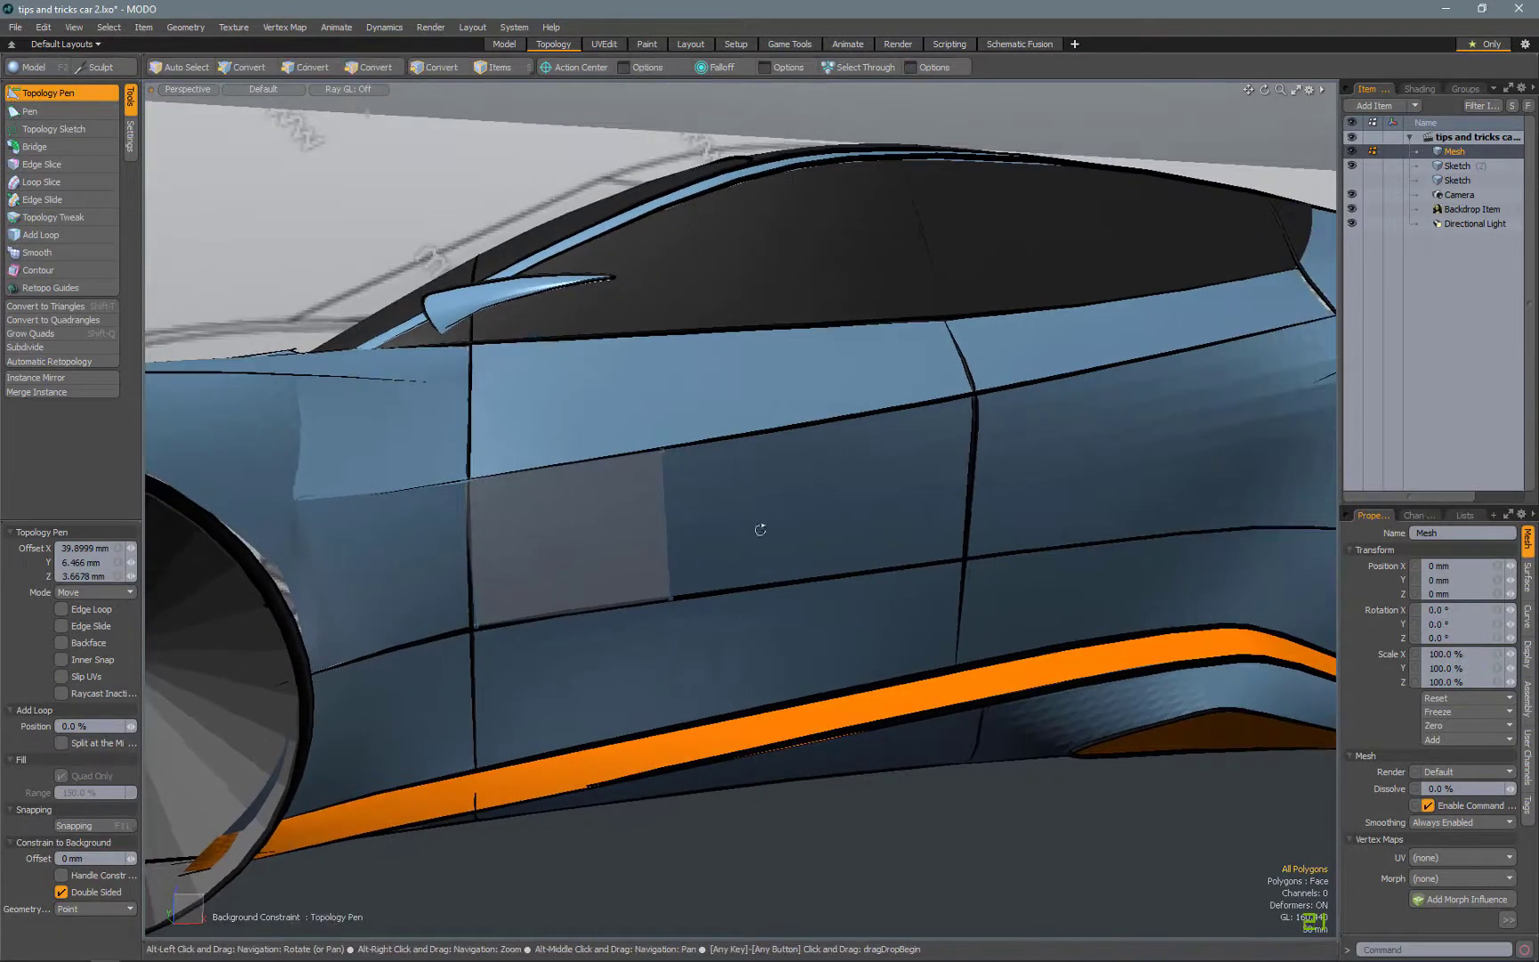
pyautogui.moveTo(761, 530); pyautogui.dragTo(663, 504)
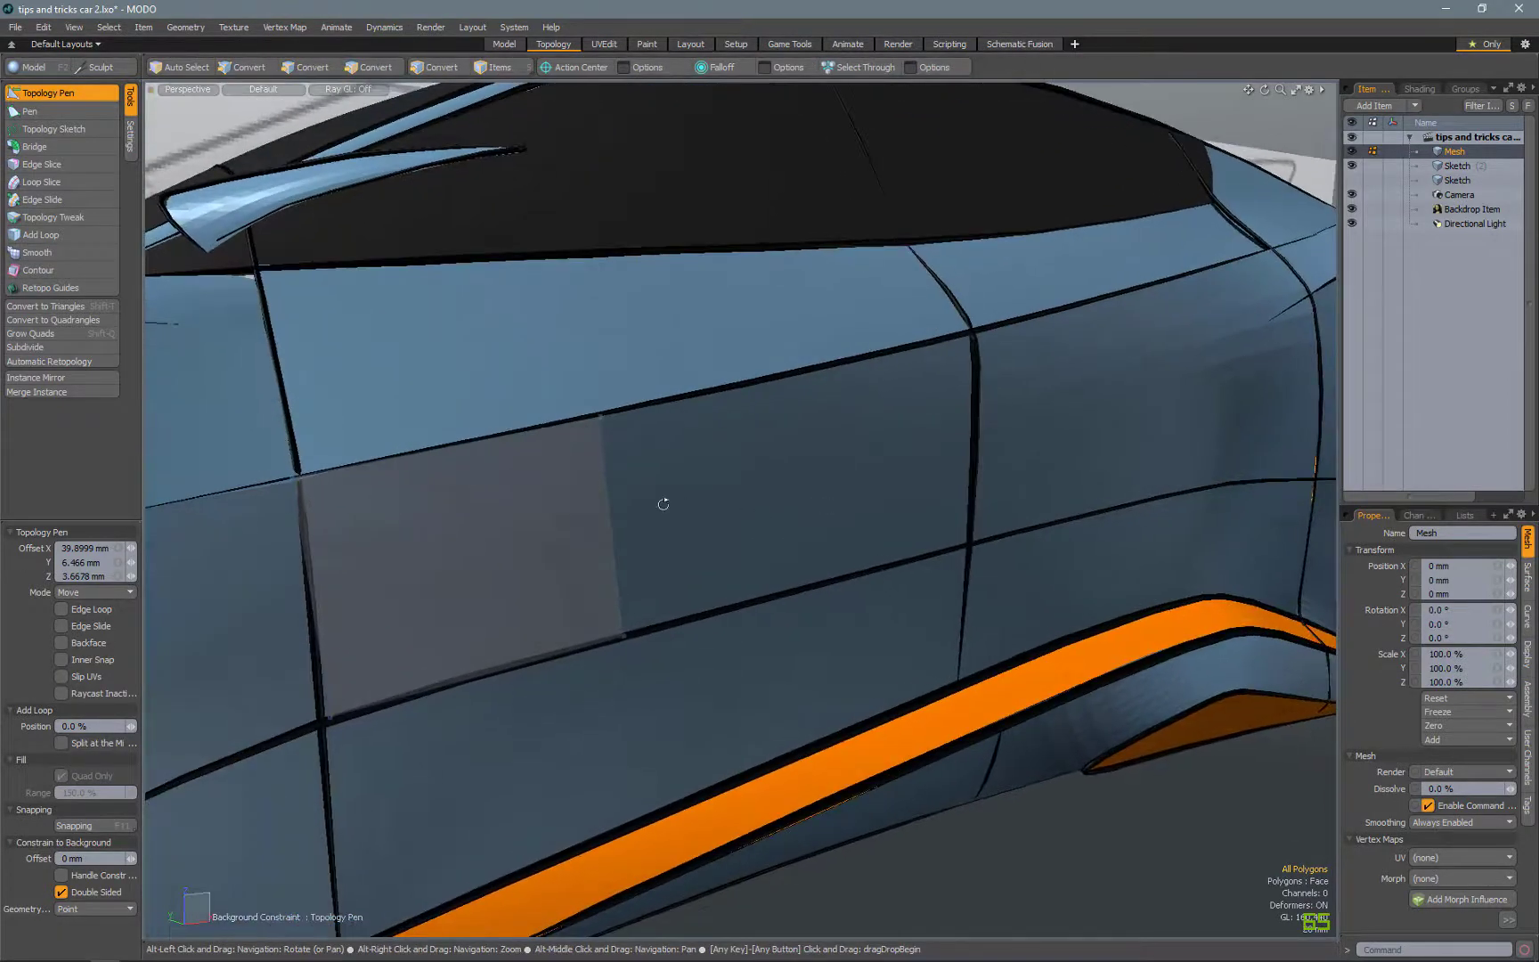
pyautogui.click(667, 510)
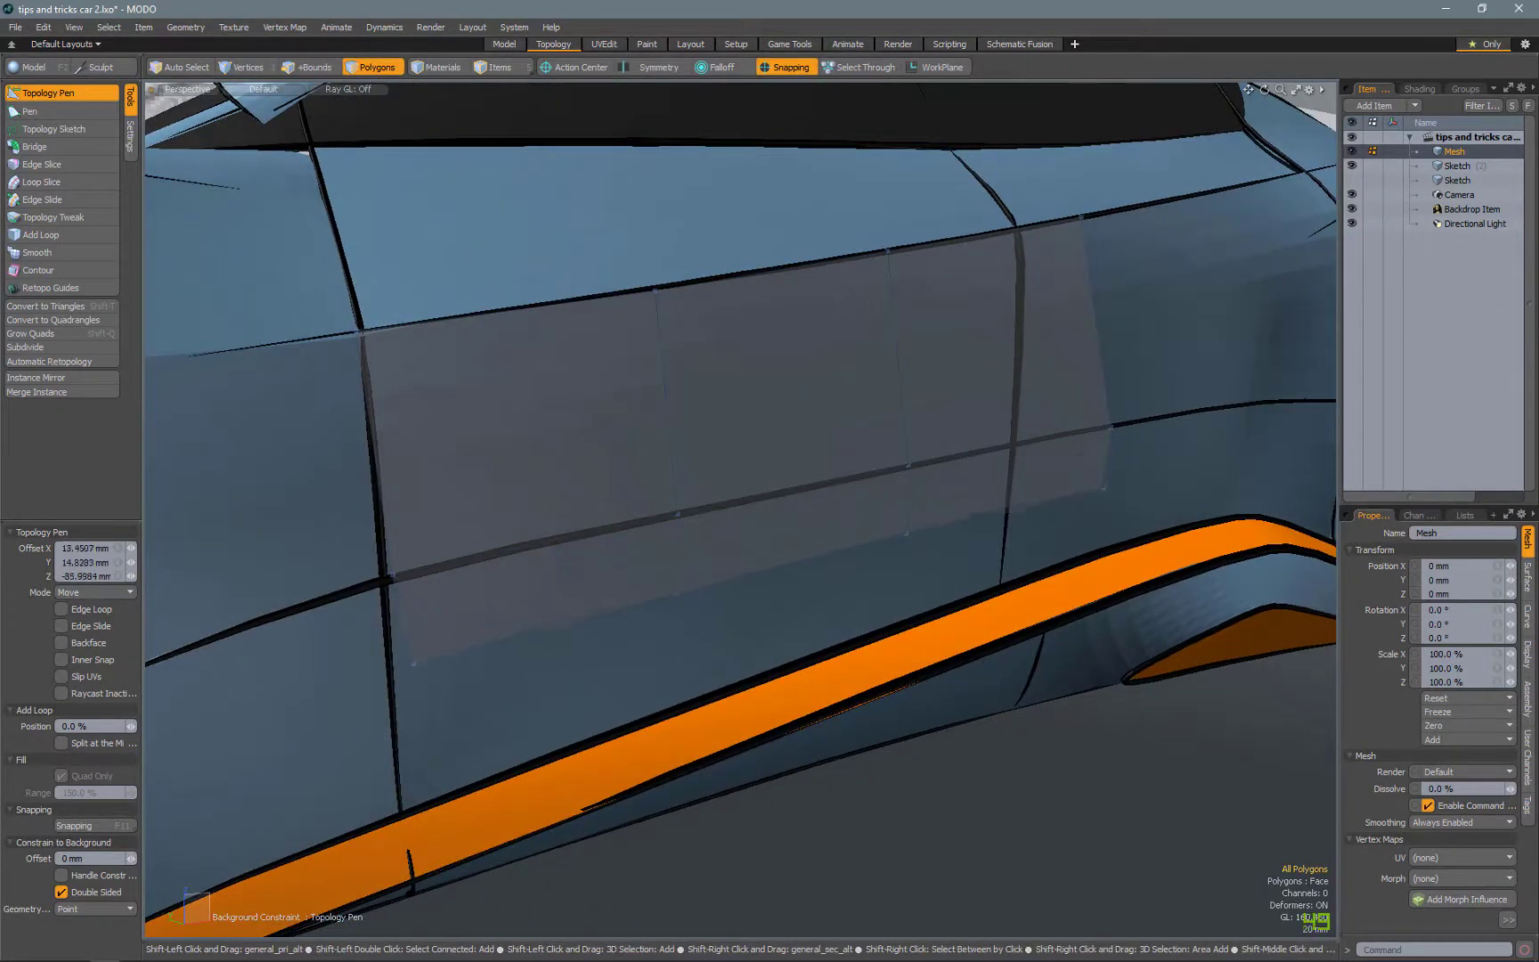
pyautogui.click(307, 67)
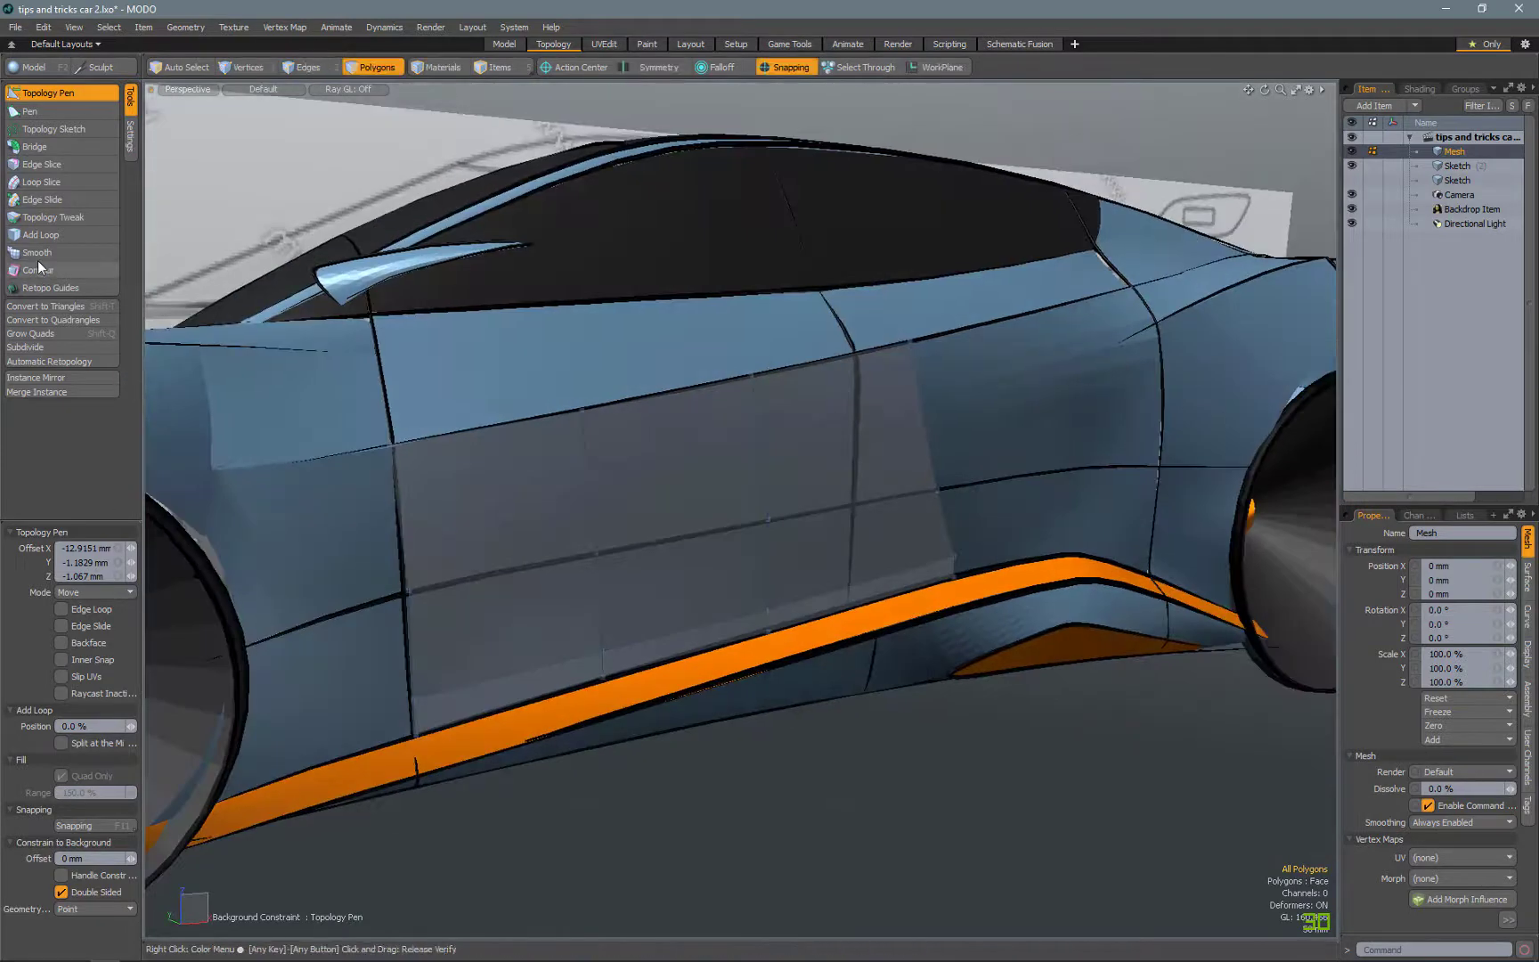
pyautogui.click(41, 234)
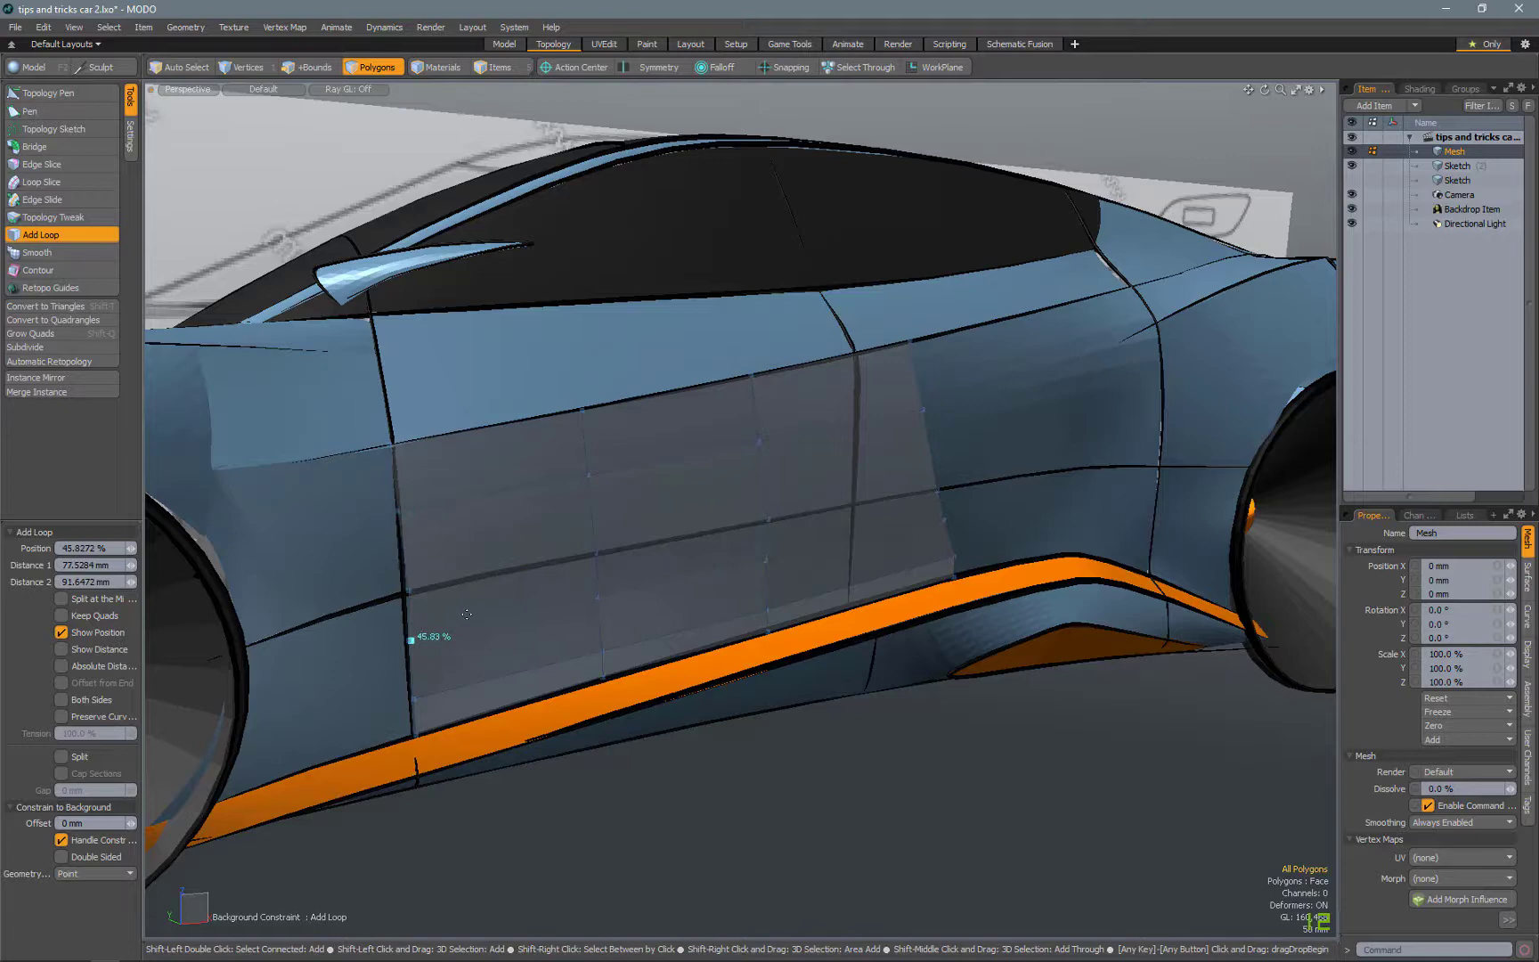
# - Insert edge loops across the patch in both directions to form a 25-quad grid
pyautogui.moveTo(432, 636); pyautogui.dragTo(707, 572)
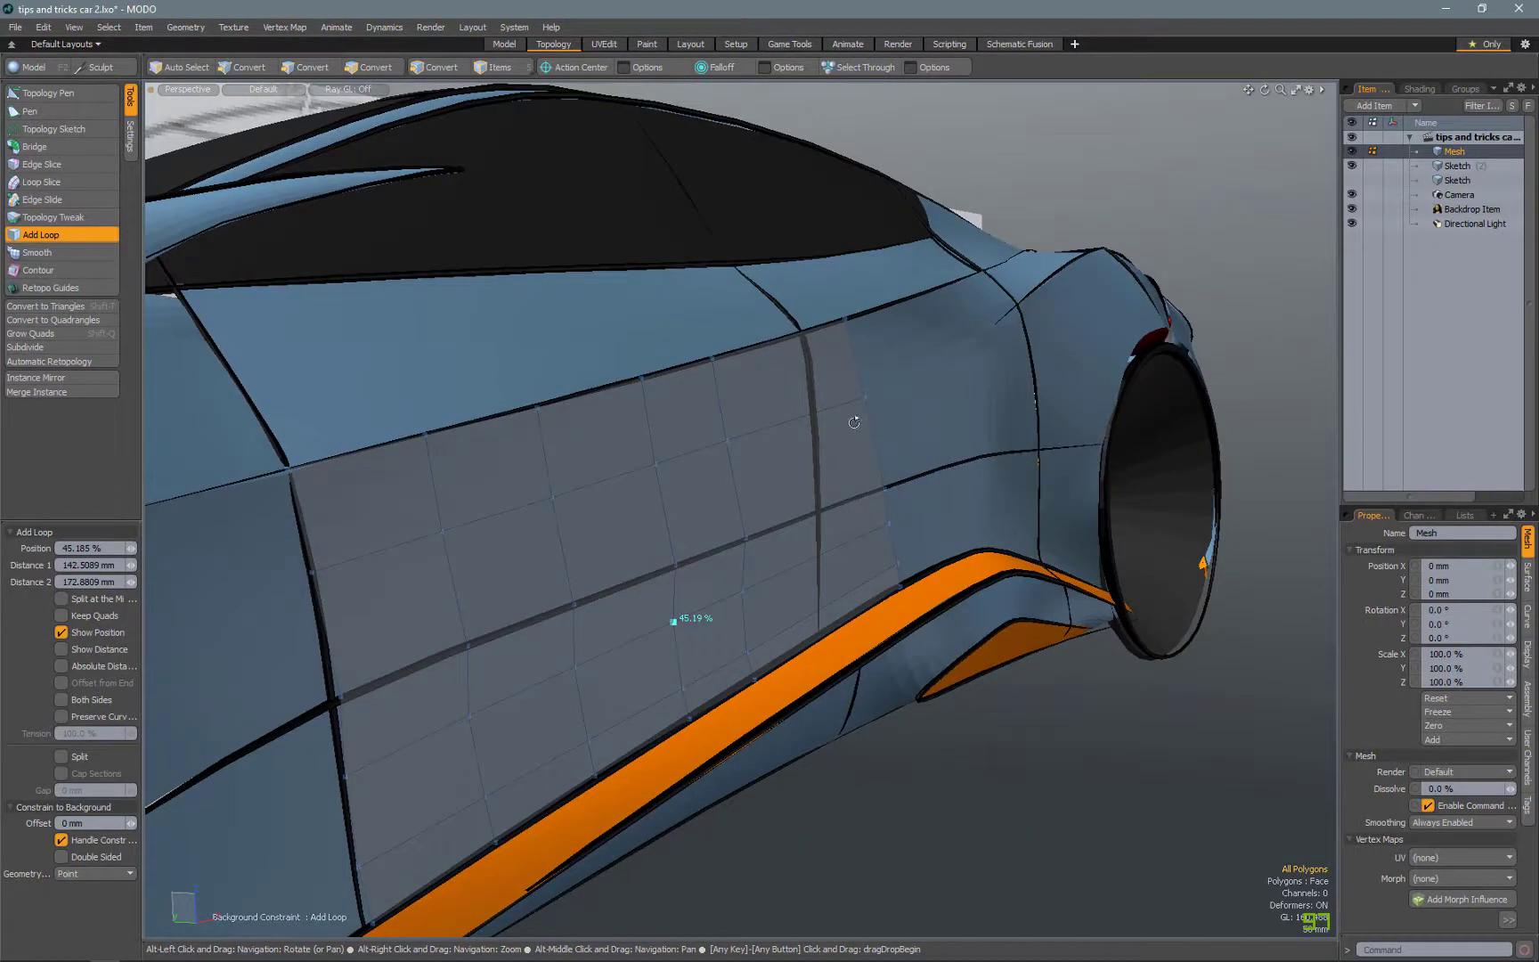
pyautogui.click(372, 66)
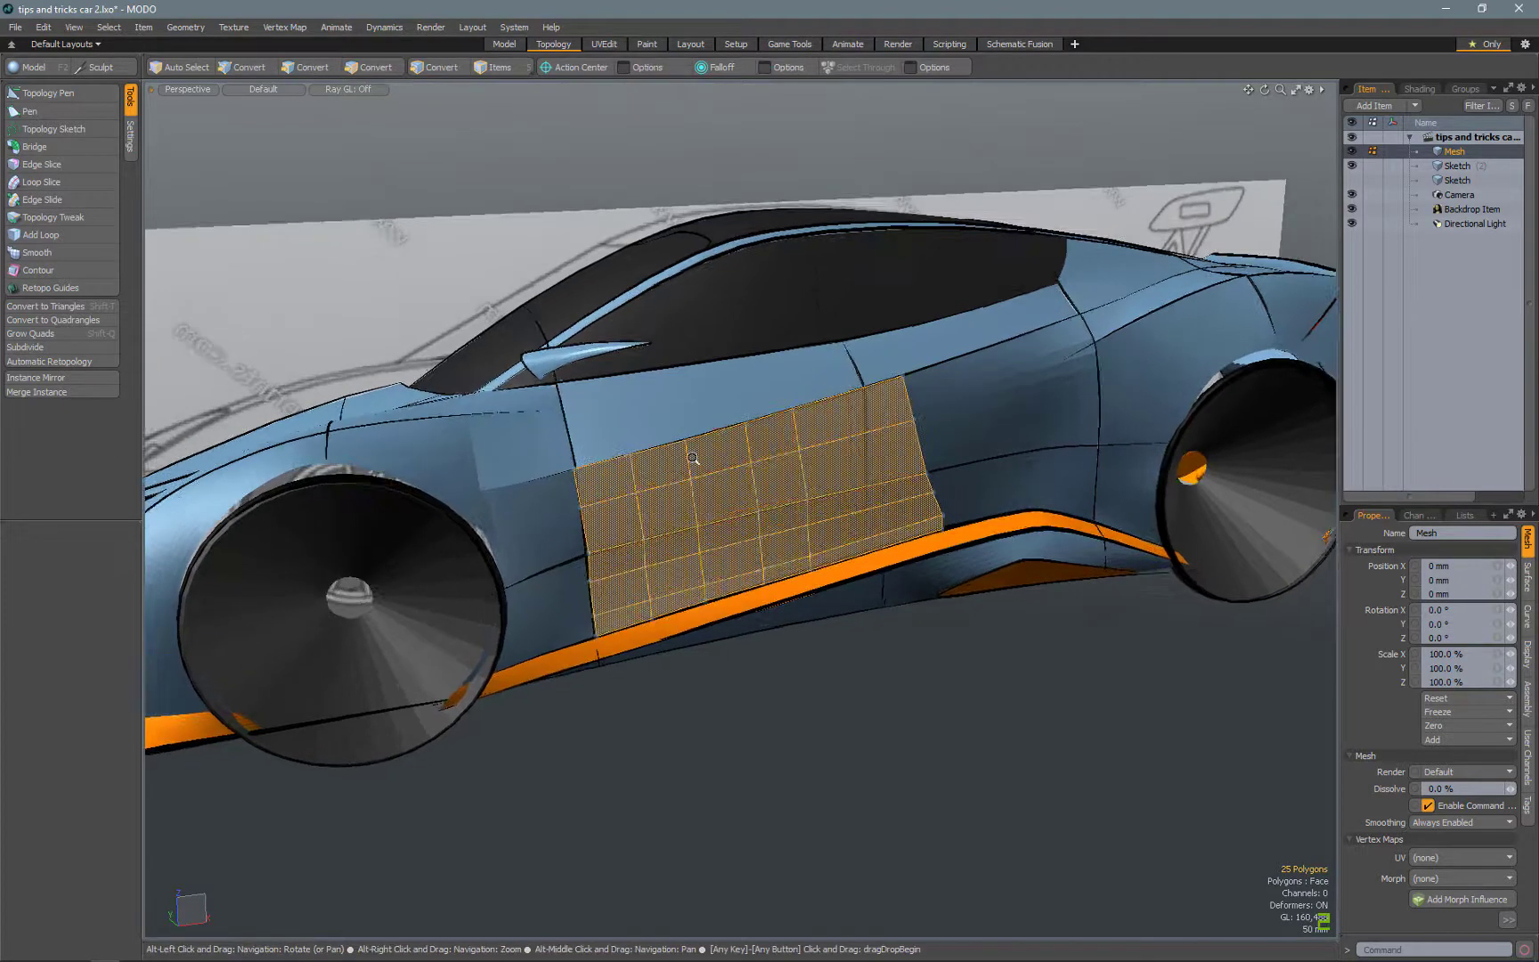
pyautogui.moveTo(687, 456); pyautogui.dragTo(953, 486)
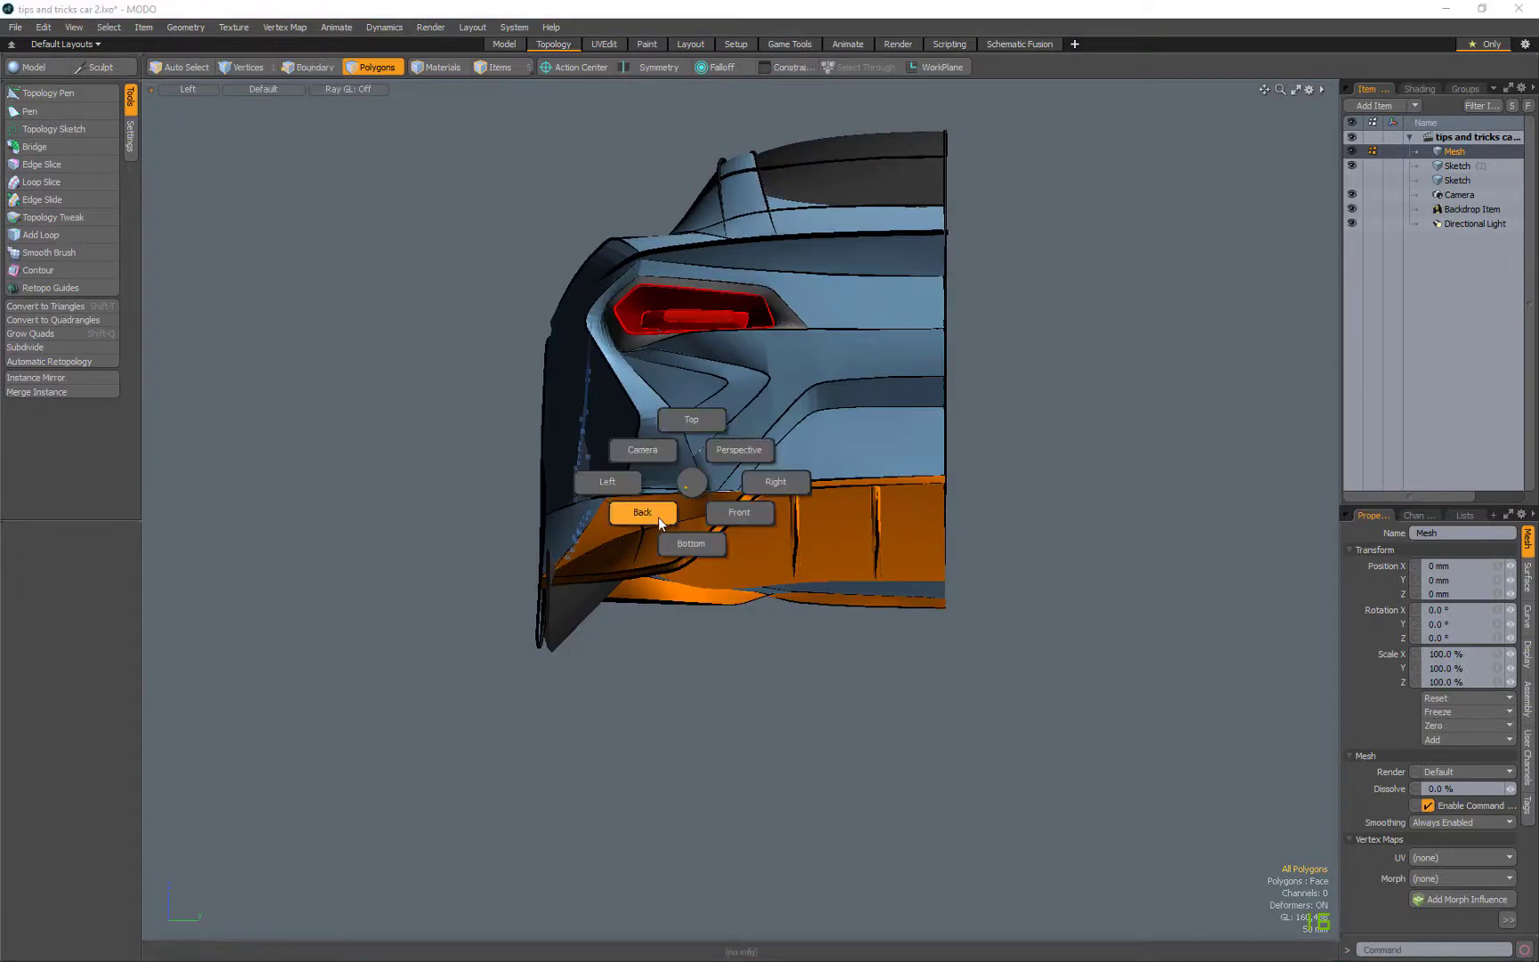
pyautogui.click(642, 512)
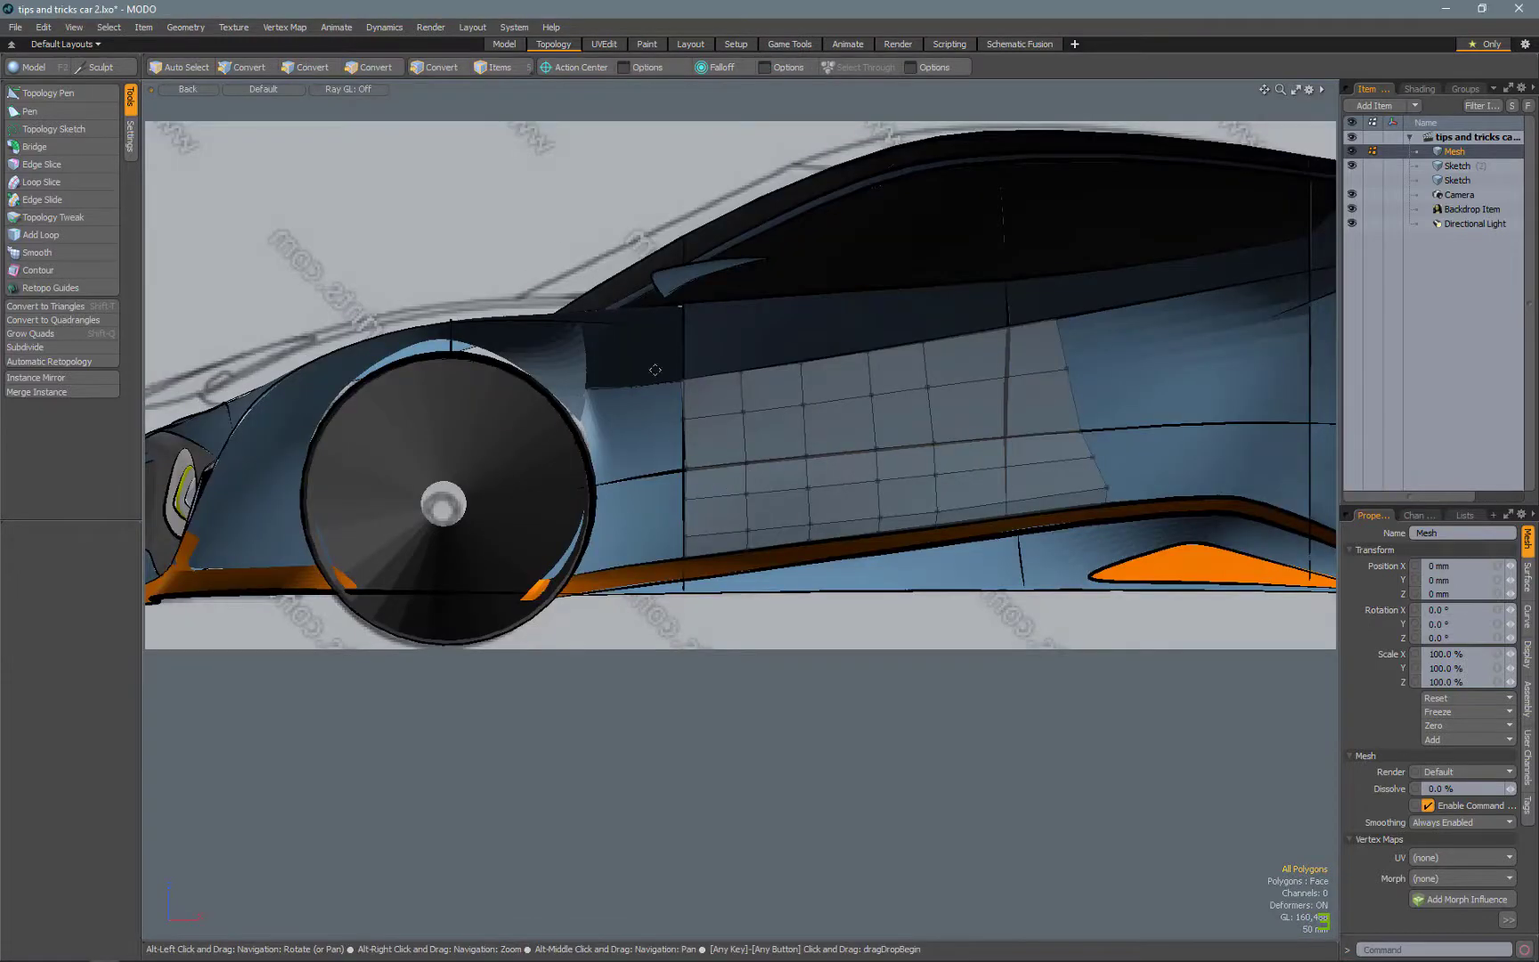
pyautogui.moveTo(633, 208)
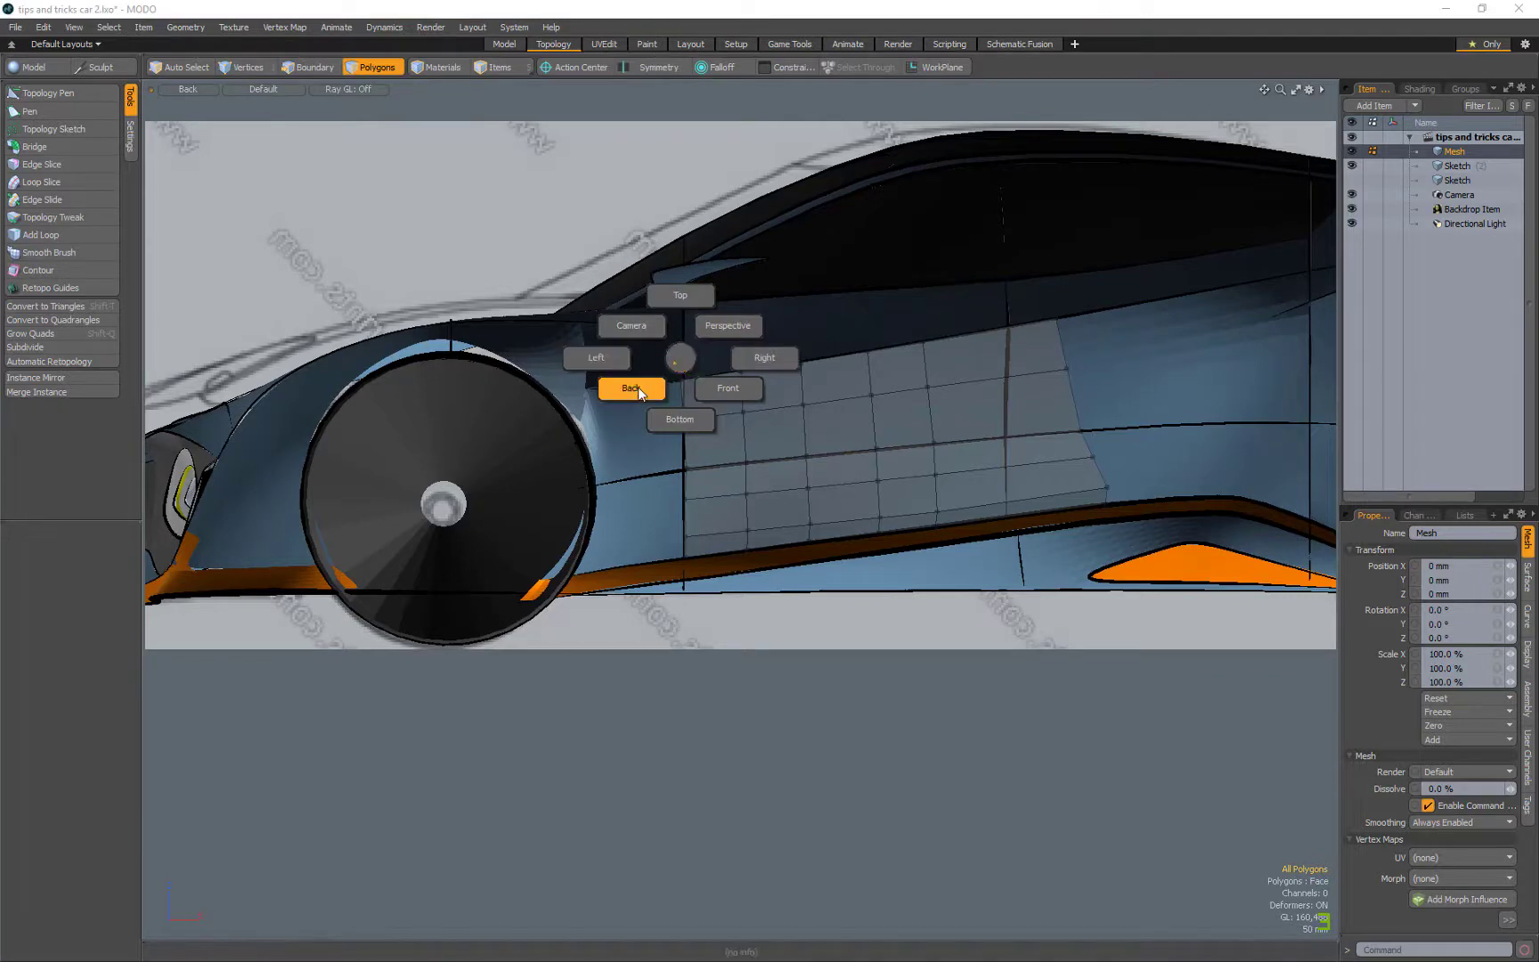
pyautogui.moveTo(595, 357)
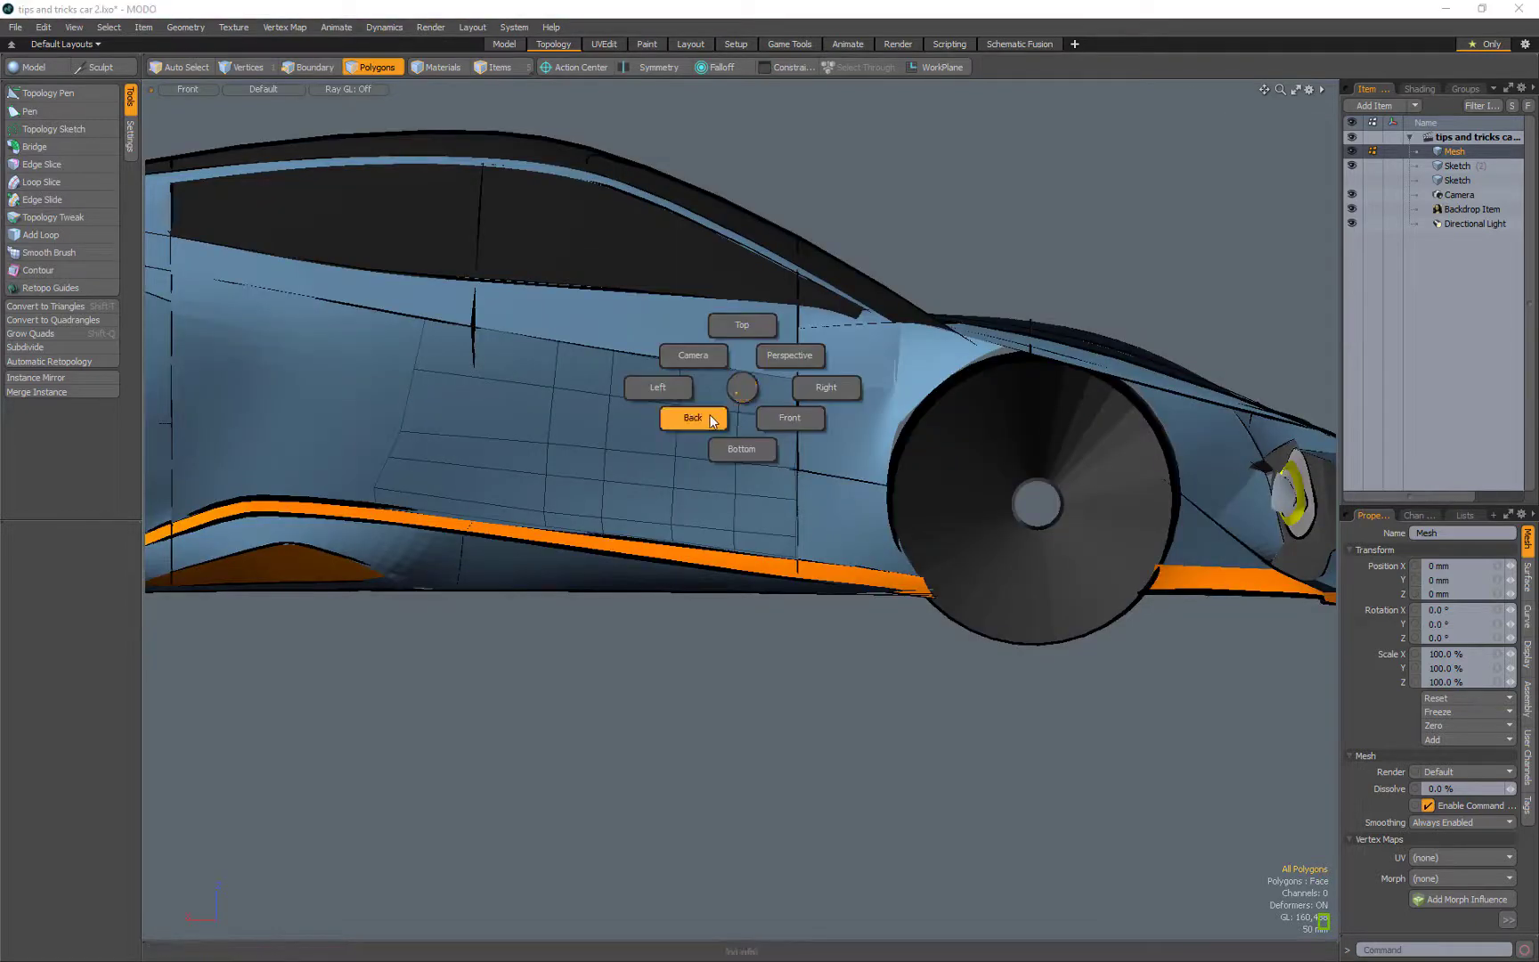
pyautogui.click(693, 417)
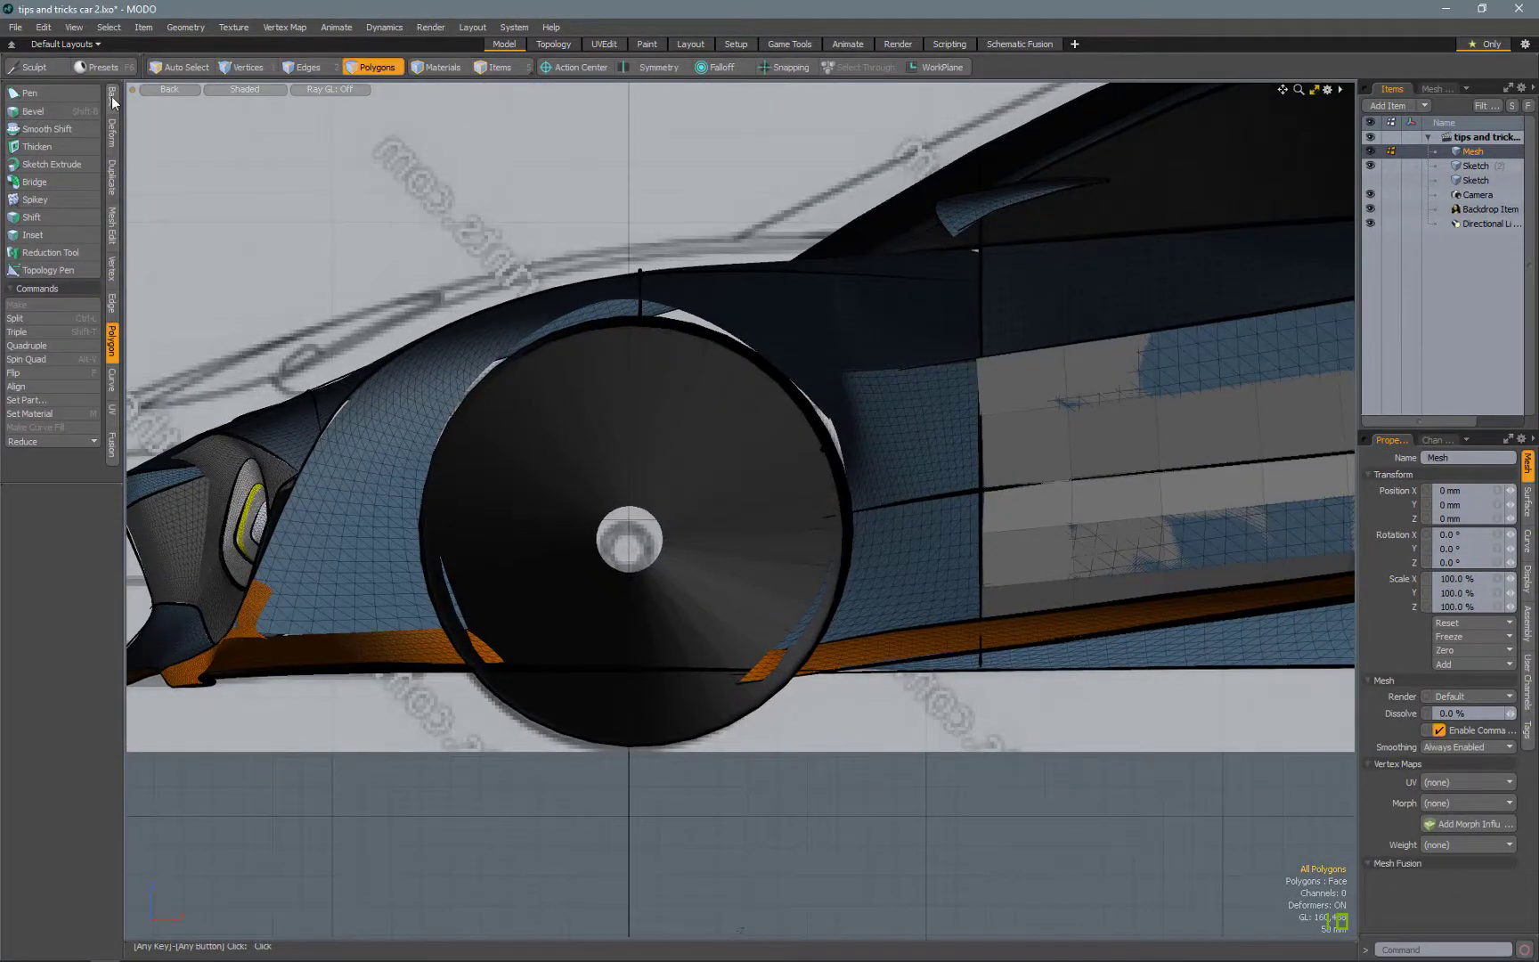
# - Add a disc polygon, scale it to 98.5%, and position it over the front wheel
pyautogui.click(278, 96)
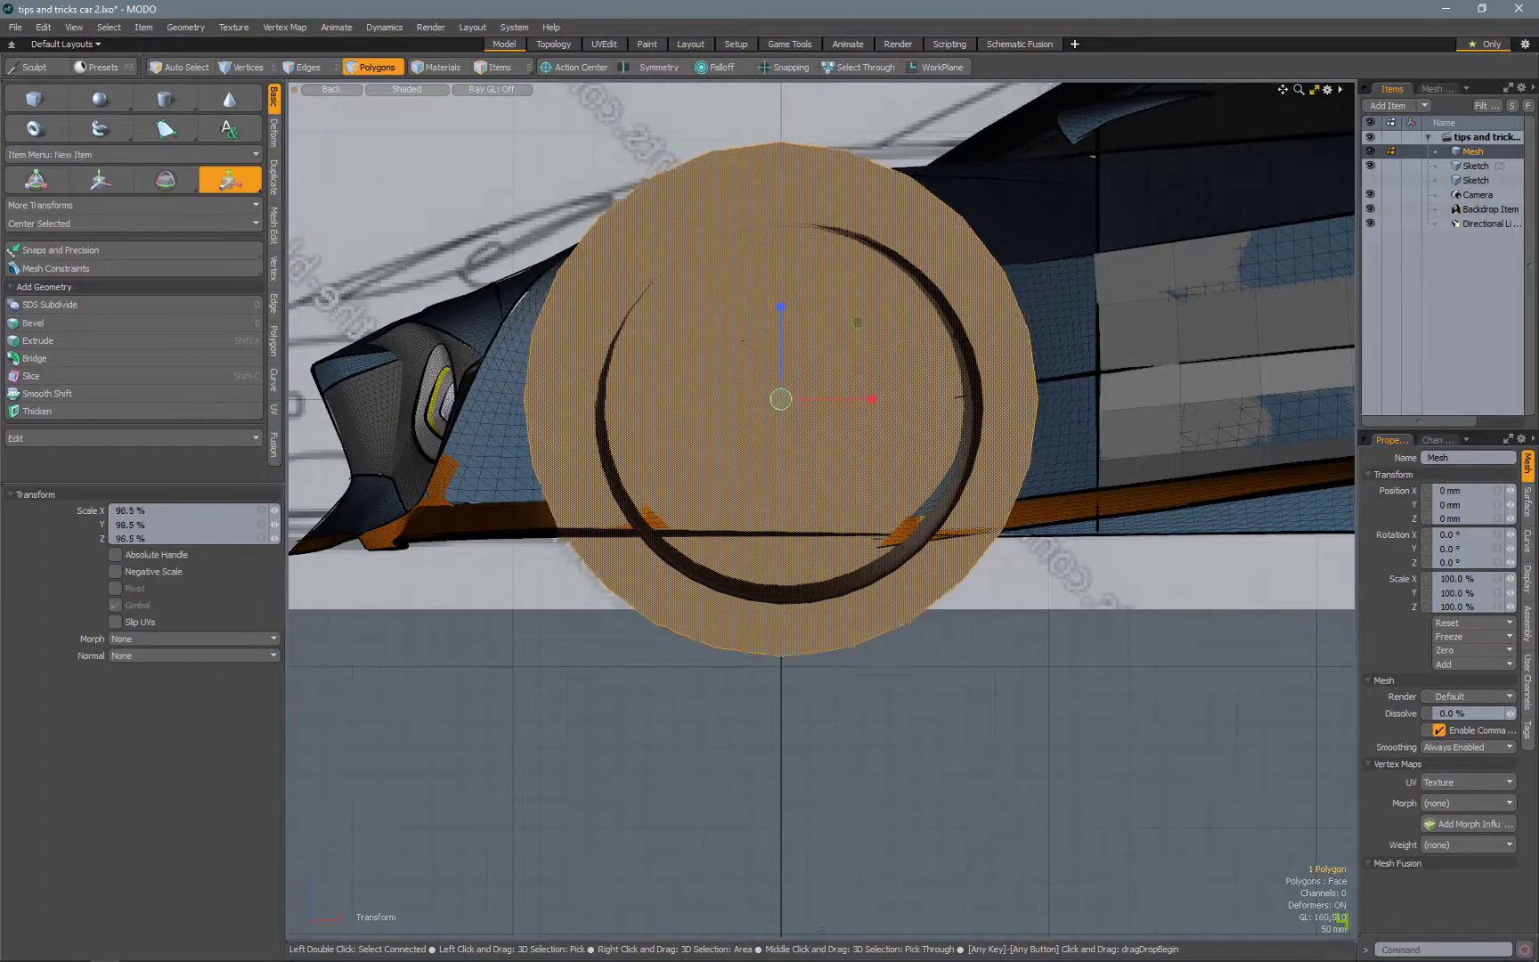
pyautogui.click(406, 90)
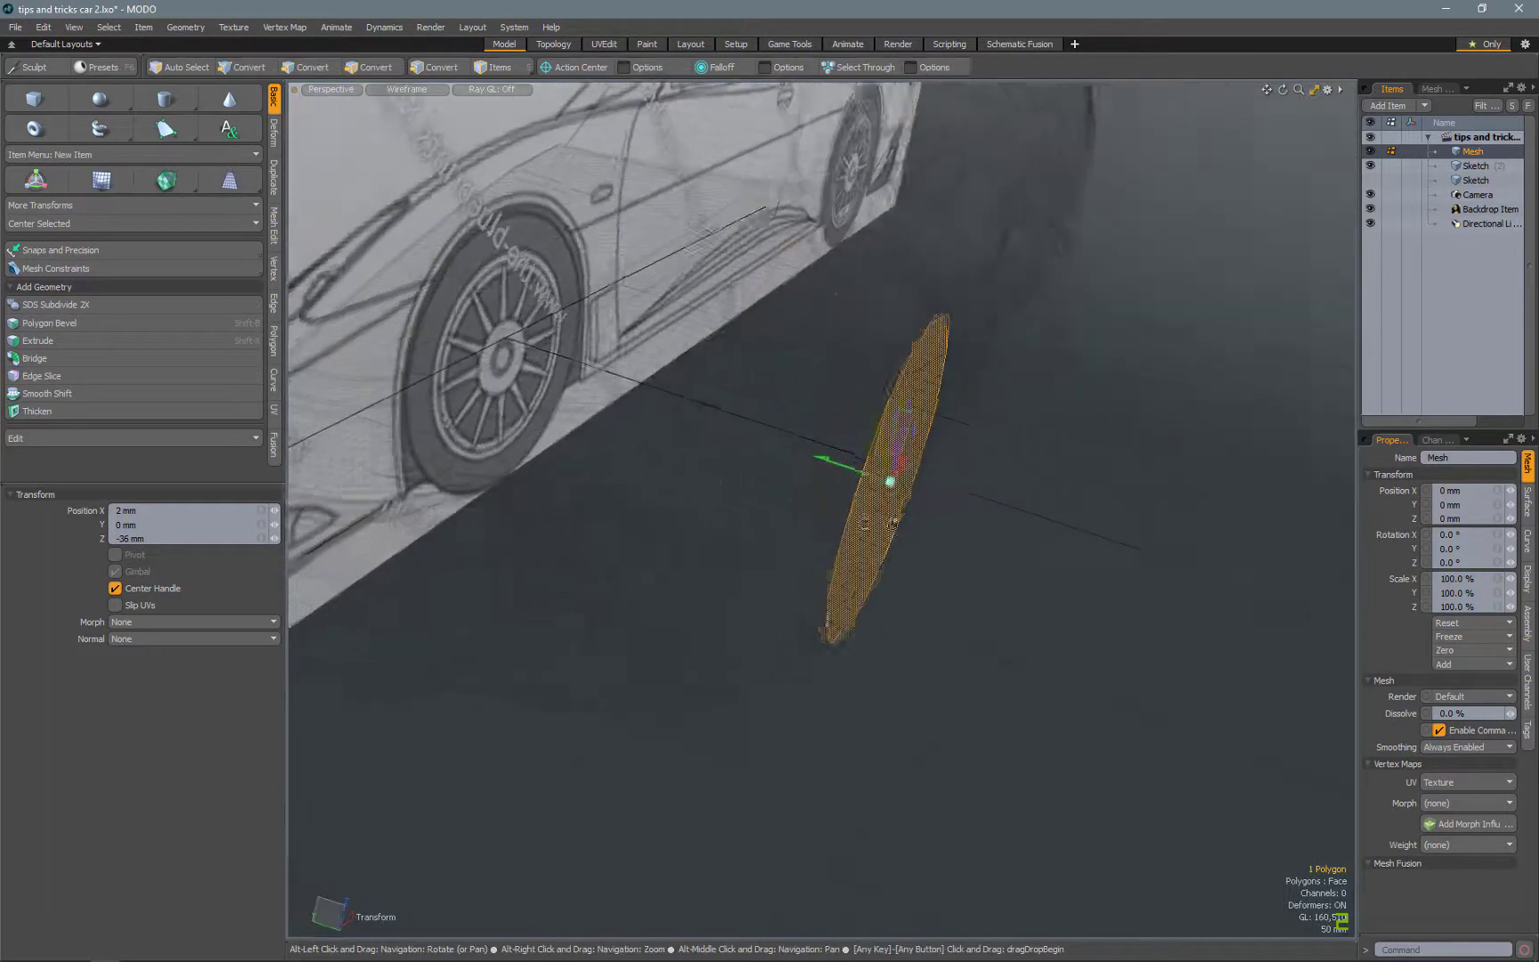
pyautogui.click(406, 89)
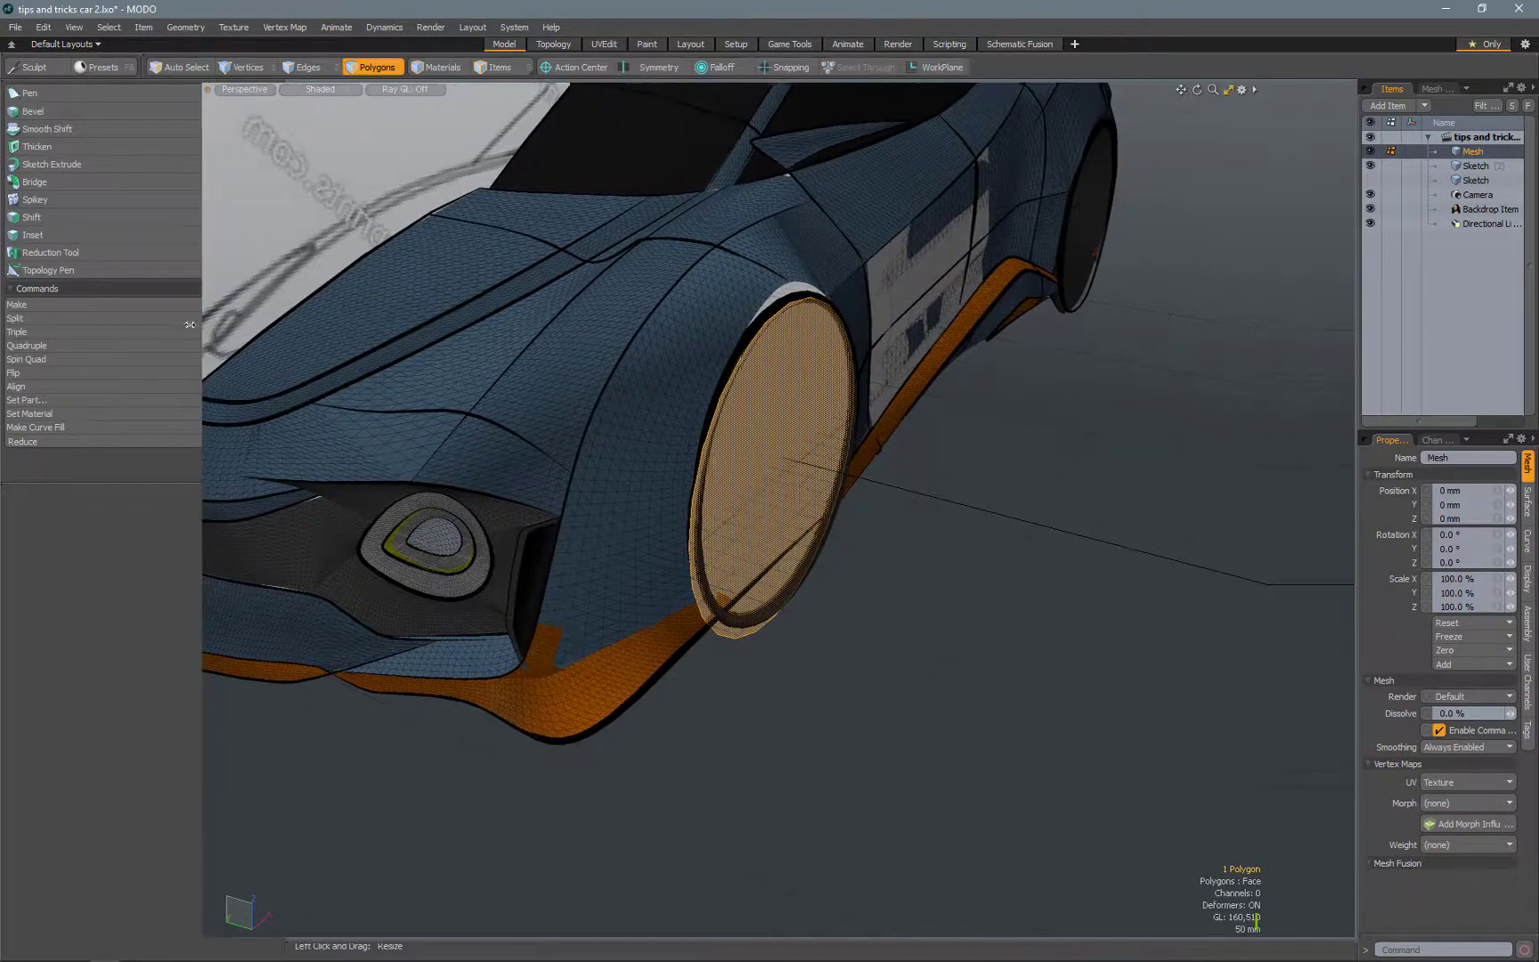
# - Select the 16-polygon front arch ring and move it 22 mm outward in Z
pyautogui.click(35, 111)
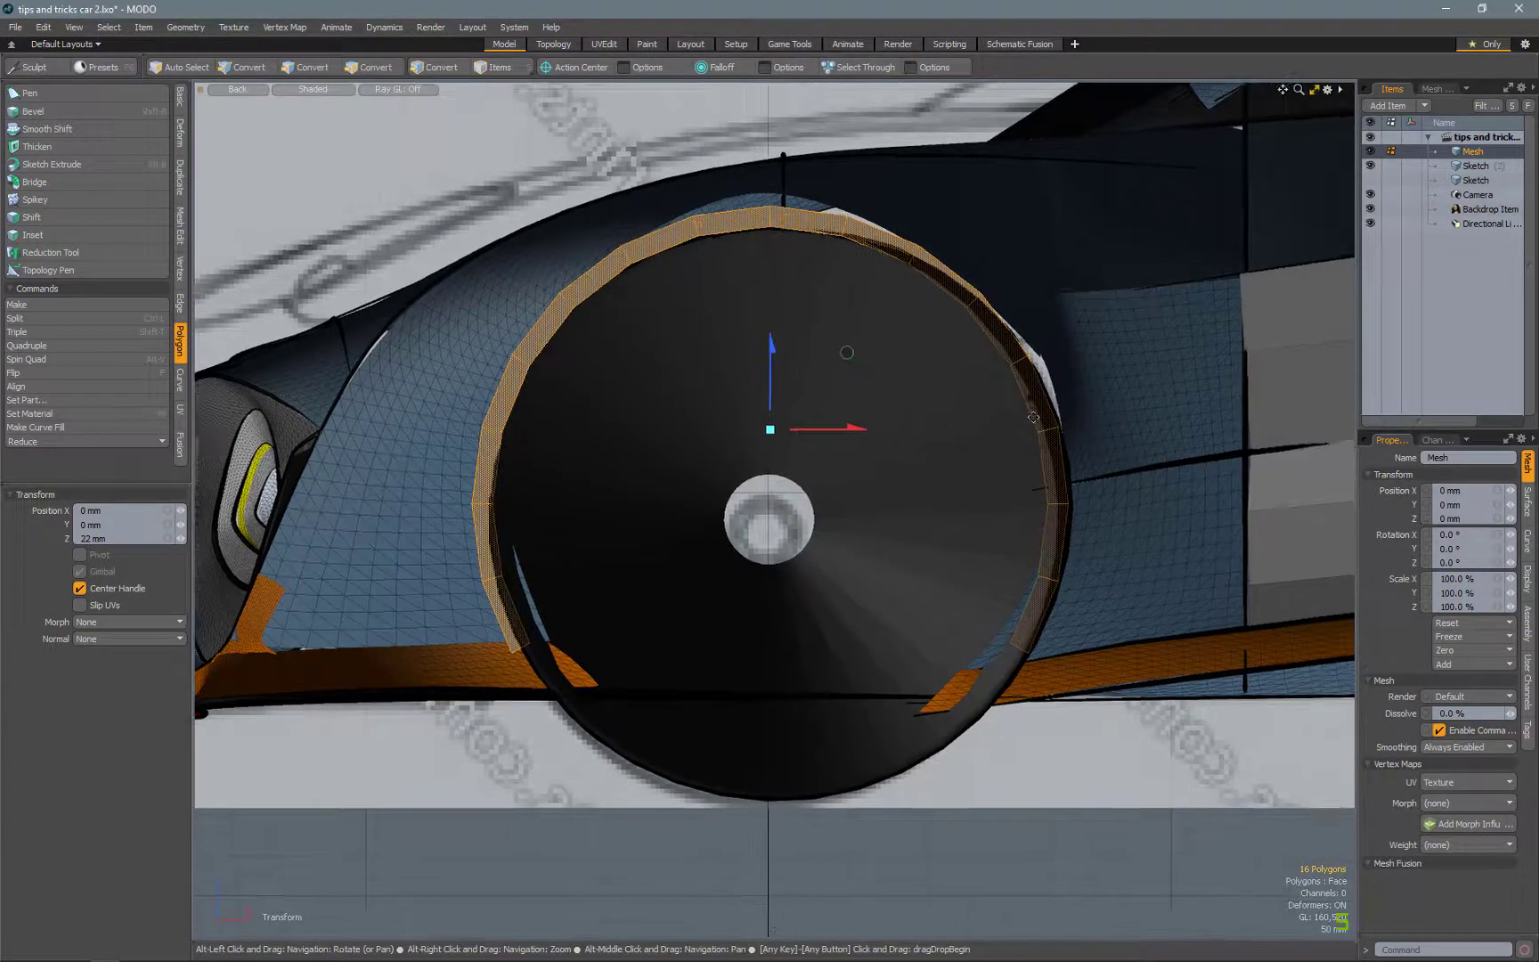
pyautogui.click(378, 67)
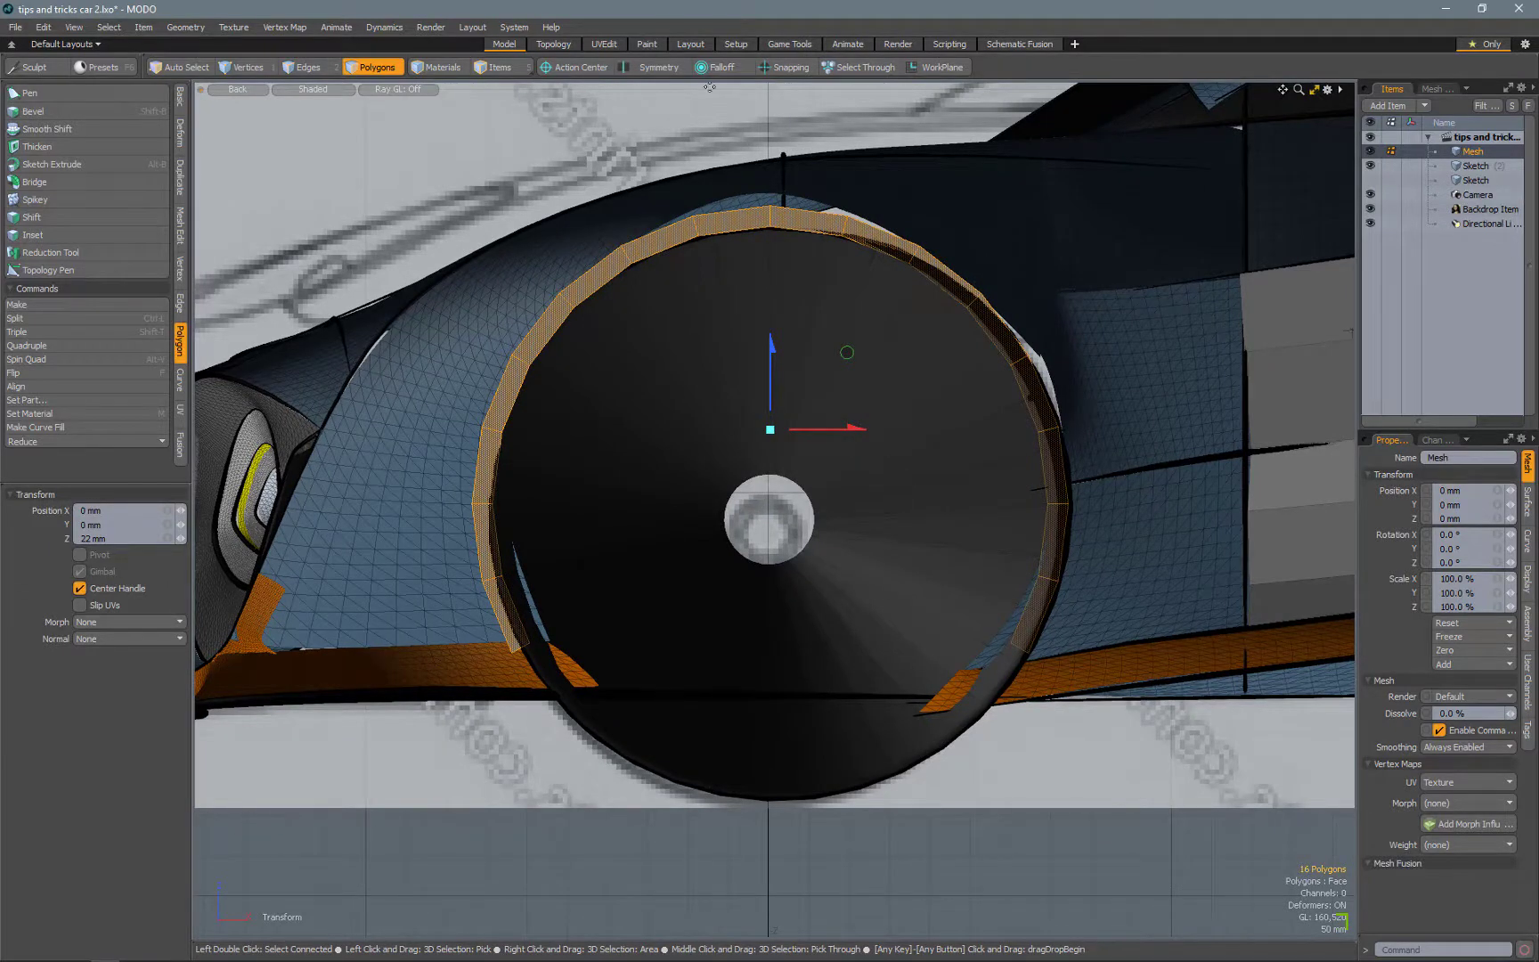
# - Taper the arch ring by scaling it under a Linear falloff with Ease-Out shape
pyautogui.click(722, 67)
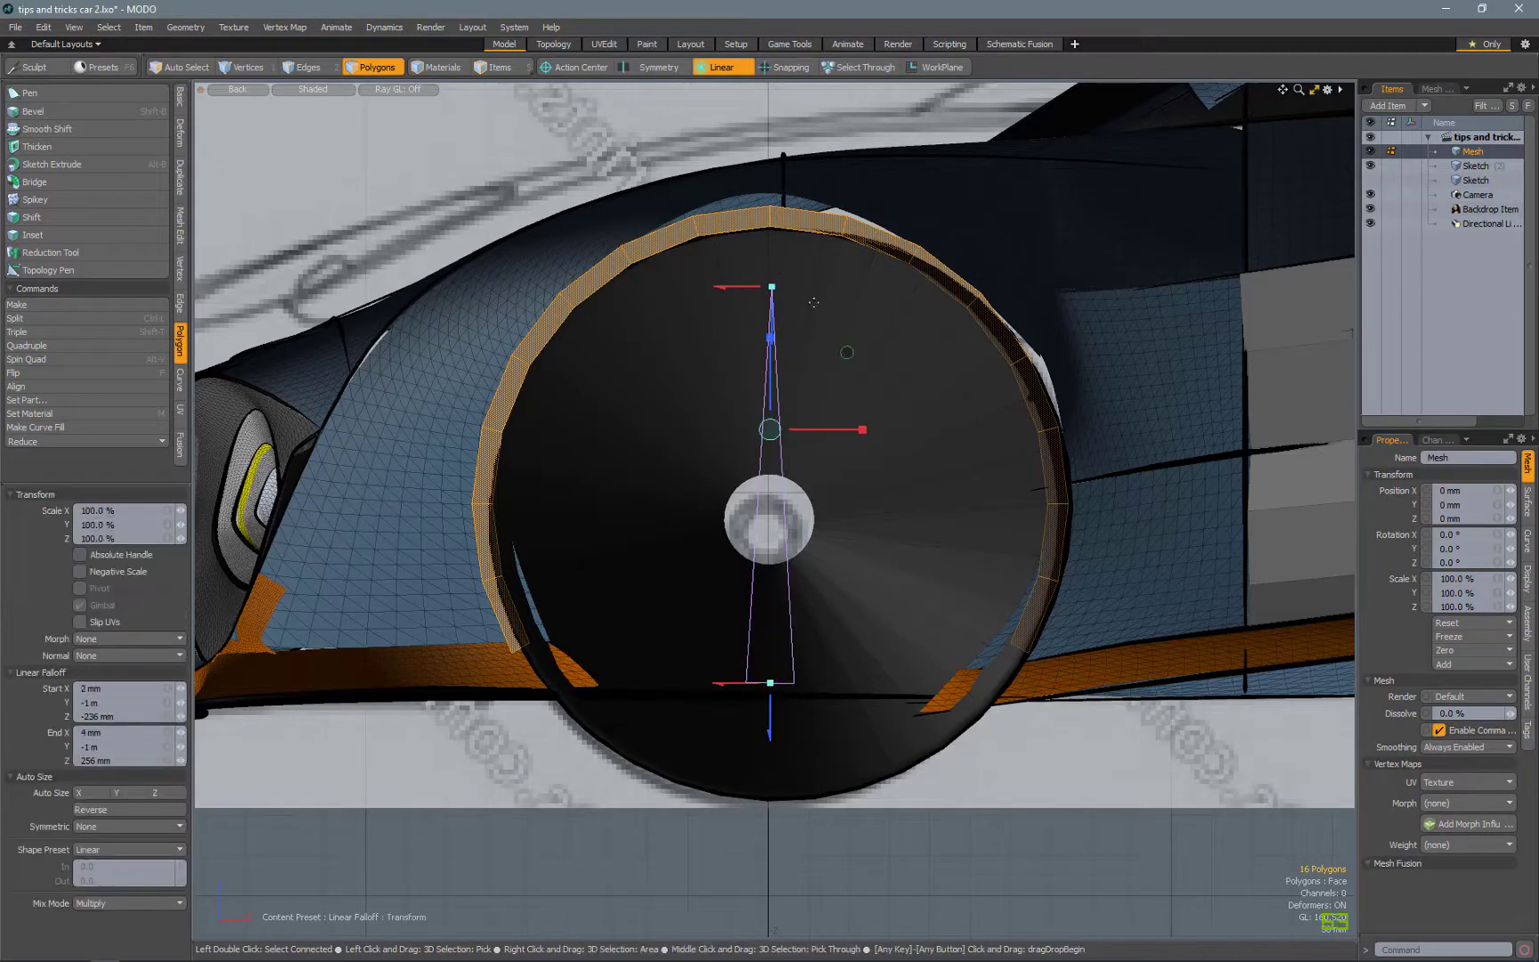
pyautogui.moveTo(862, 430); pyautogui.dragTo(872, 430)
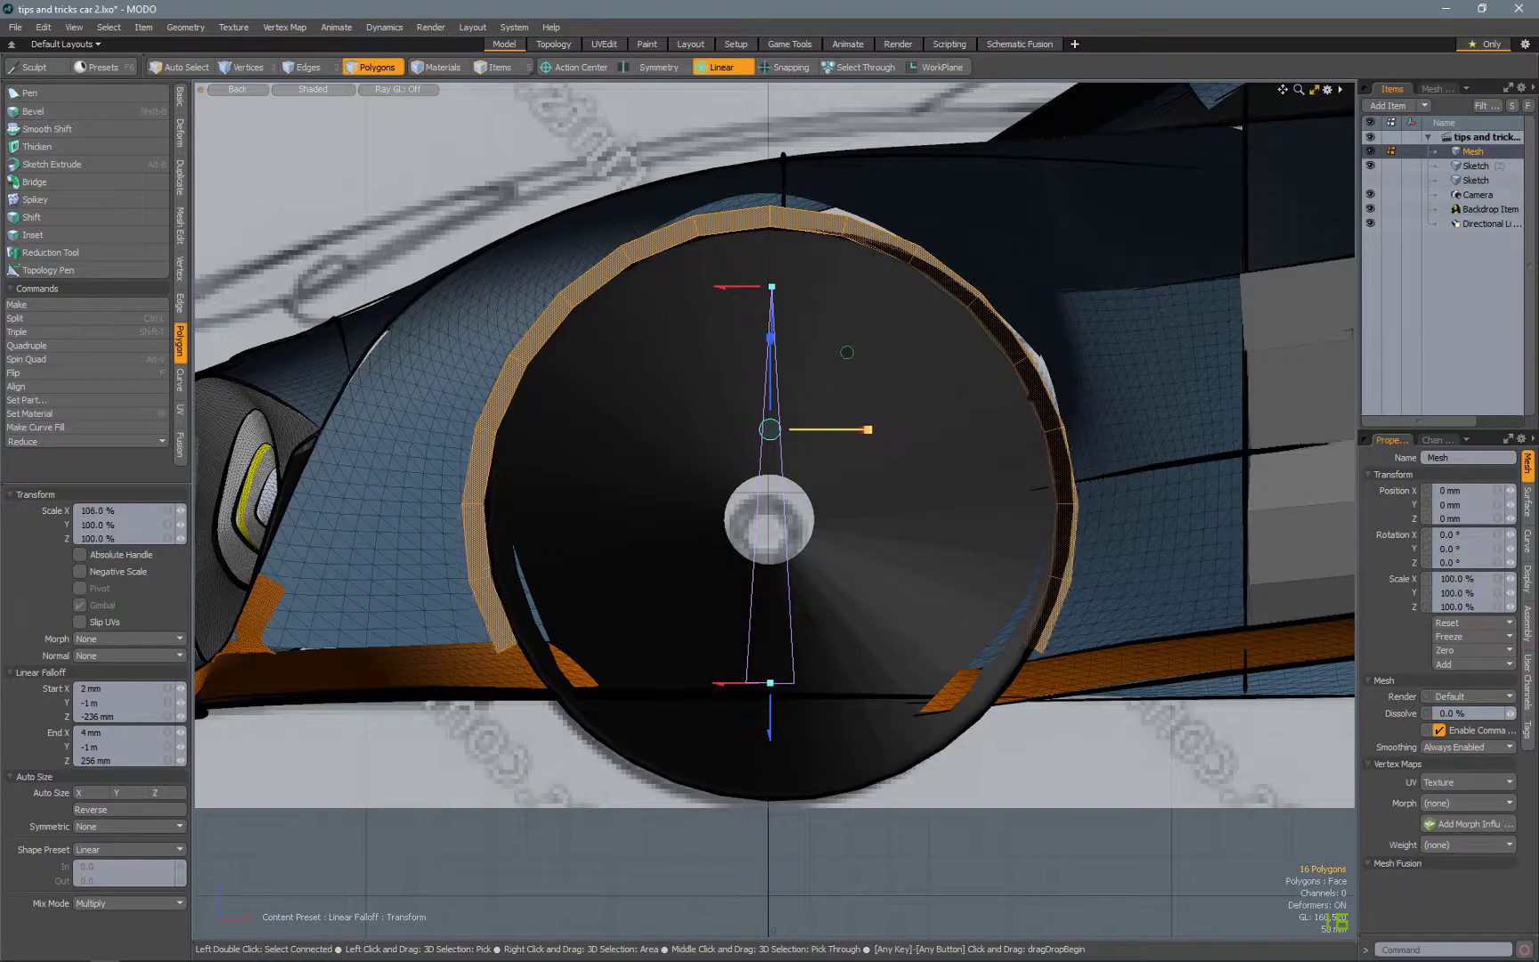
pyautogui.moveTo(871, 430); pyautogui.dragTo(859, 429)
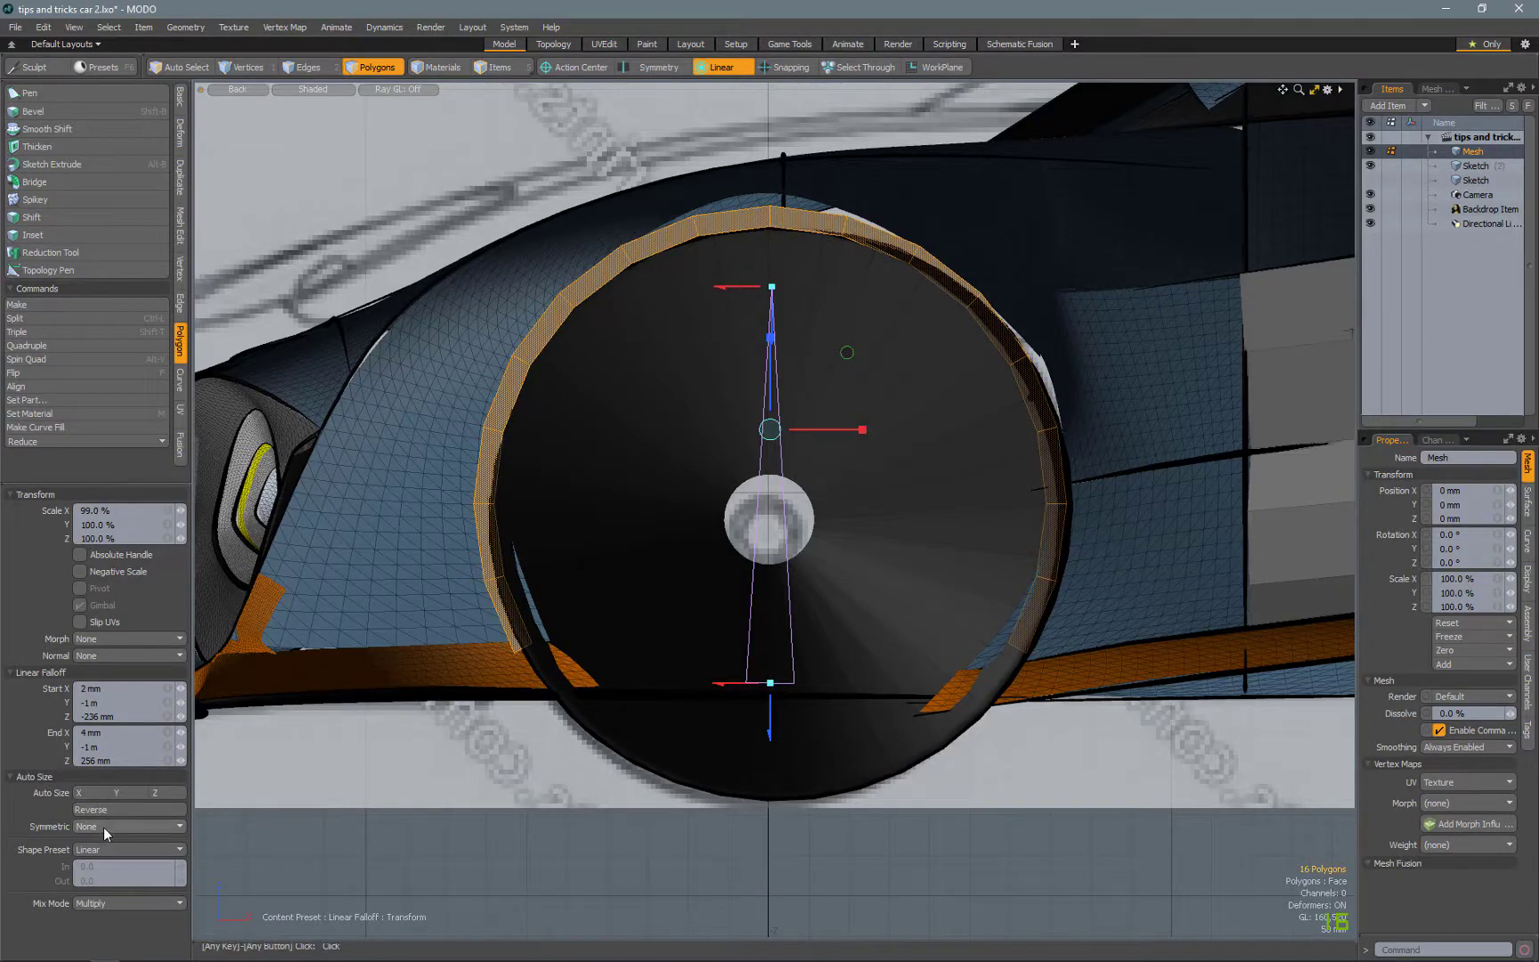
pyautogui.click(128, 849)
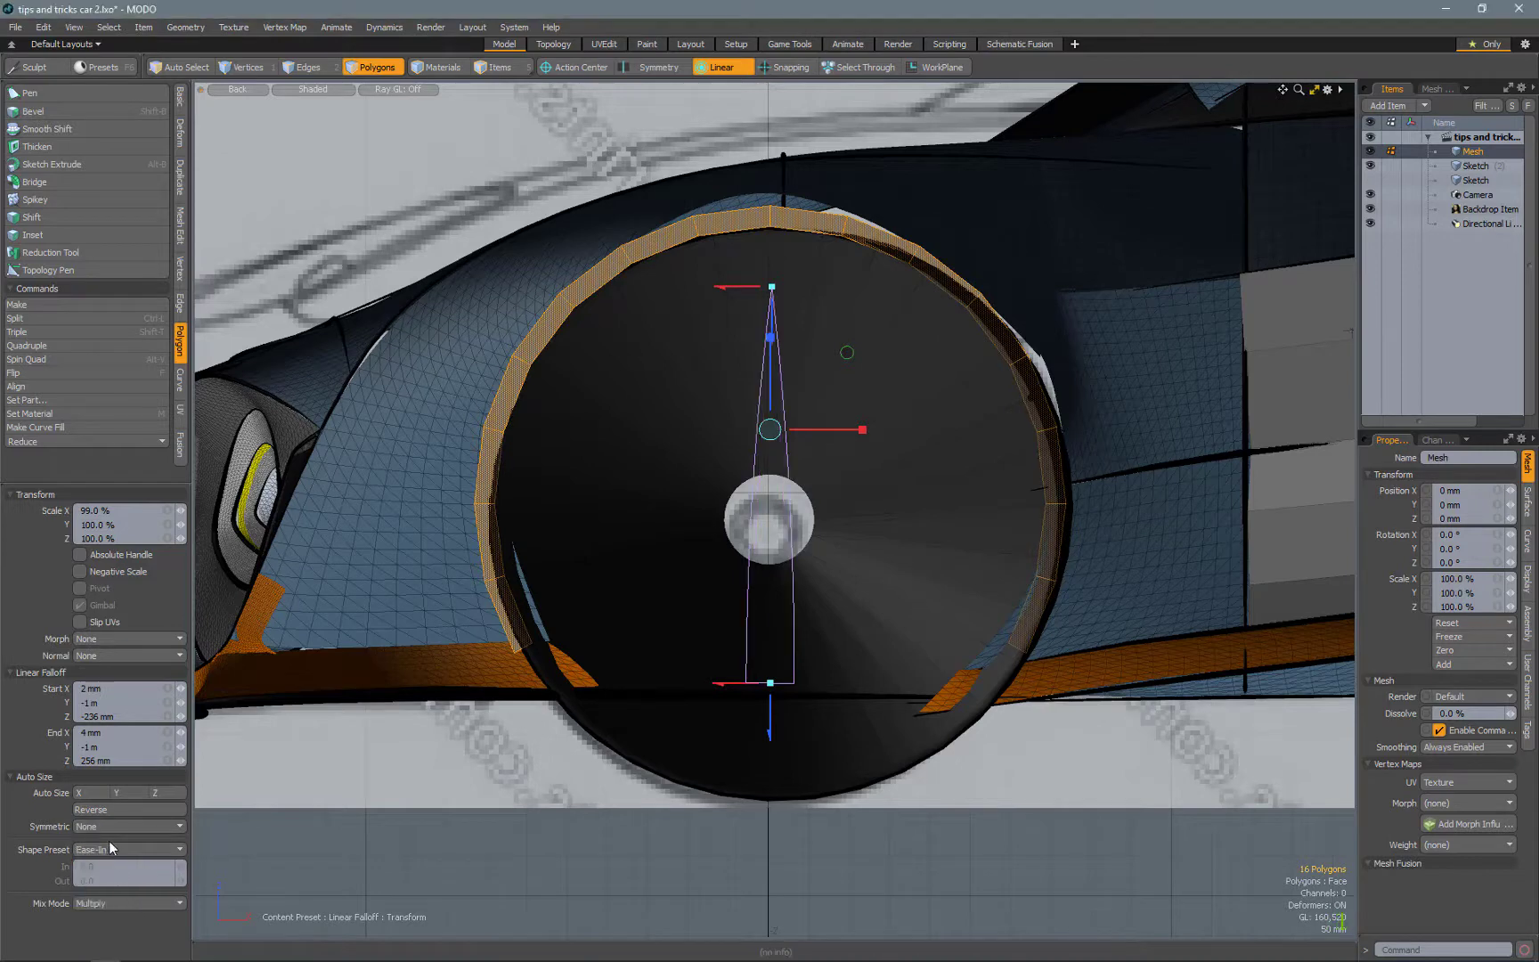
pyautogui.click(127, 849)
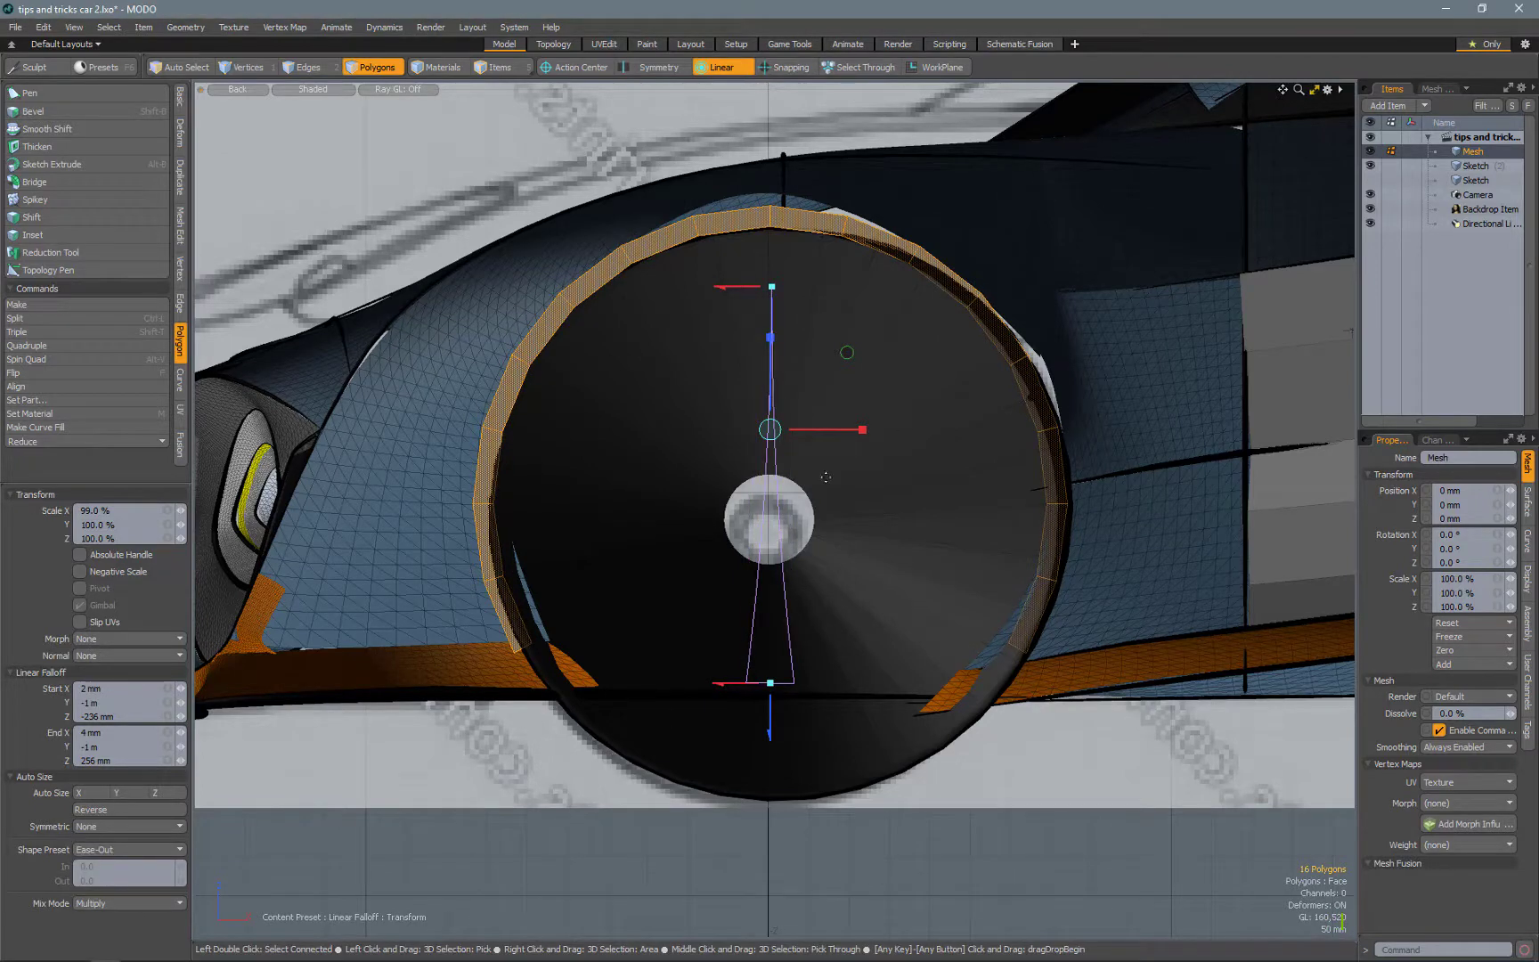
pyautogui.moveTo(863, 430); pyautogui.dragTo(872, 429)
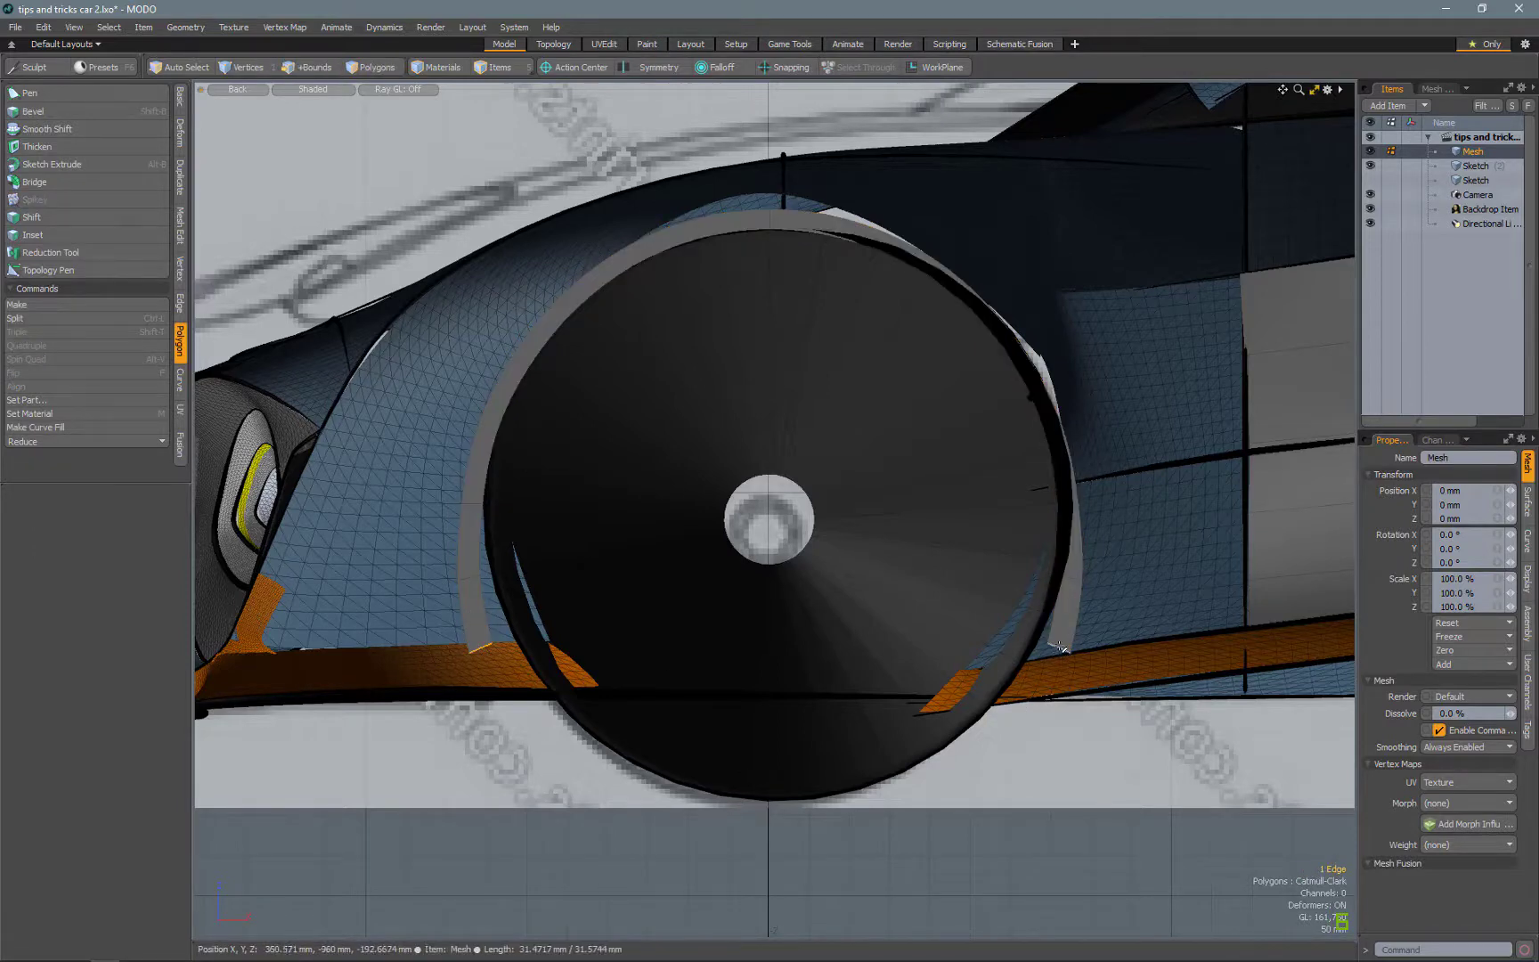
# - Scale the ring's two bottom edges in Z so its lower ends drop straight down
pyautogui.click(308, 67)
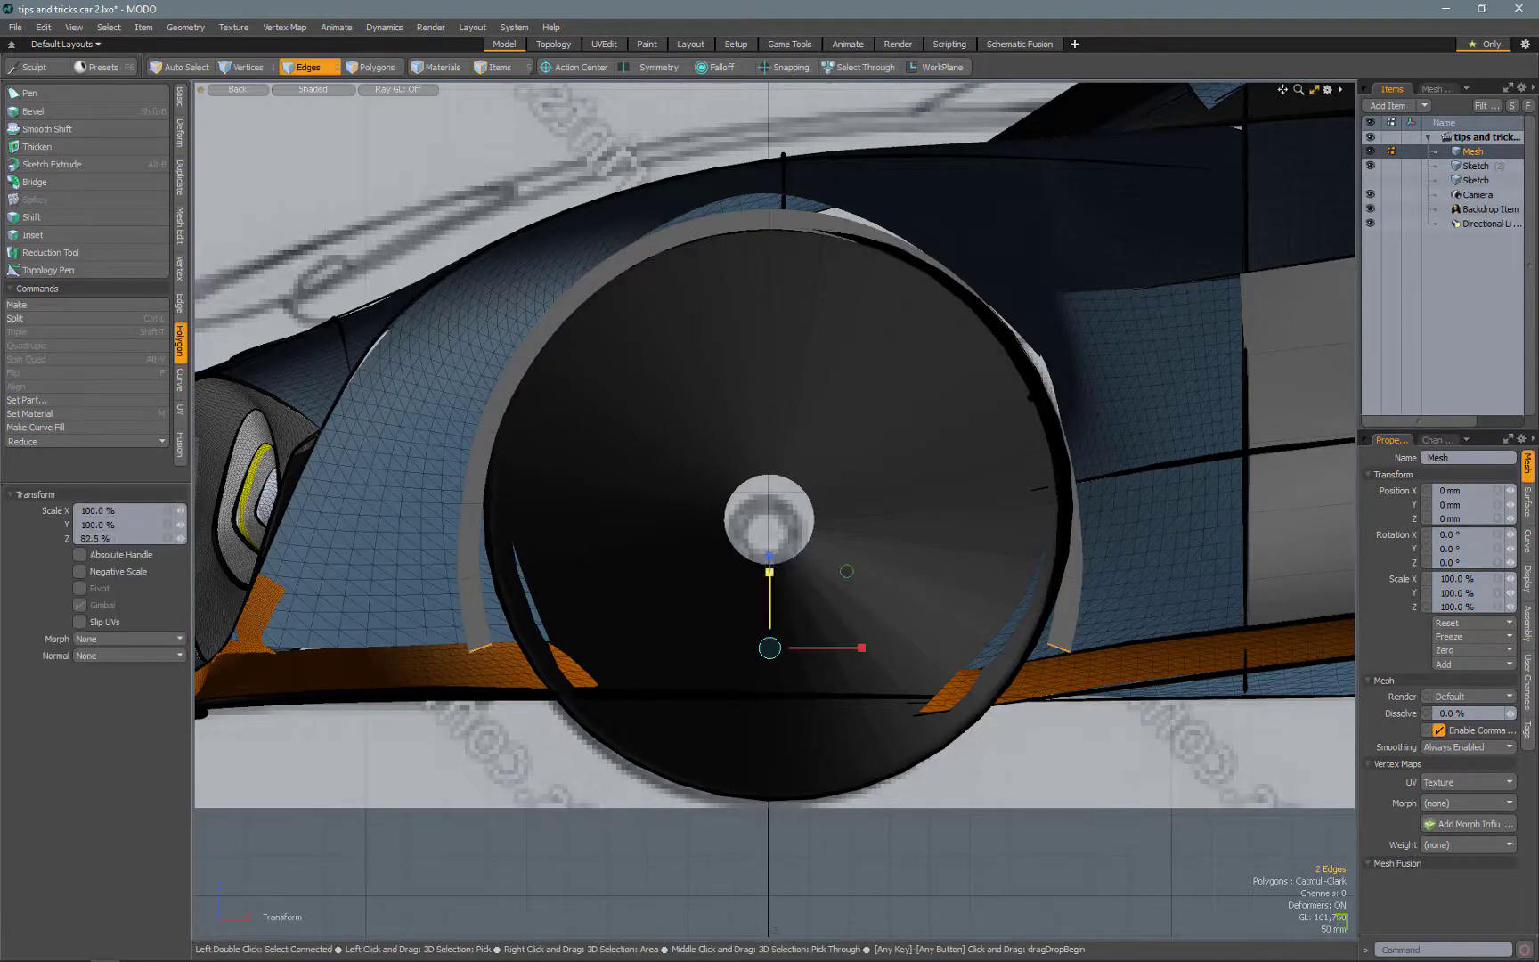
pyautogui.moveTo(859, 647); pyautogui.dragTo(859, 651)
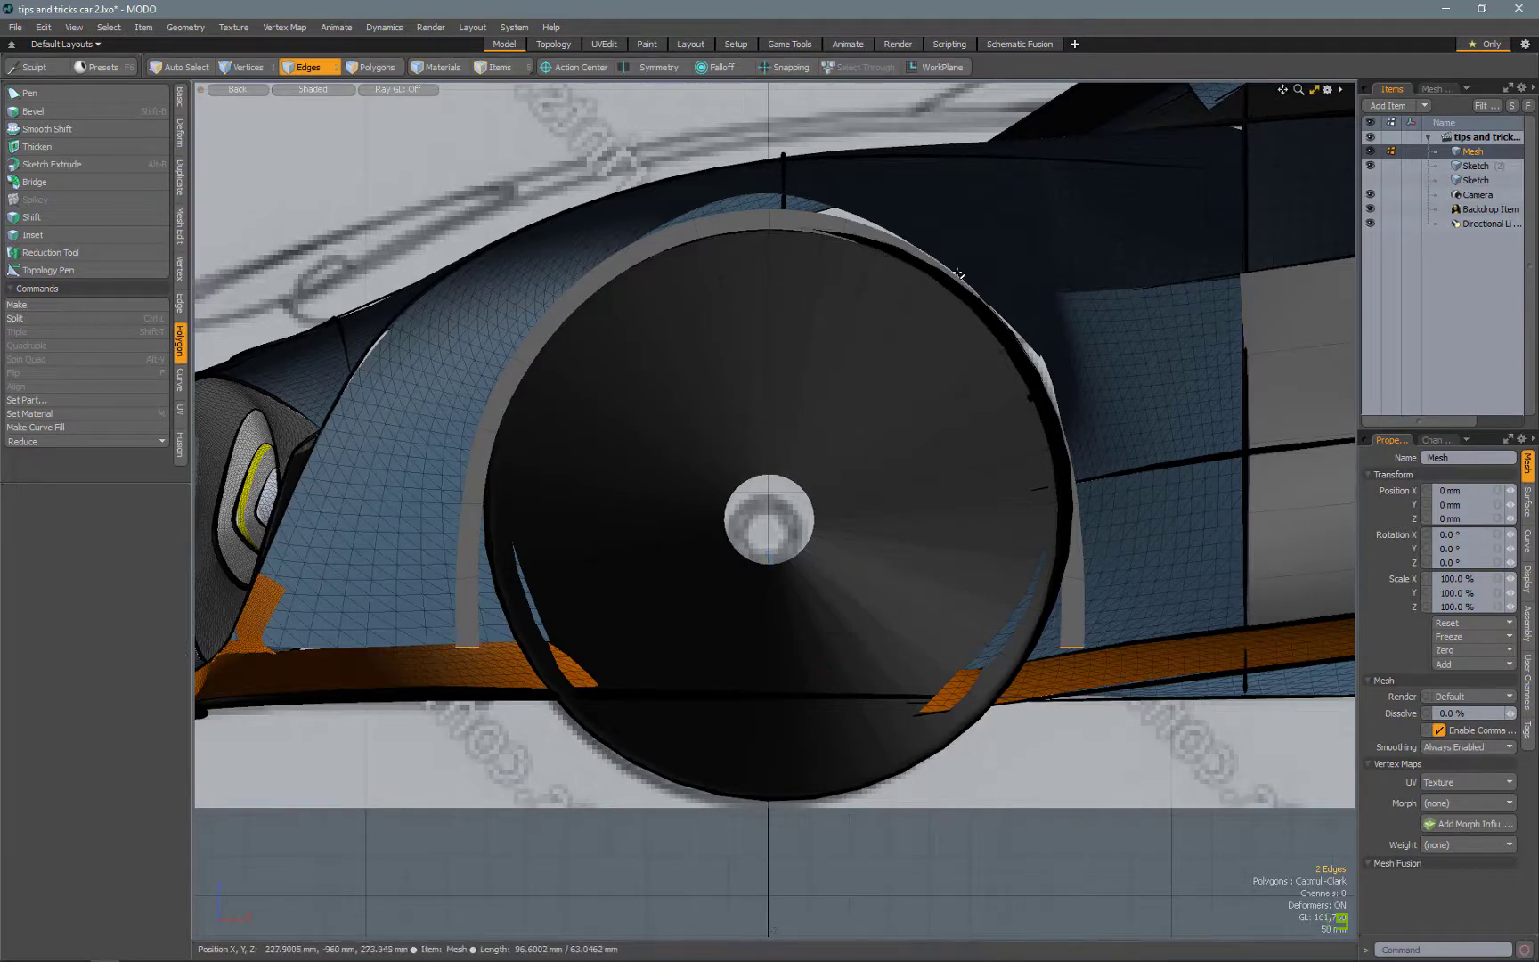
pyautogui.click(374, 67)
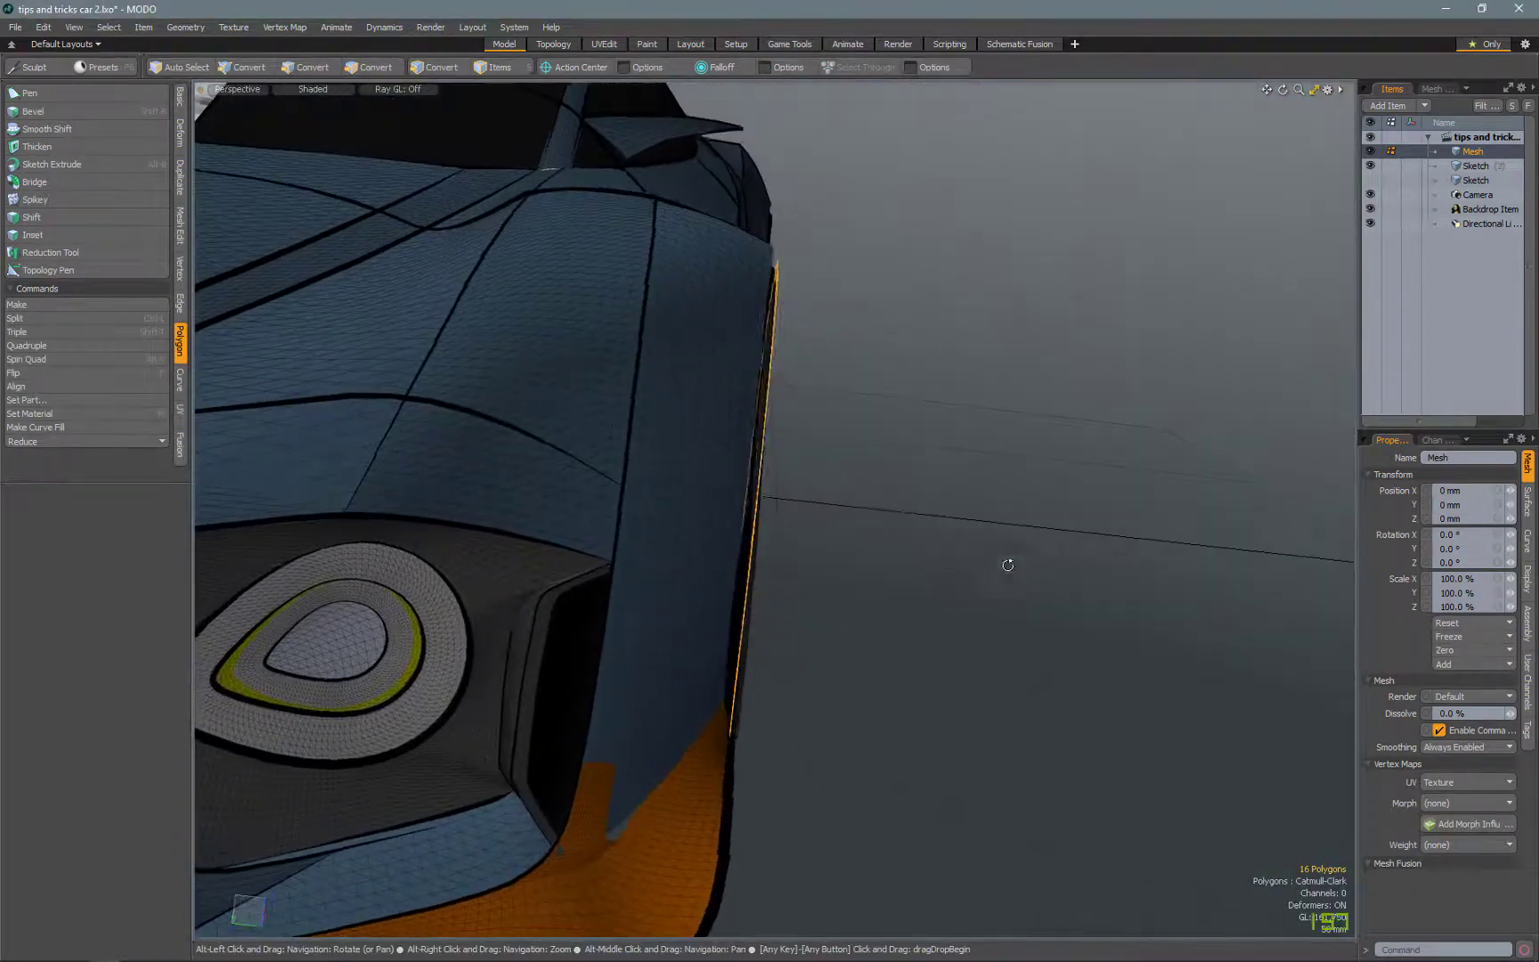
# - Orbit around the car to inspect the arch band from front, side and behind
pyautogui.moveTo(1009, 565); pyautogui.dragTo(786, 308)
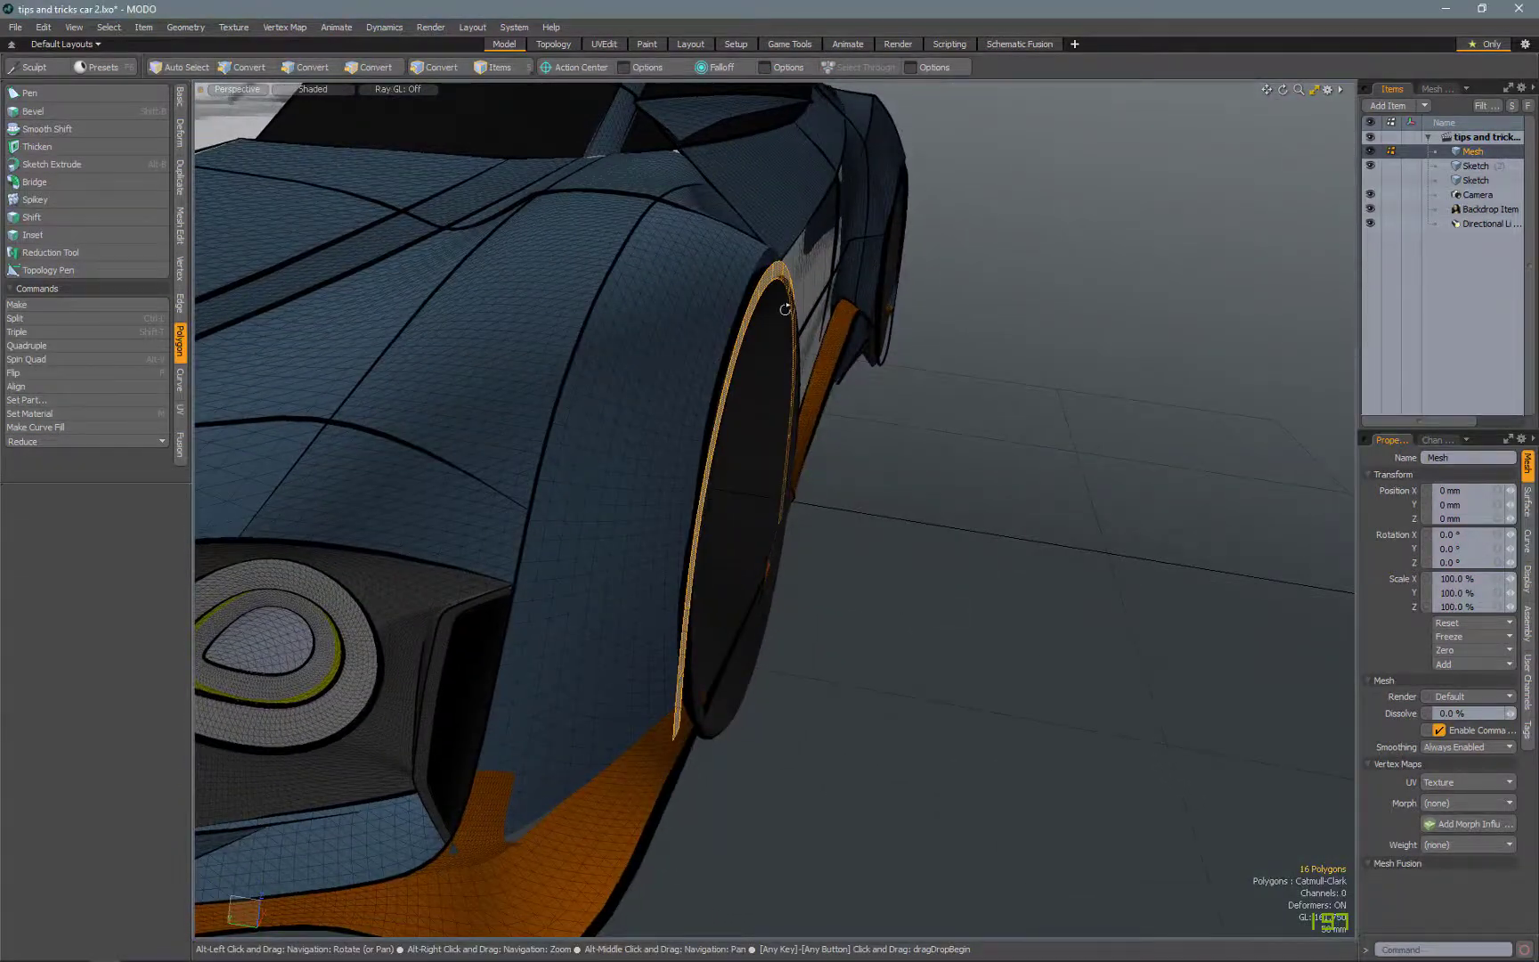
pyautogui.moveTo(786, 309); pyautogui.dragTo(795, 657)
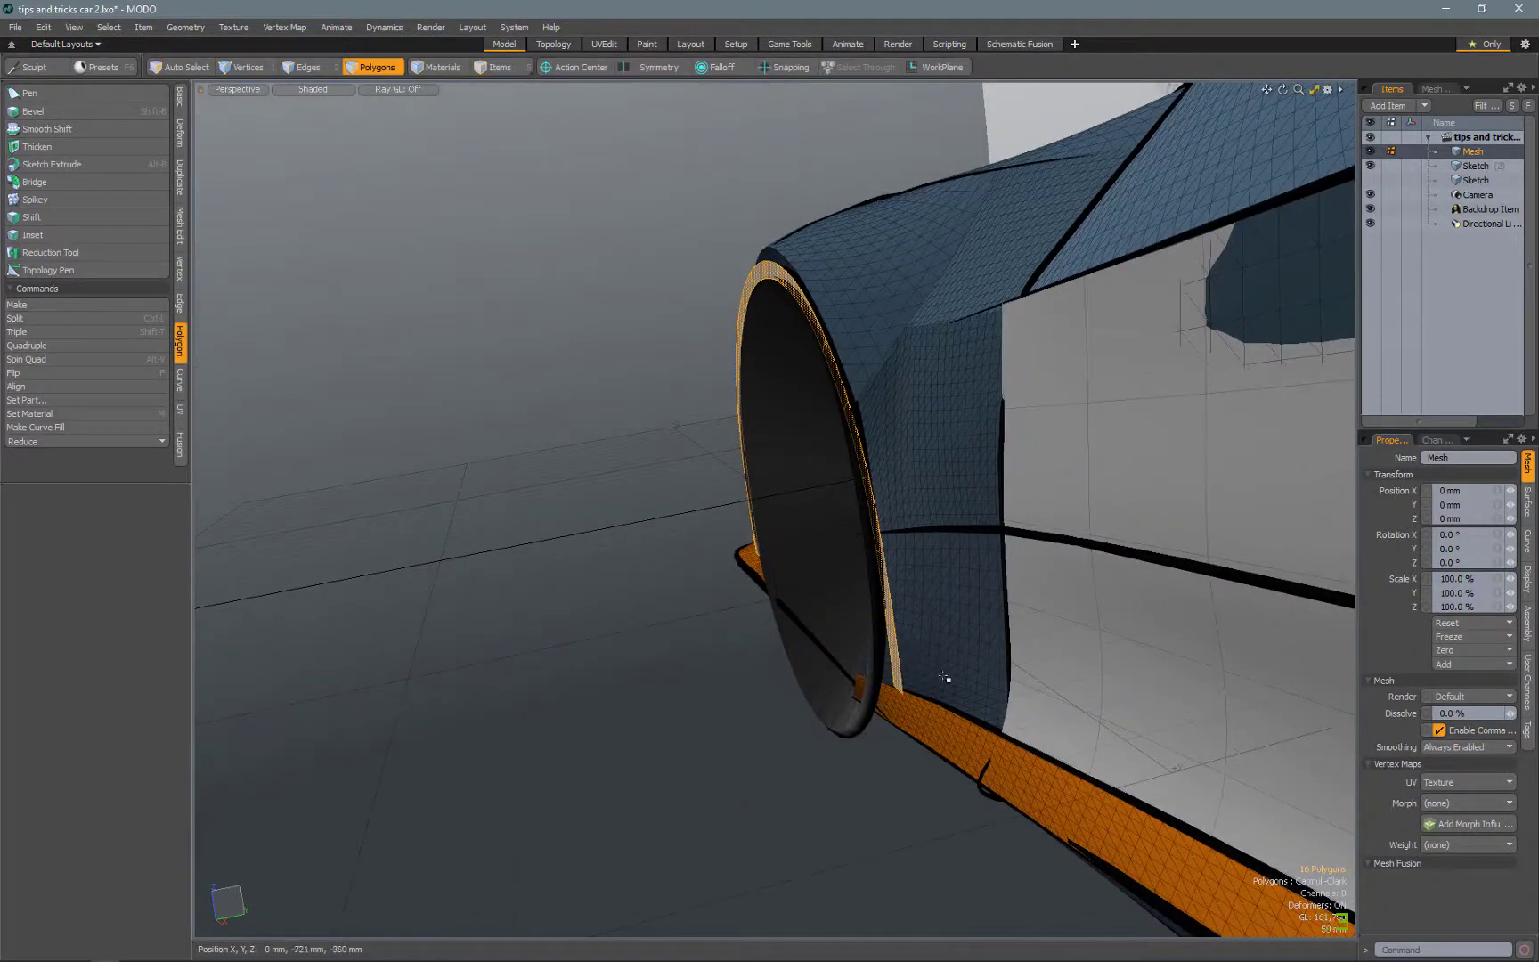
pyautogui.moveTo(943, 675); pyautogui.dragTo(810, 597)
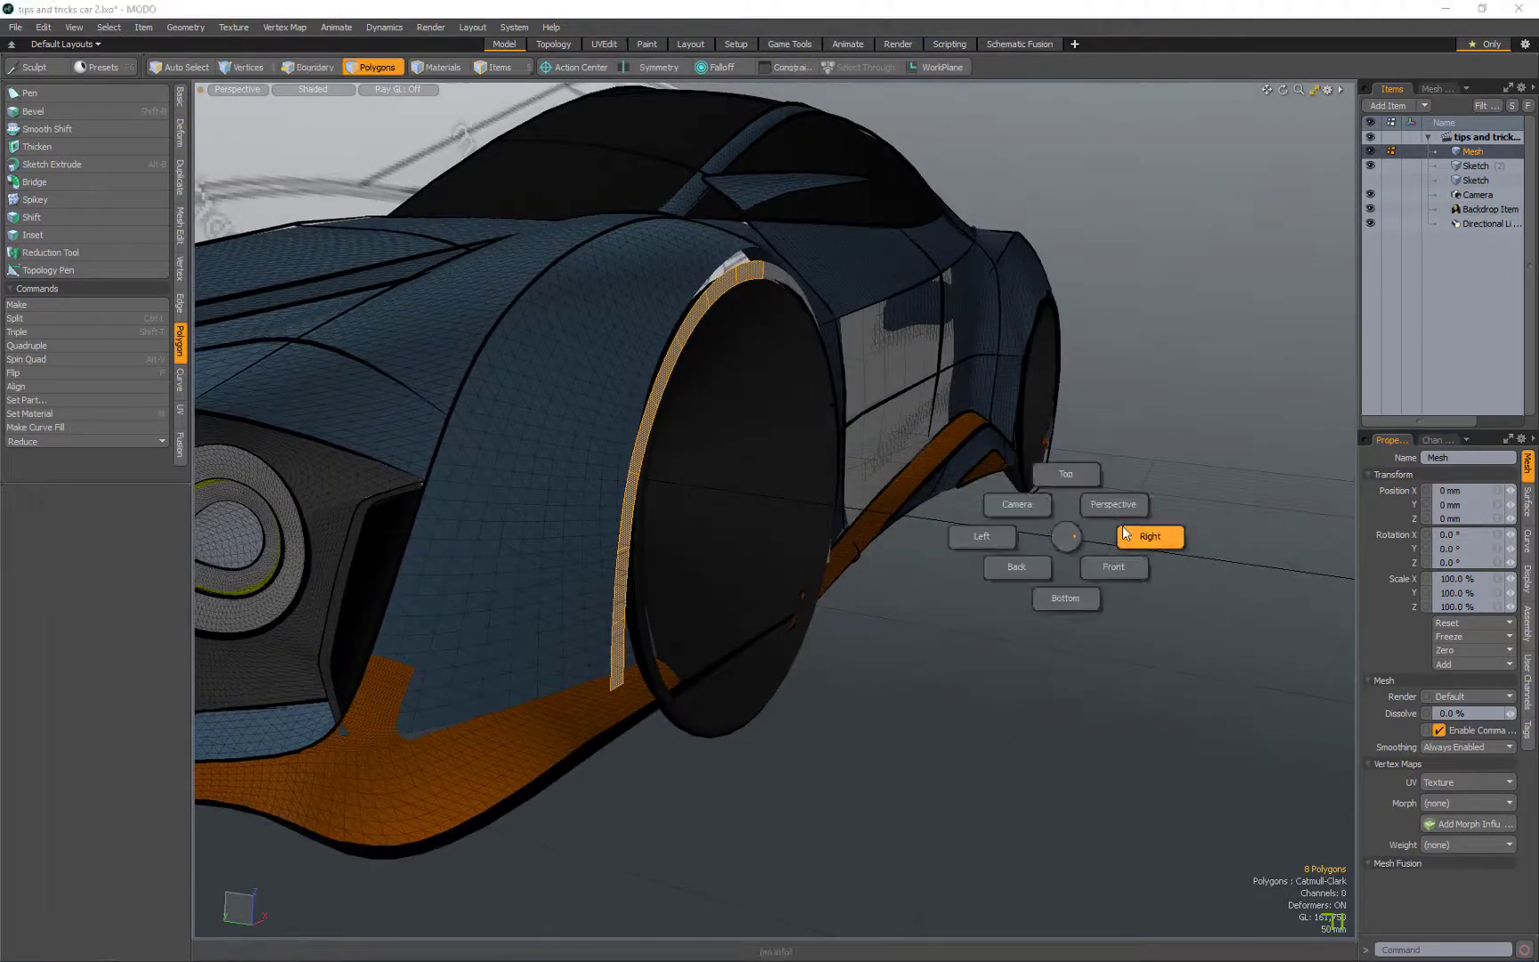
# - In Right view, push the selected half ring 42 mm outward under an Ease-Out linear falloff
pyautogui.click(1149, 536)
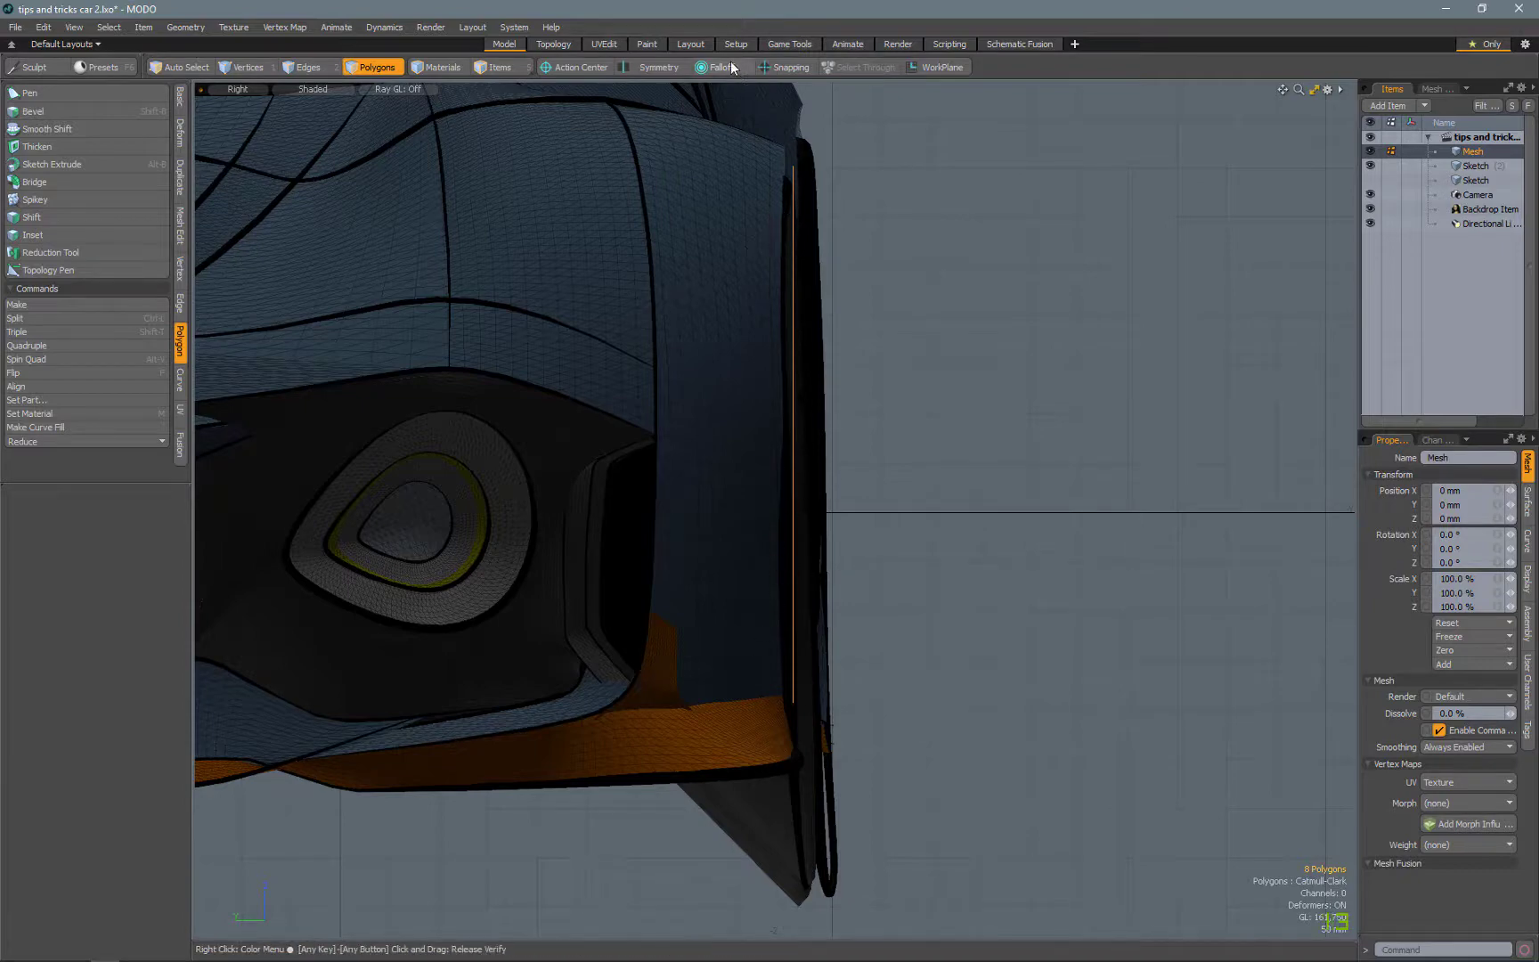
pyautogui.click(718, 67)
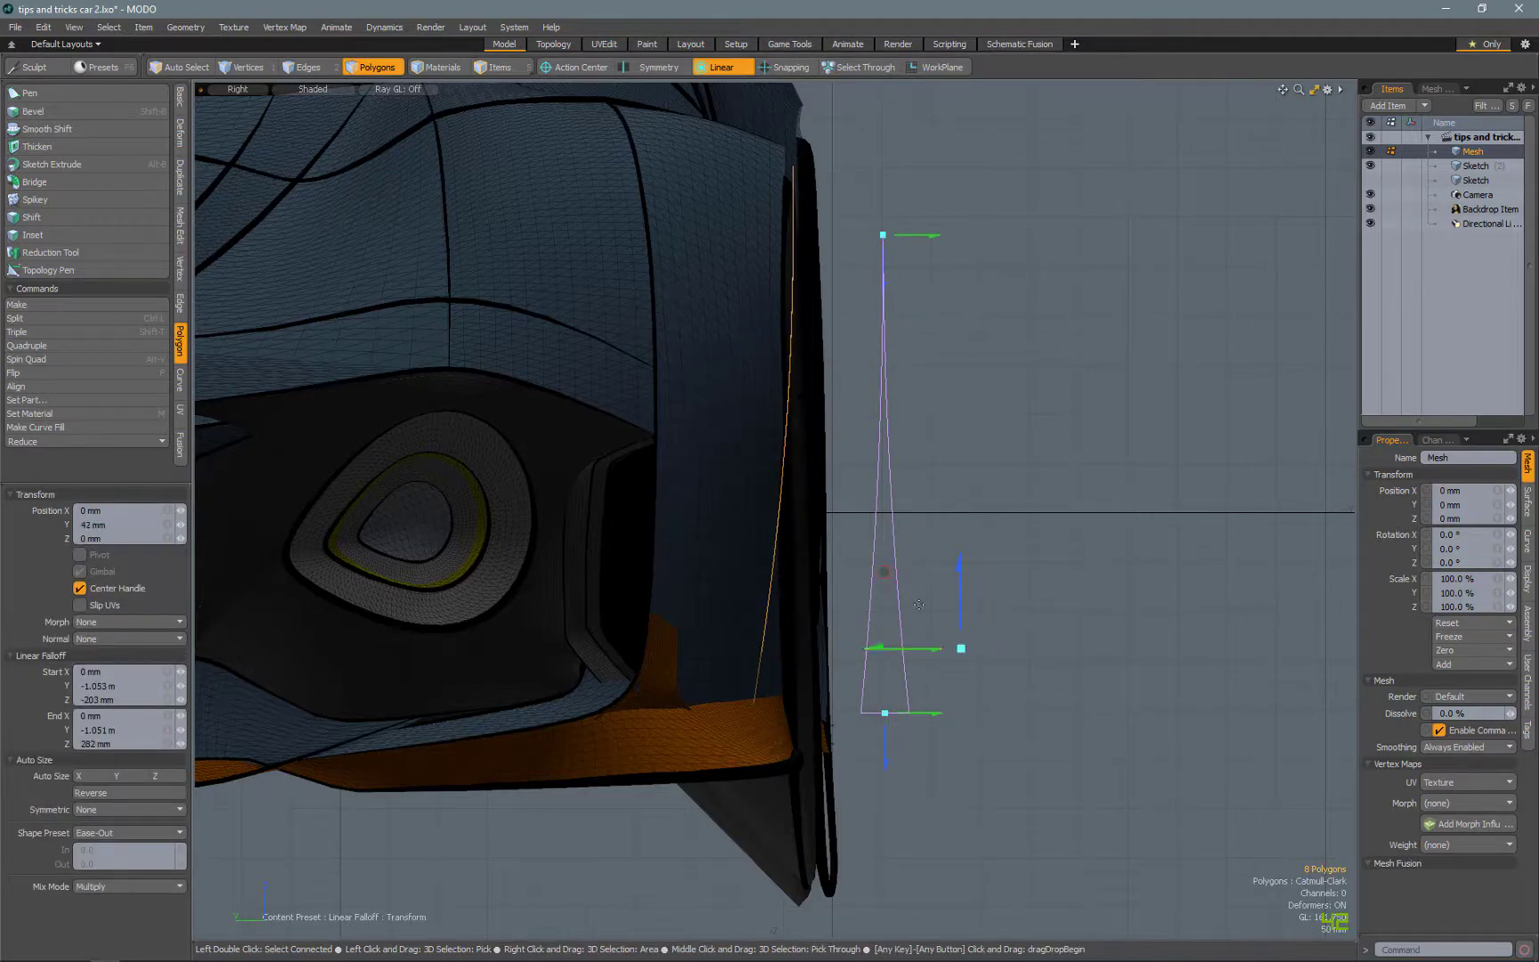
pyautogui.moveTo(884, 235); pyautogui.dragTo(883, 471)
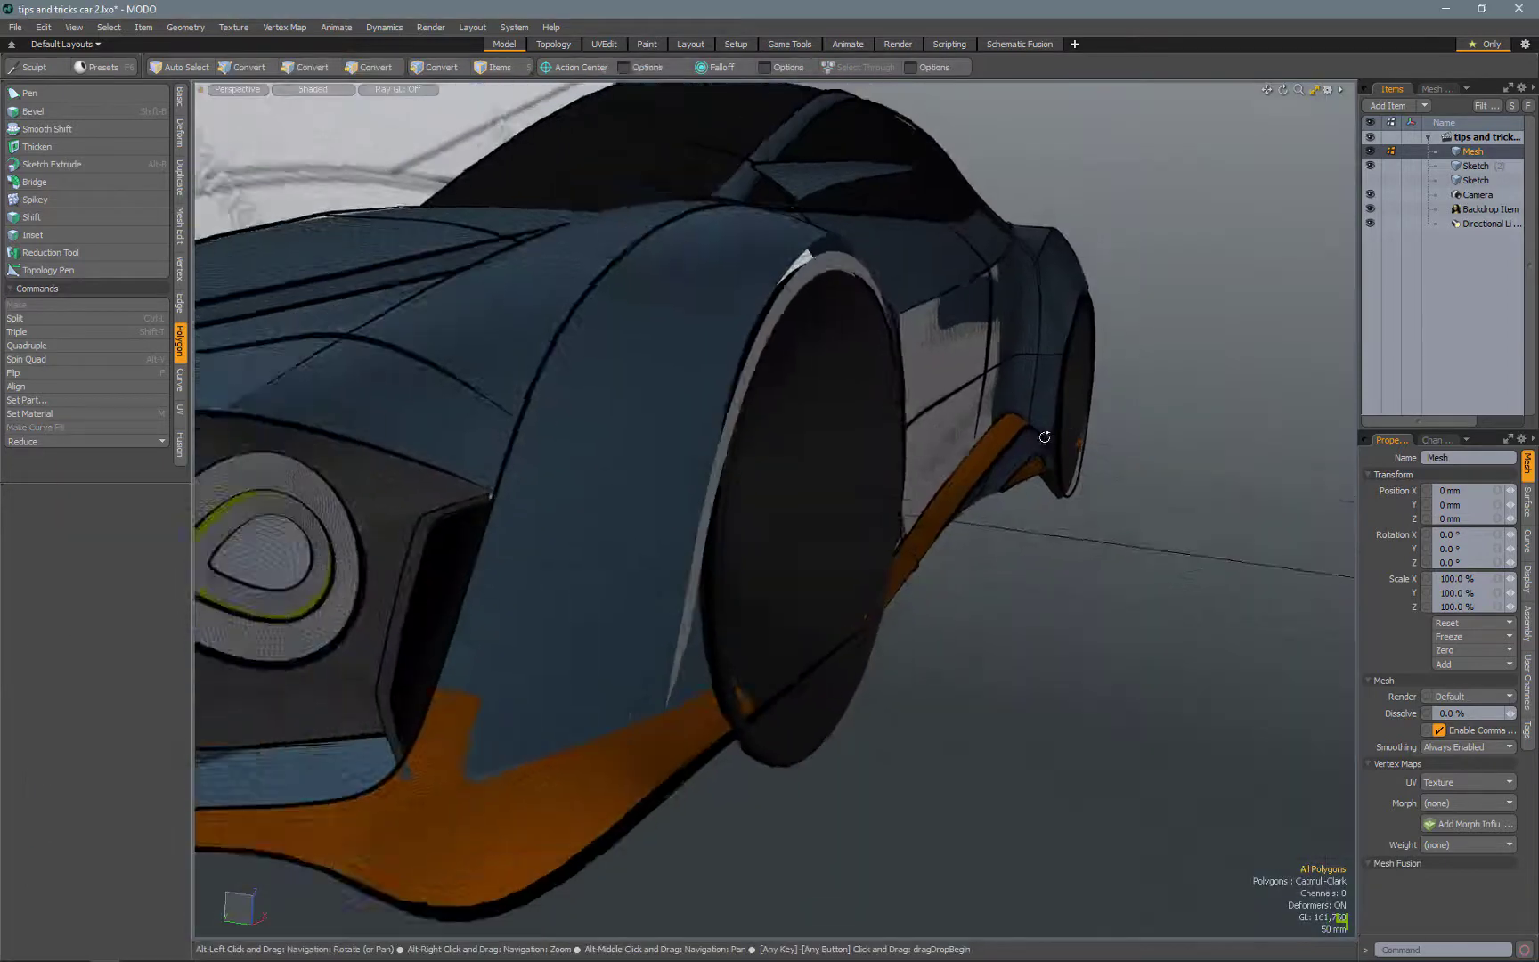
# - Duplicate the arch ring and move the copy 2.672 m along X over the rear wheel
pyautogui.moveTo(1045, 437); pyautogui.dragTo(617, 413)
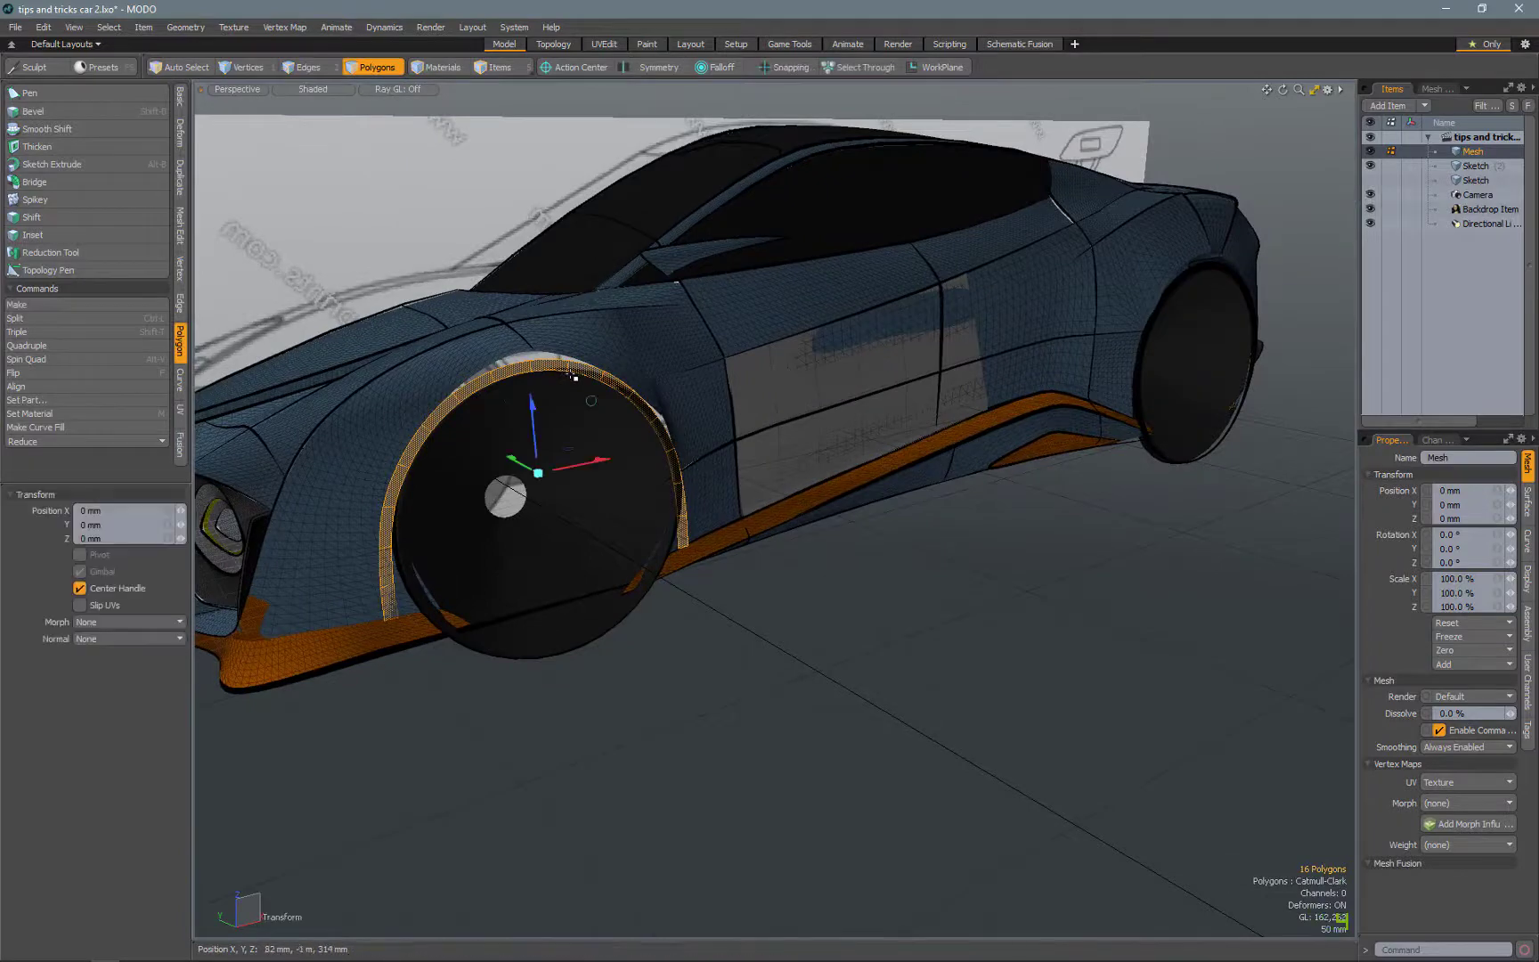
pyautogui.moveTo(576, 462); pyautogui.dragTo(1129, 349)
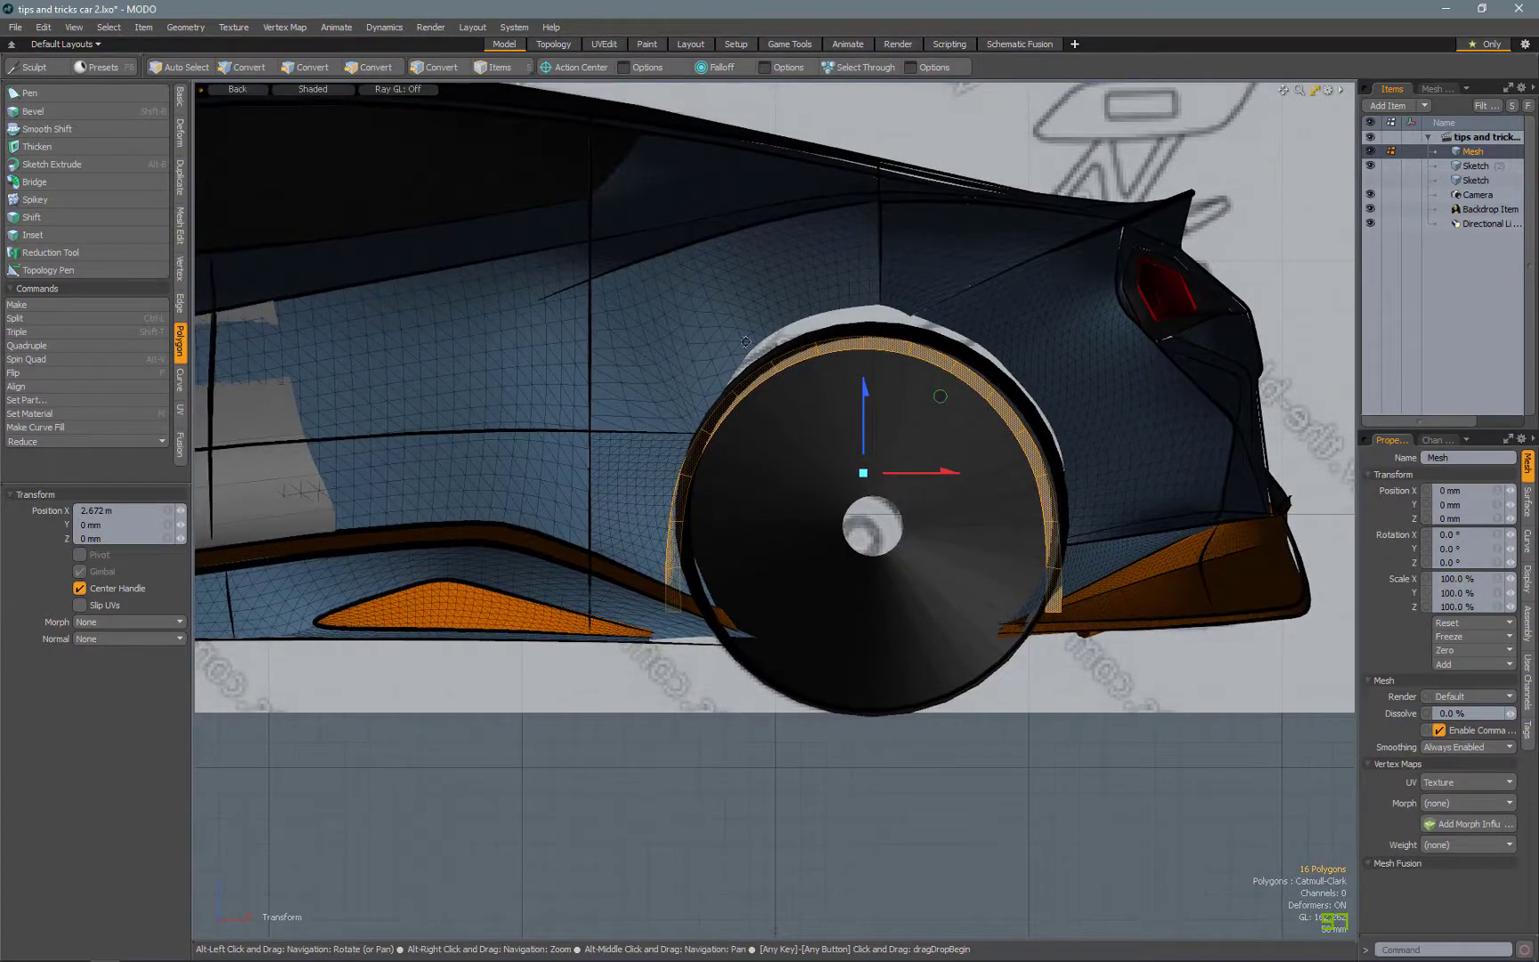
pyautogui.click(312, 89)
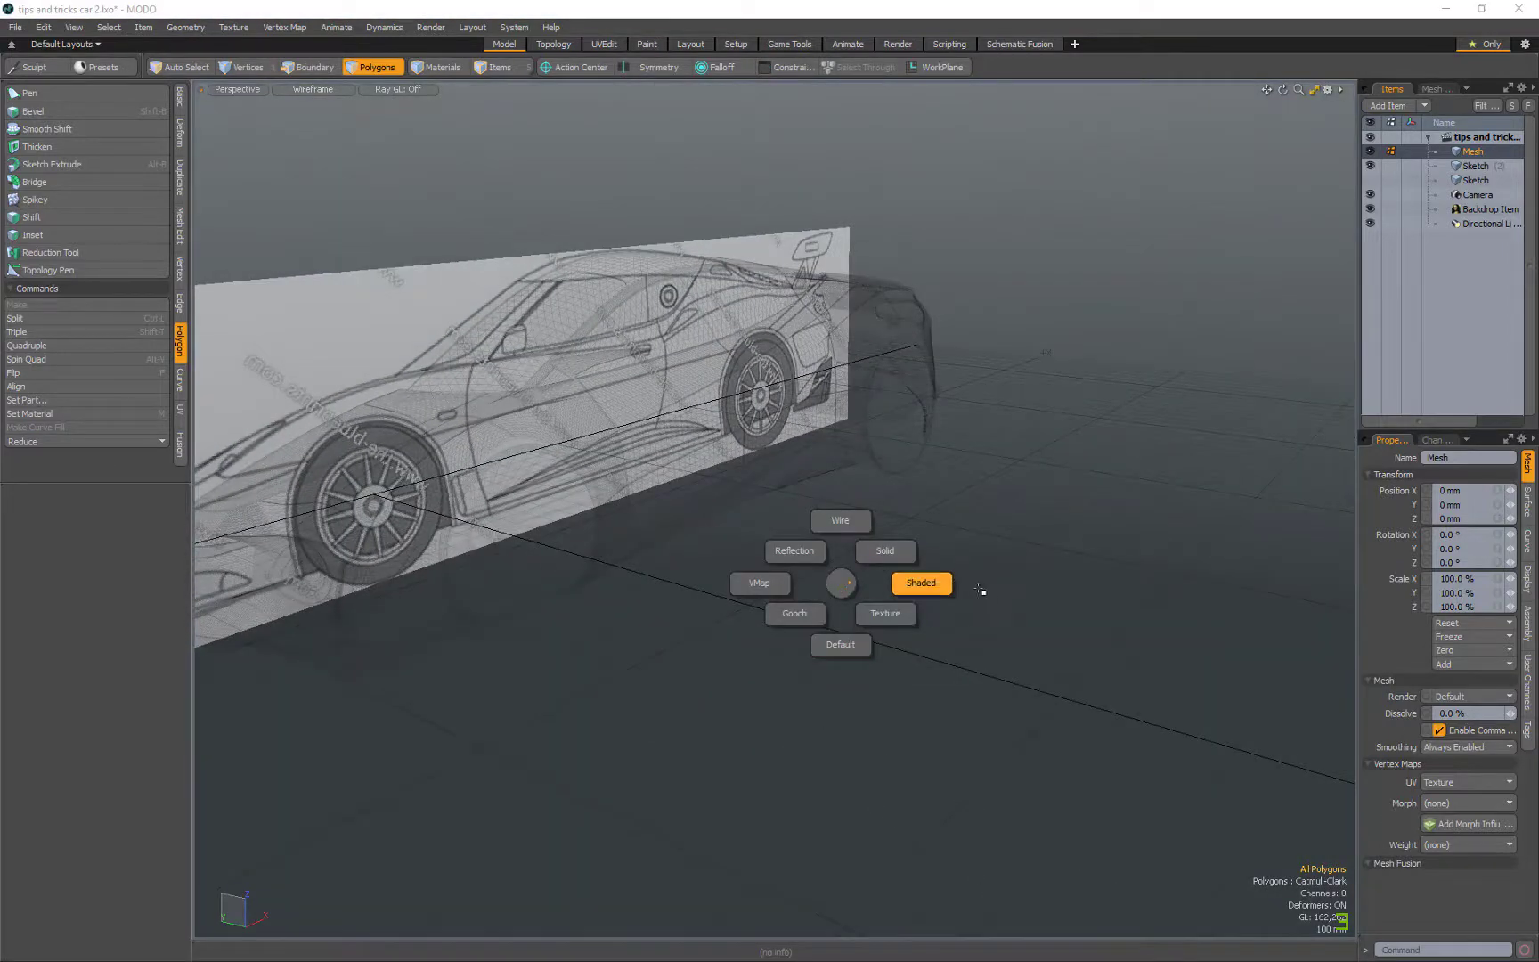
# - Set the Perspective viewport to Shaded display from the shading pie menu
pyautogui.click(920, 583)
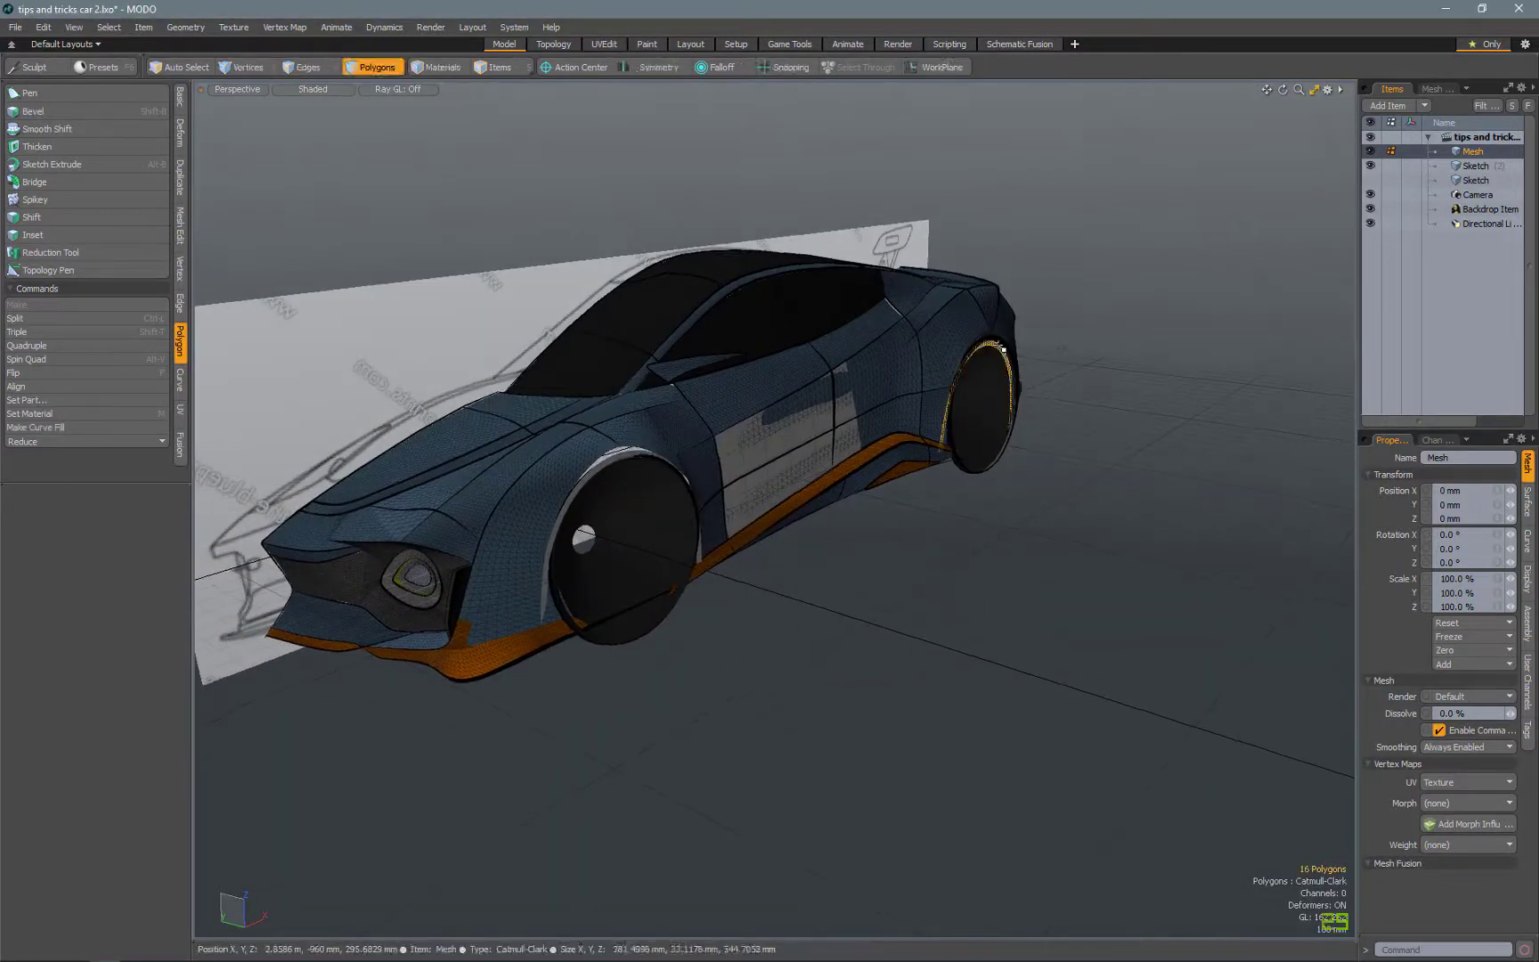